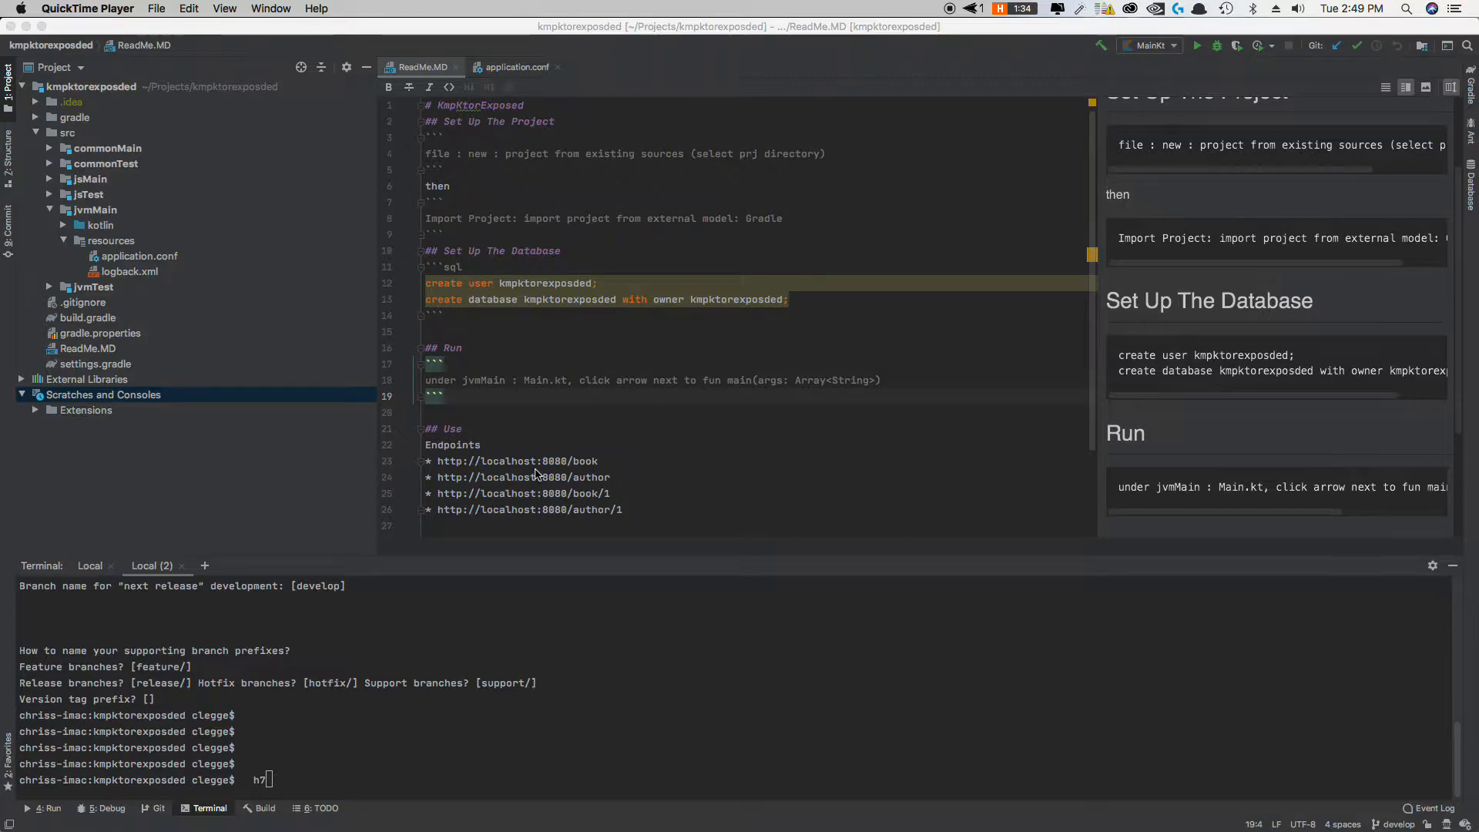
mouse_move(656, 458)
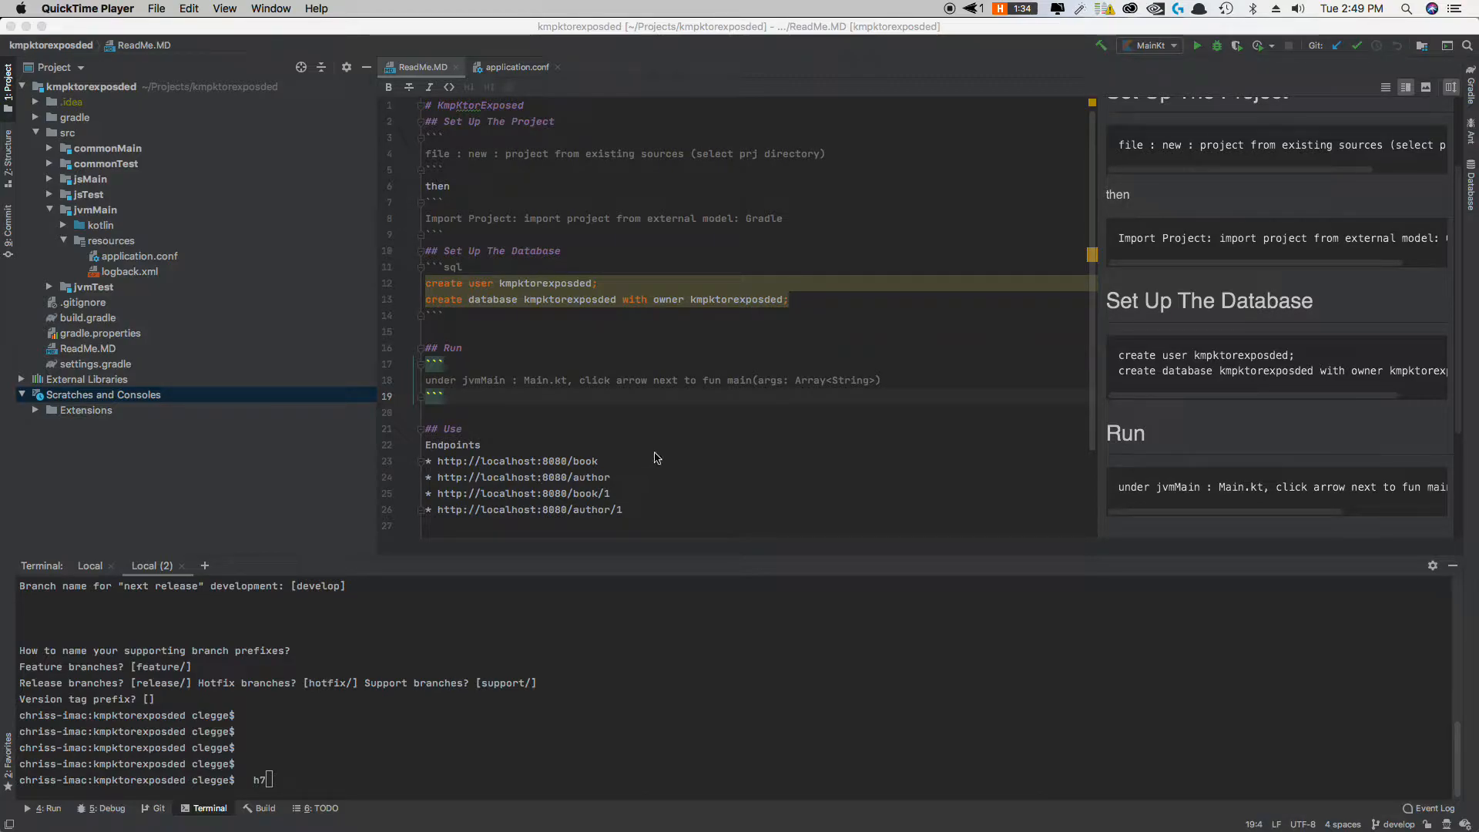
mouse_move(666, 453)
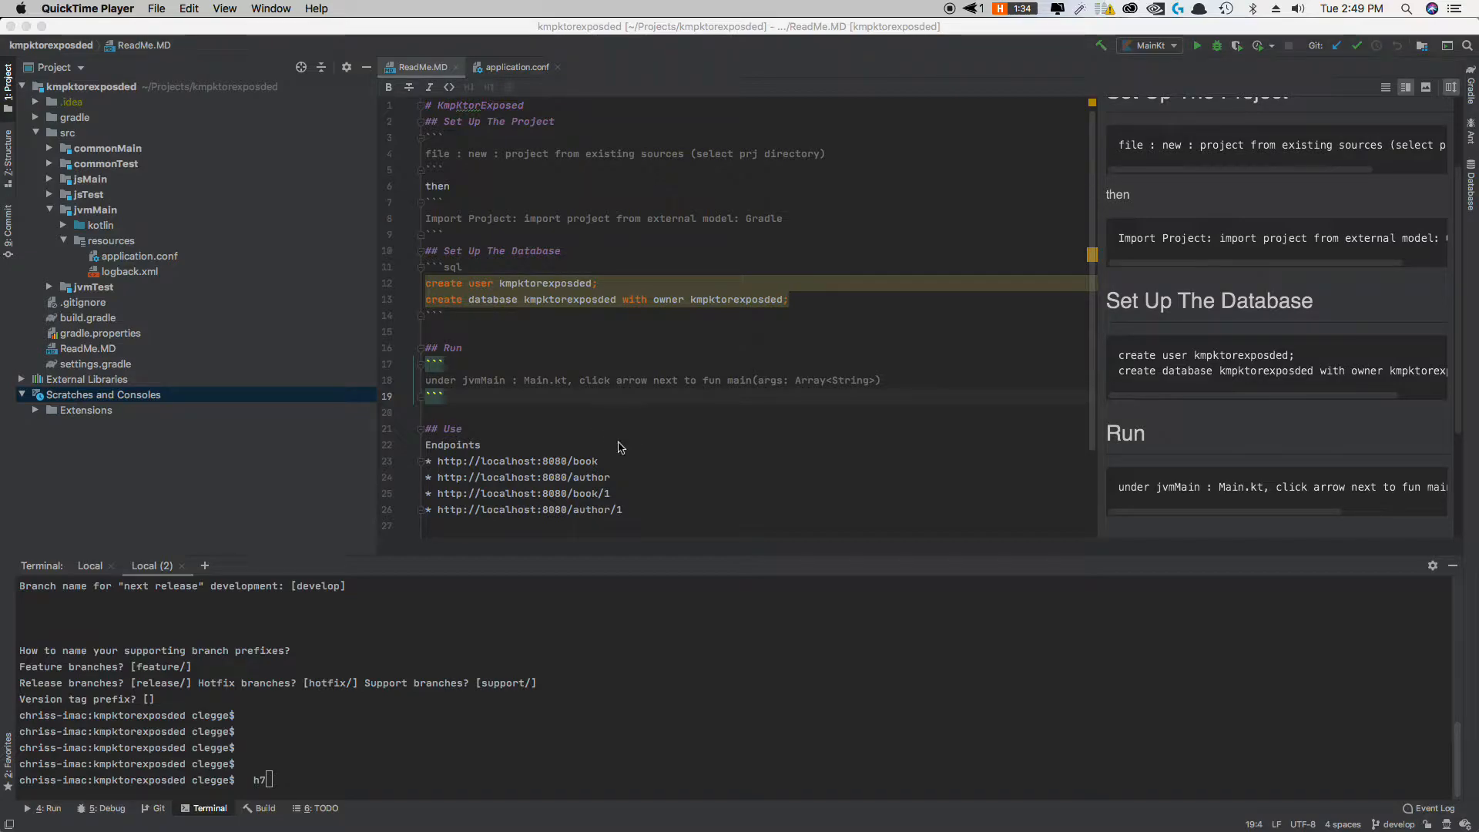
mouse_move(631, 439)
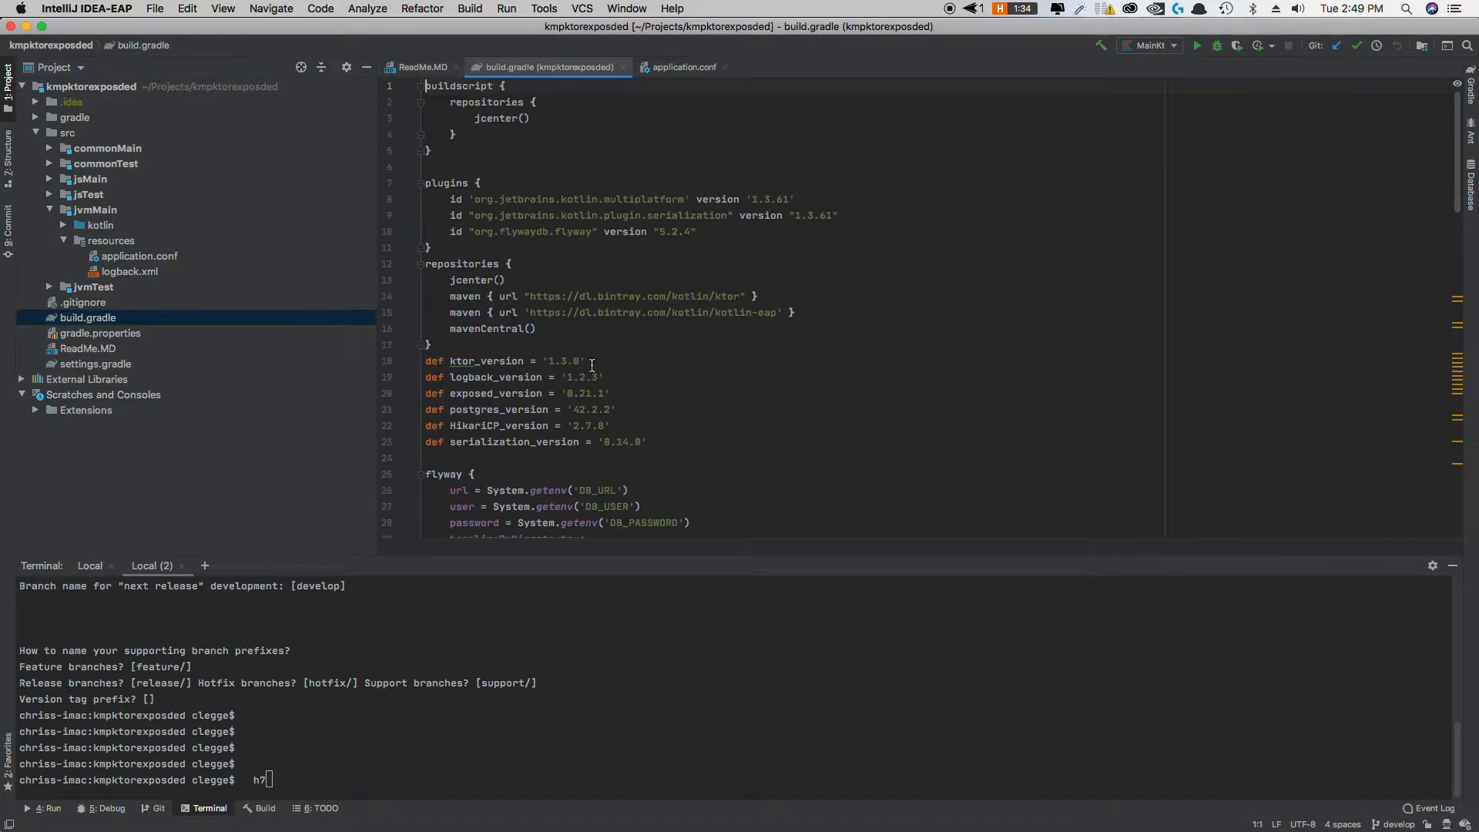
Step: Scroll through build.gradle past the Flyway settings to the jvmMain, jvmTest, jsMain and jsTest dependency blocks
scroll(down, 3)
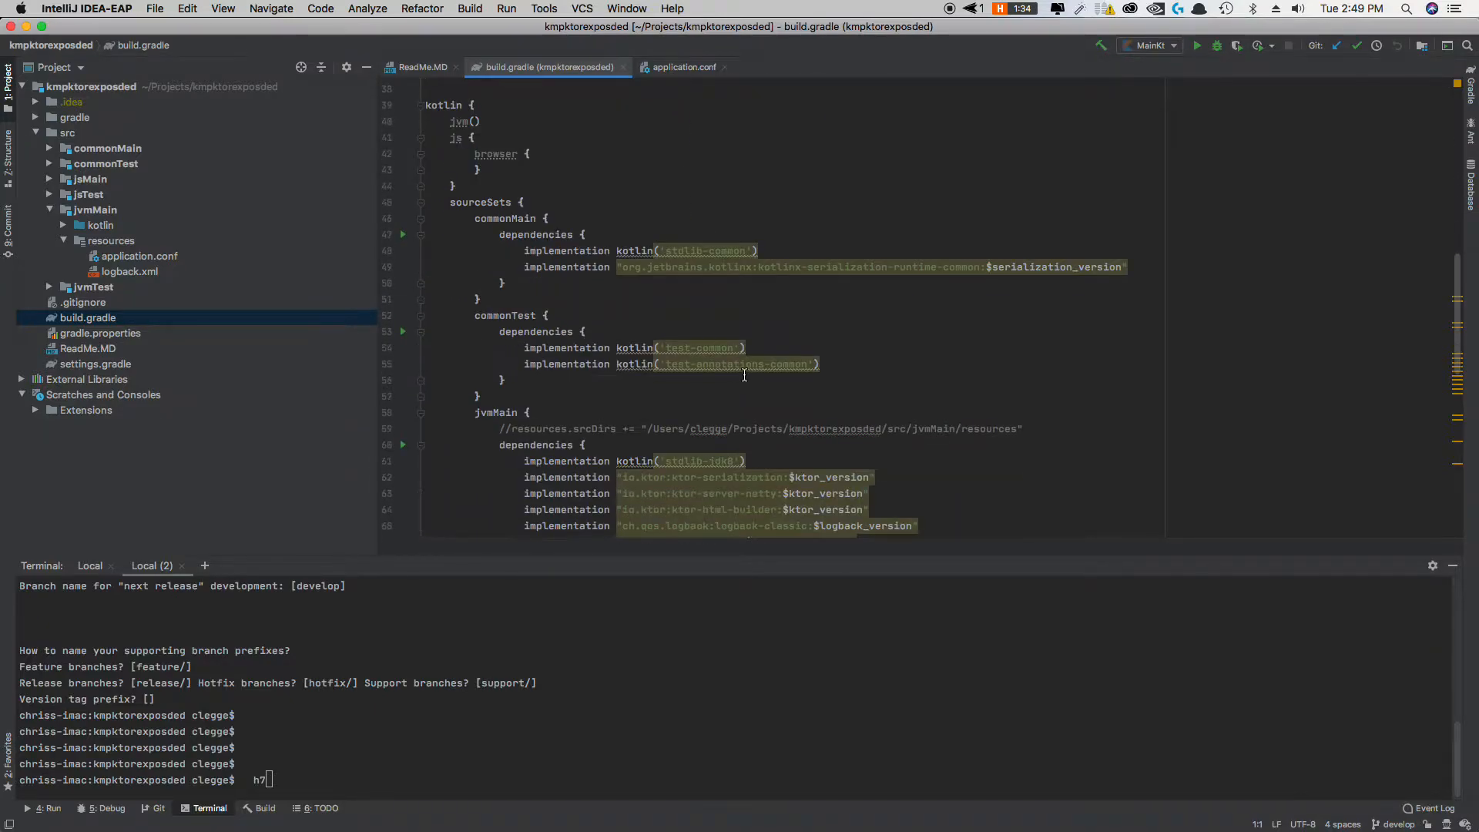
scroll(down, 3)
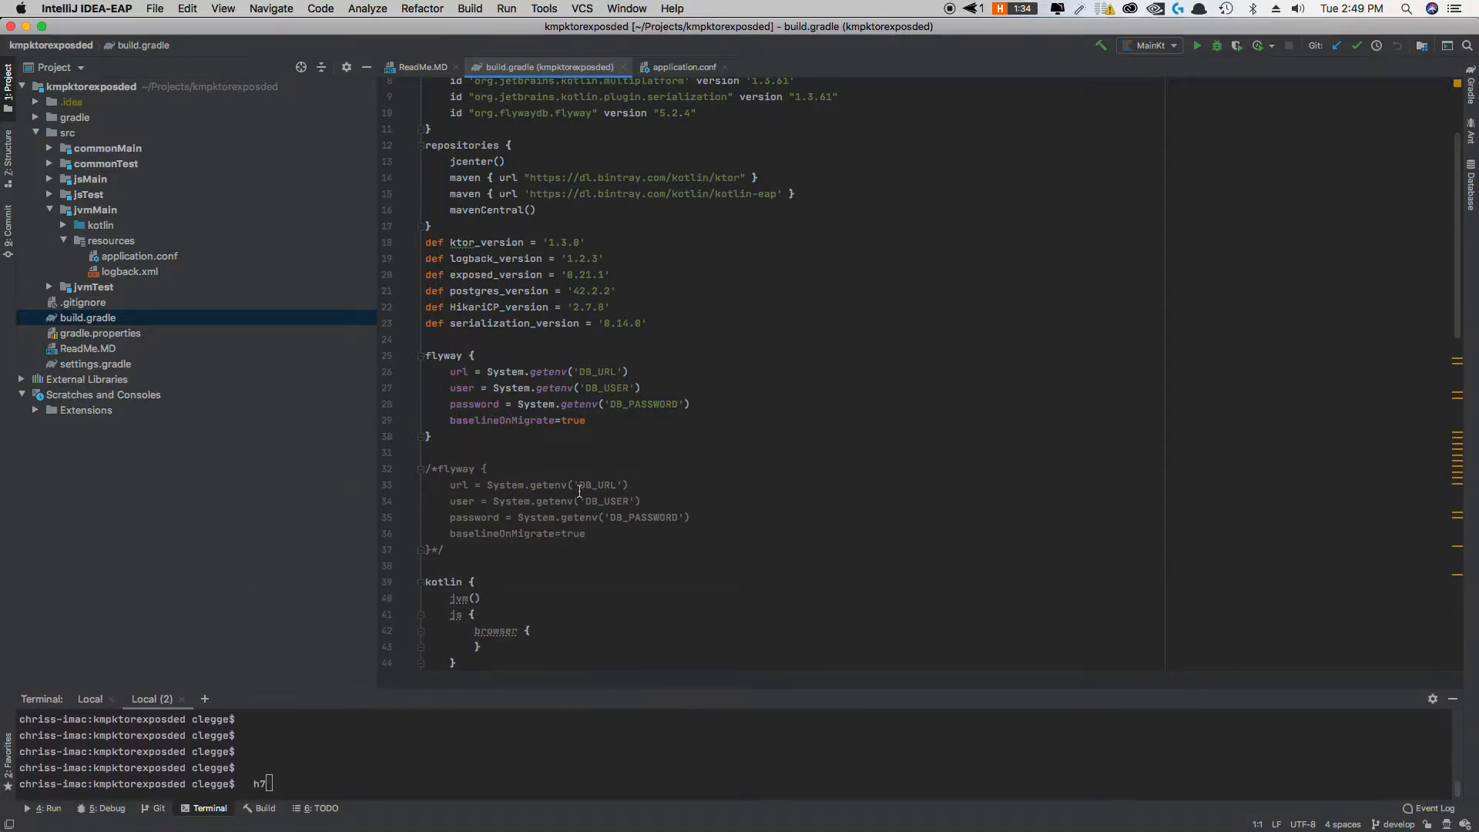
scroll(down, 3)
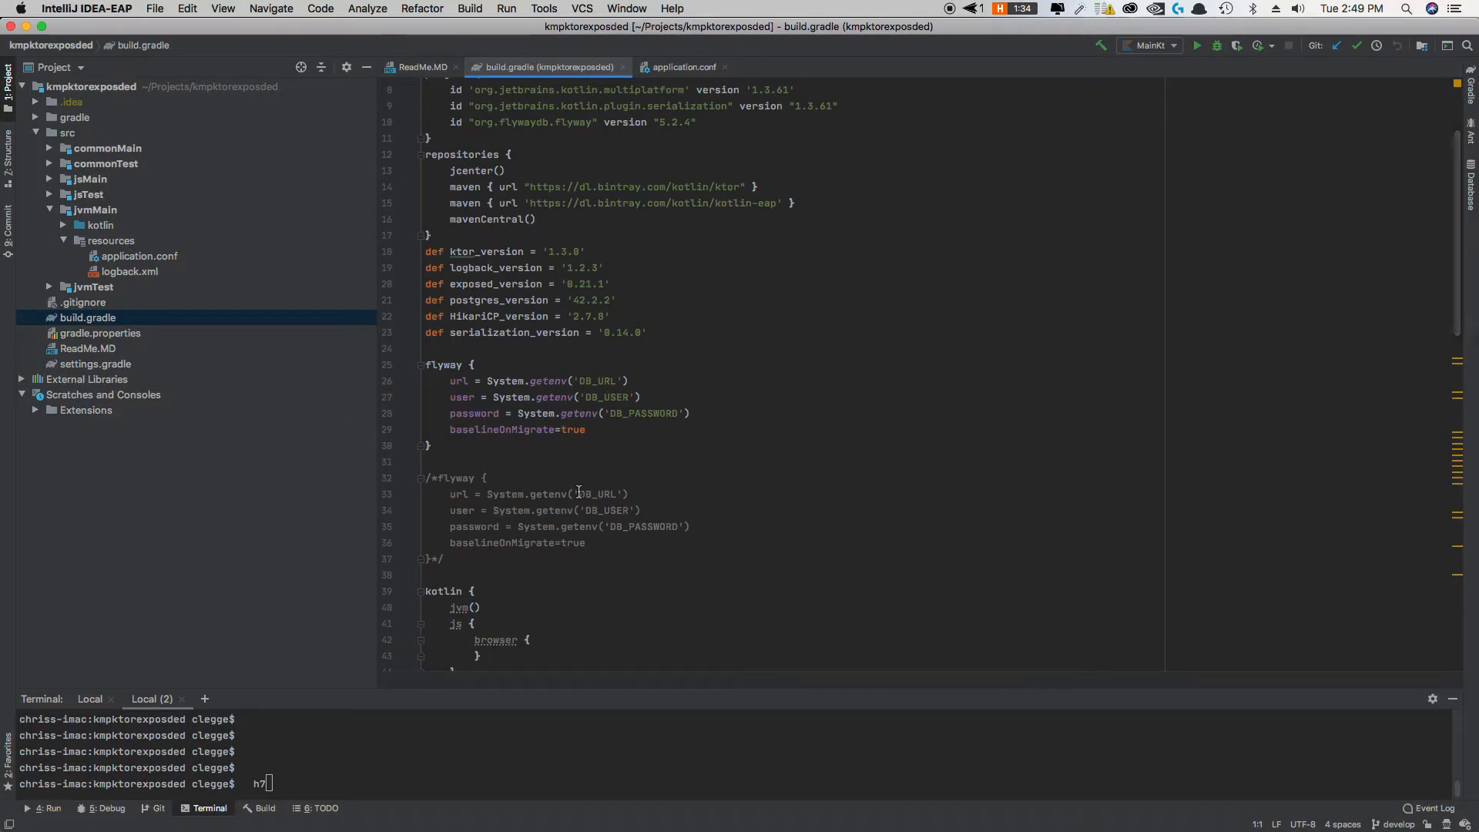
scroll(down, 3)
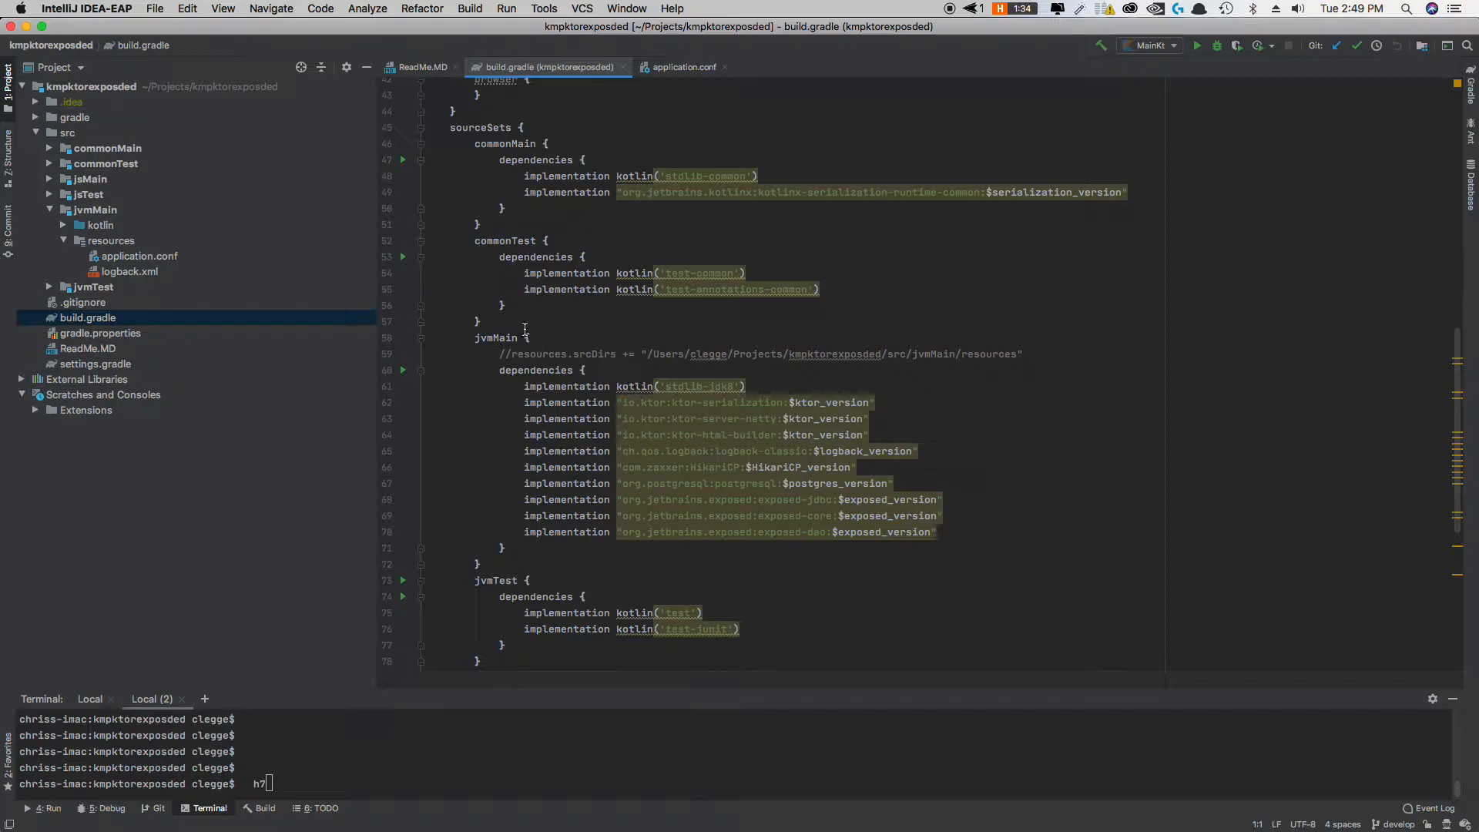
scroll(down, 3)
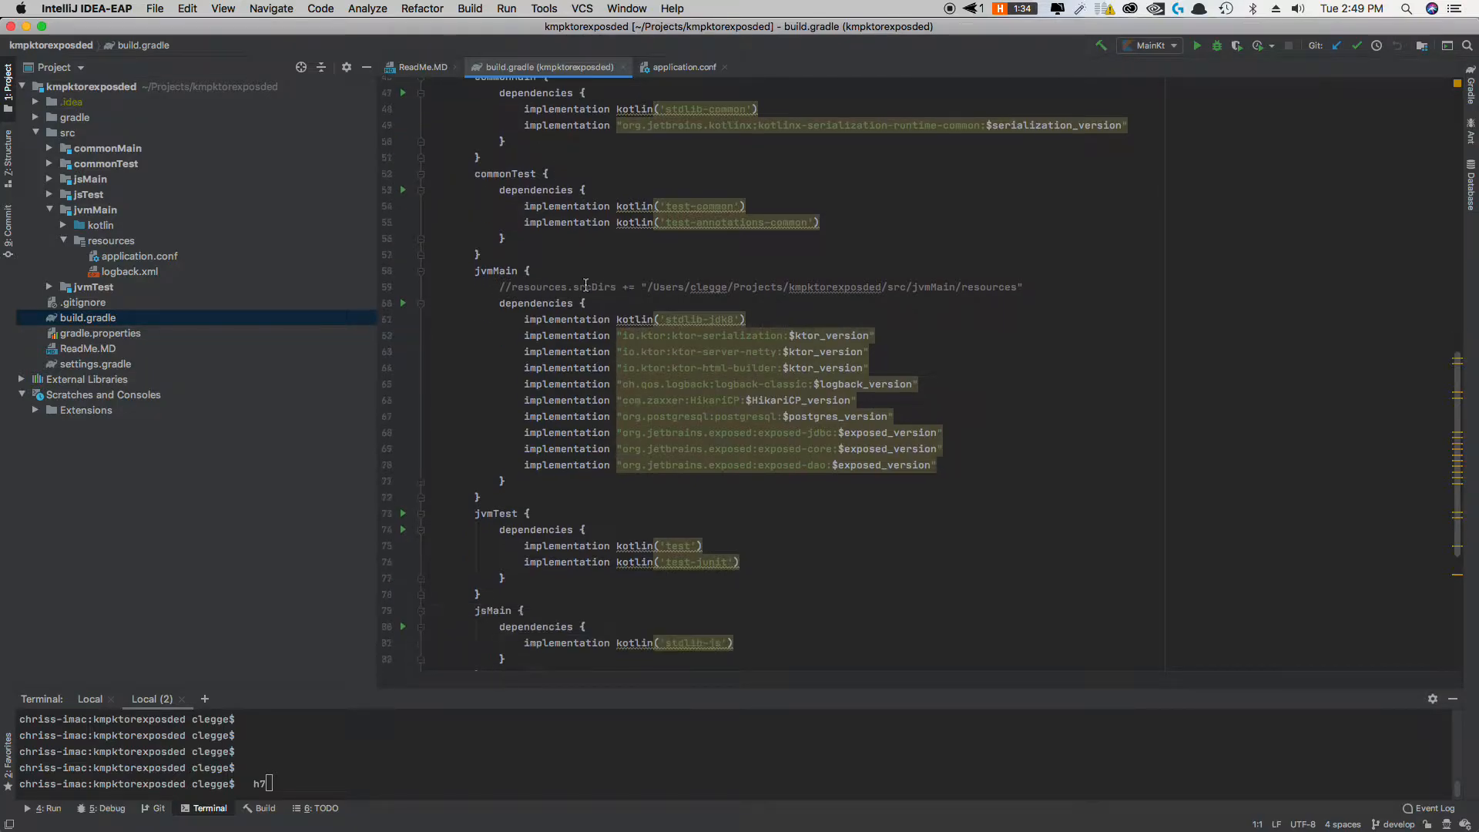
scroll(down, 3)
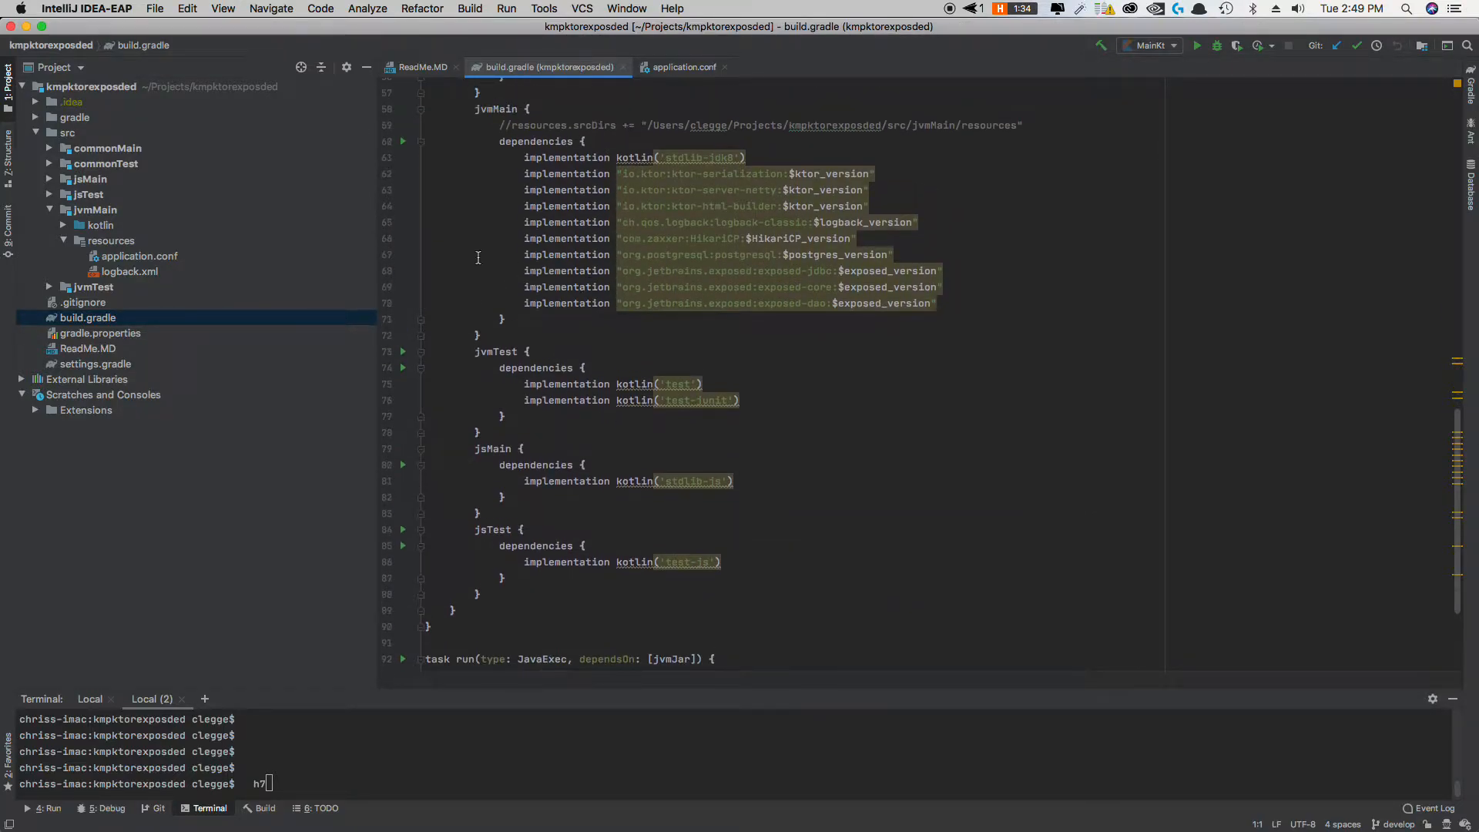
Step: Reveal the commonMain sample dto package and open the BookDTO and MinDTO data classes
click(49, 148)
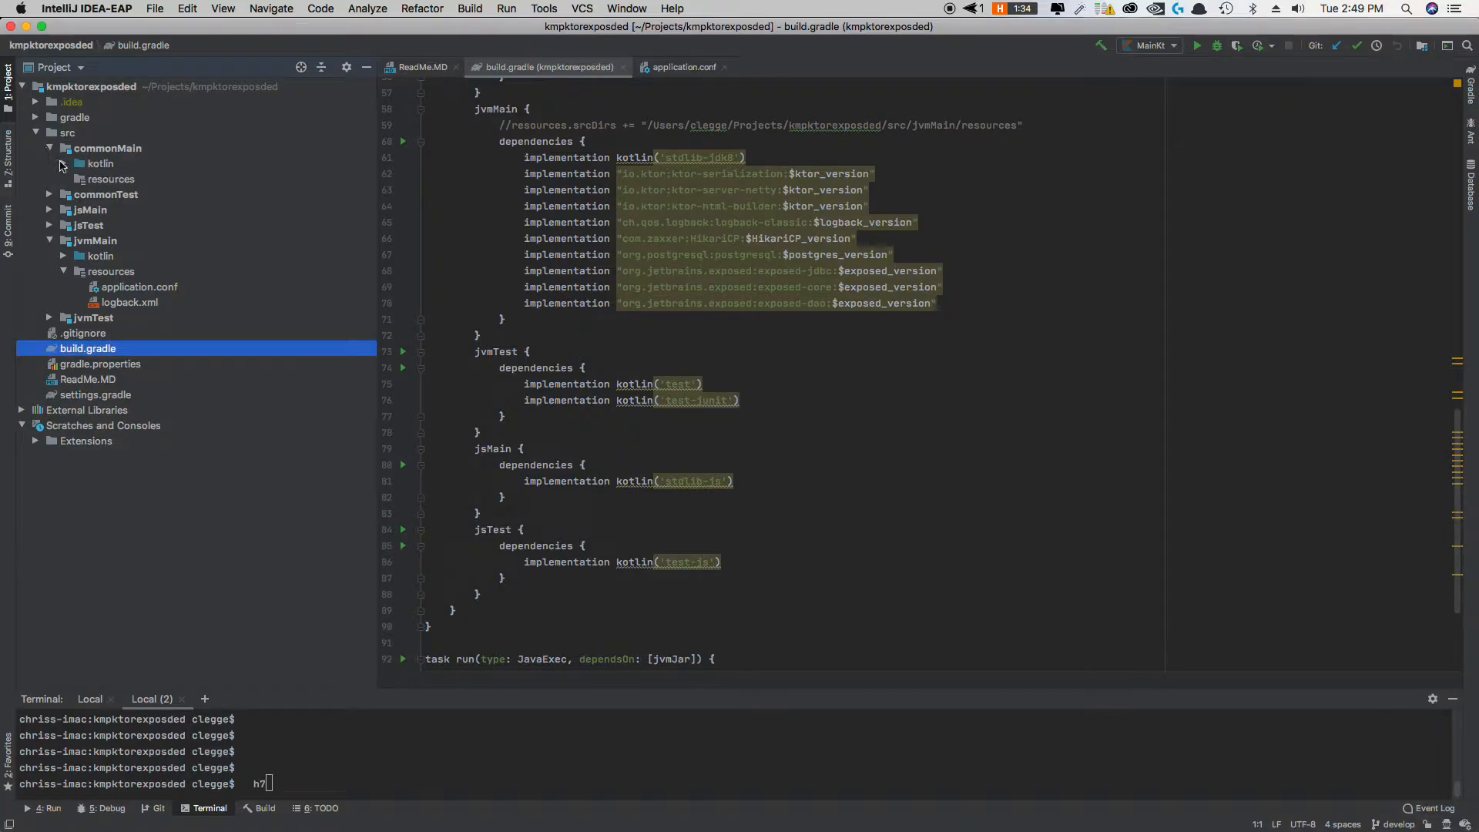
click(100, 164)
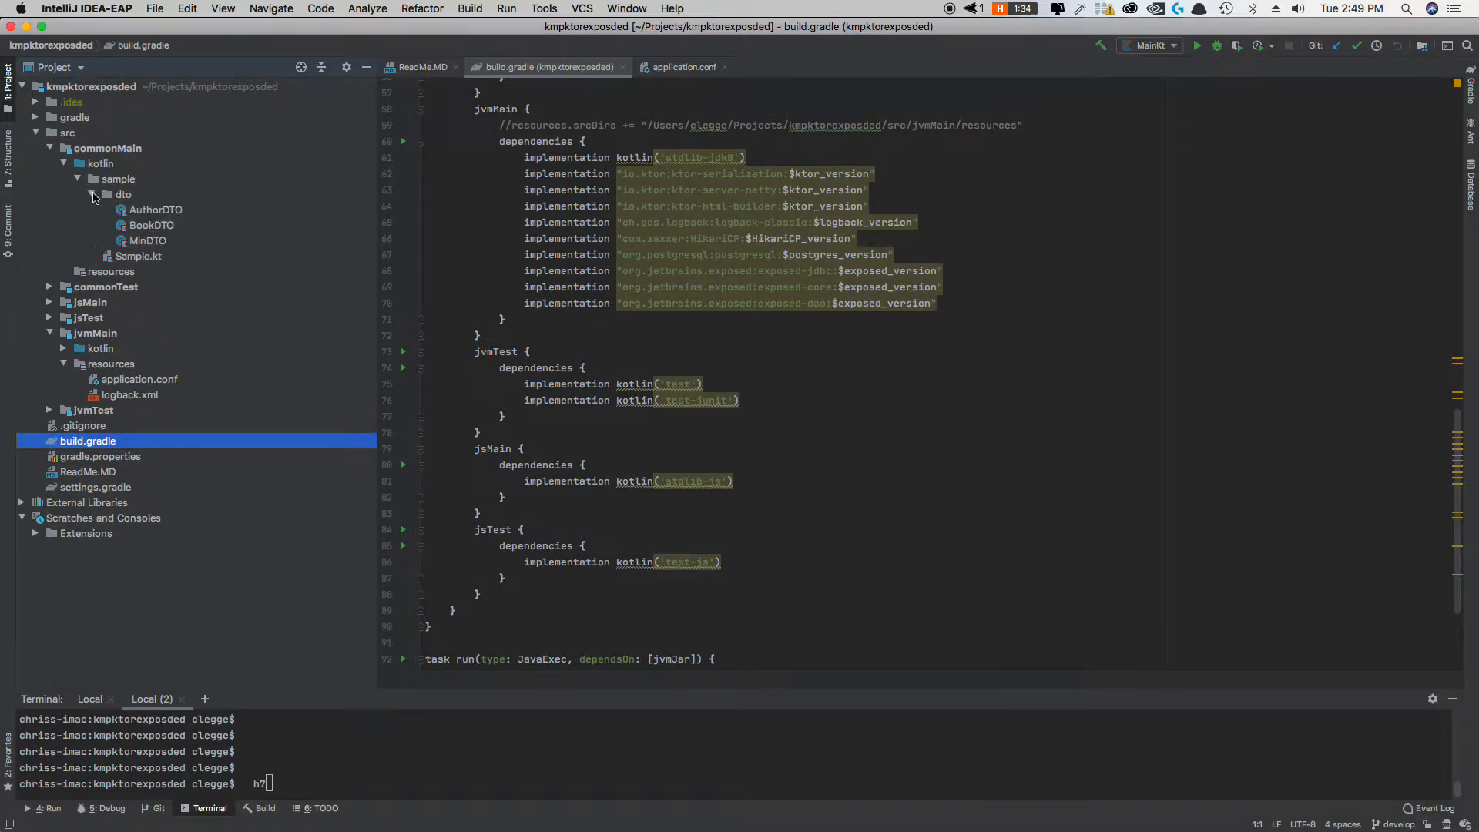
double_click(154, 209)
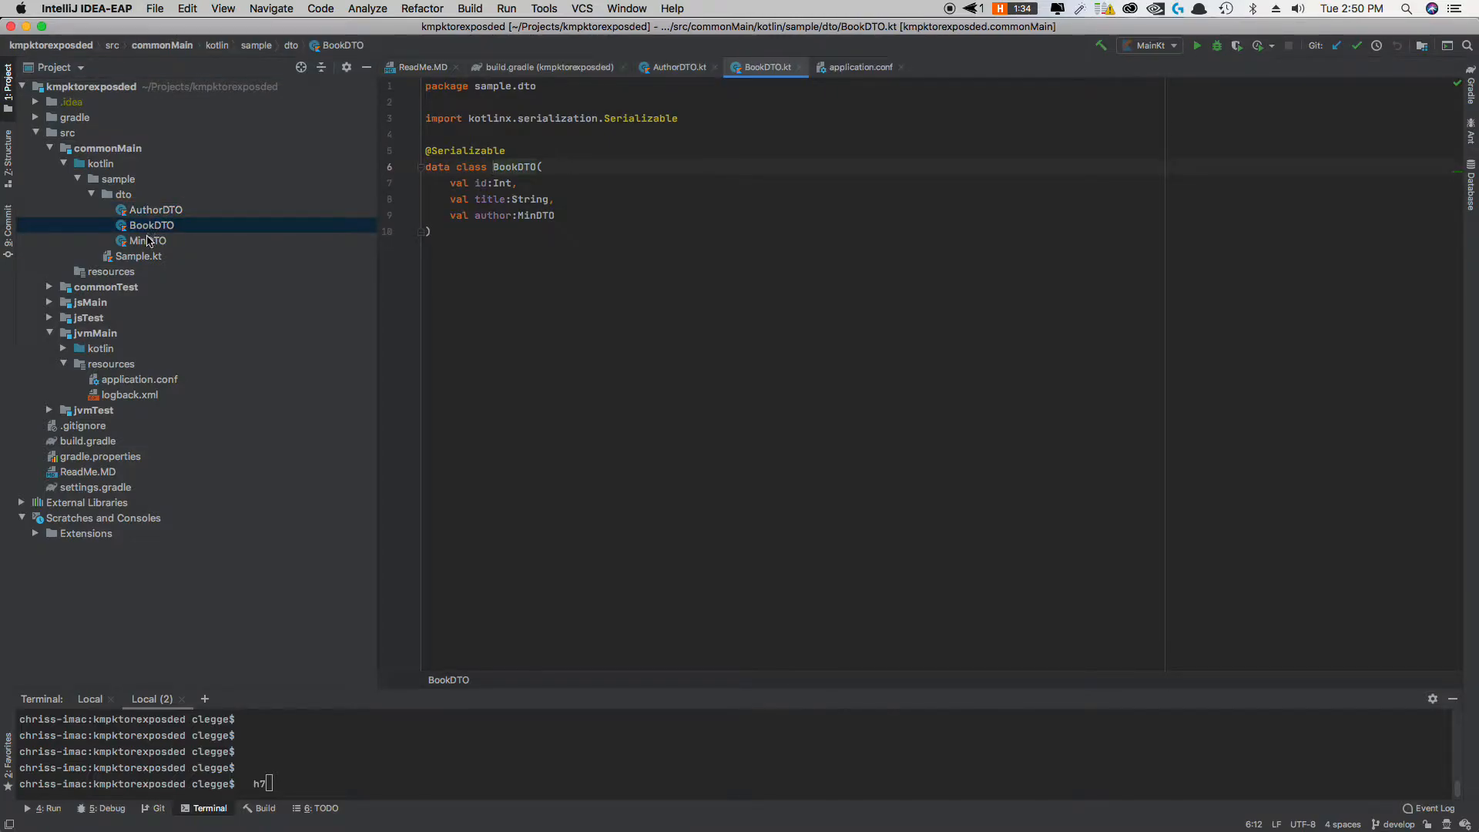
double_click(148, 240)
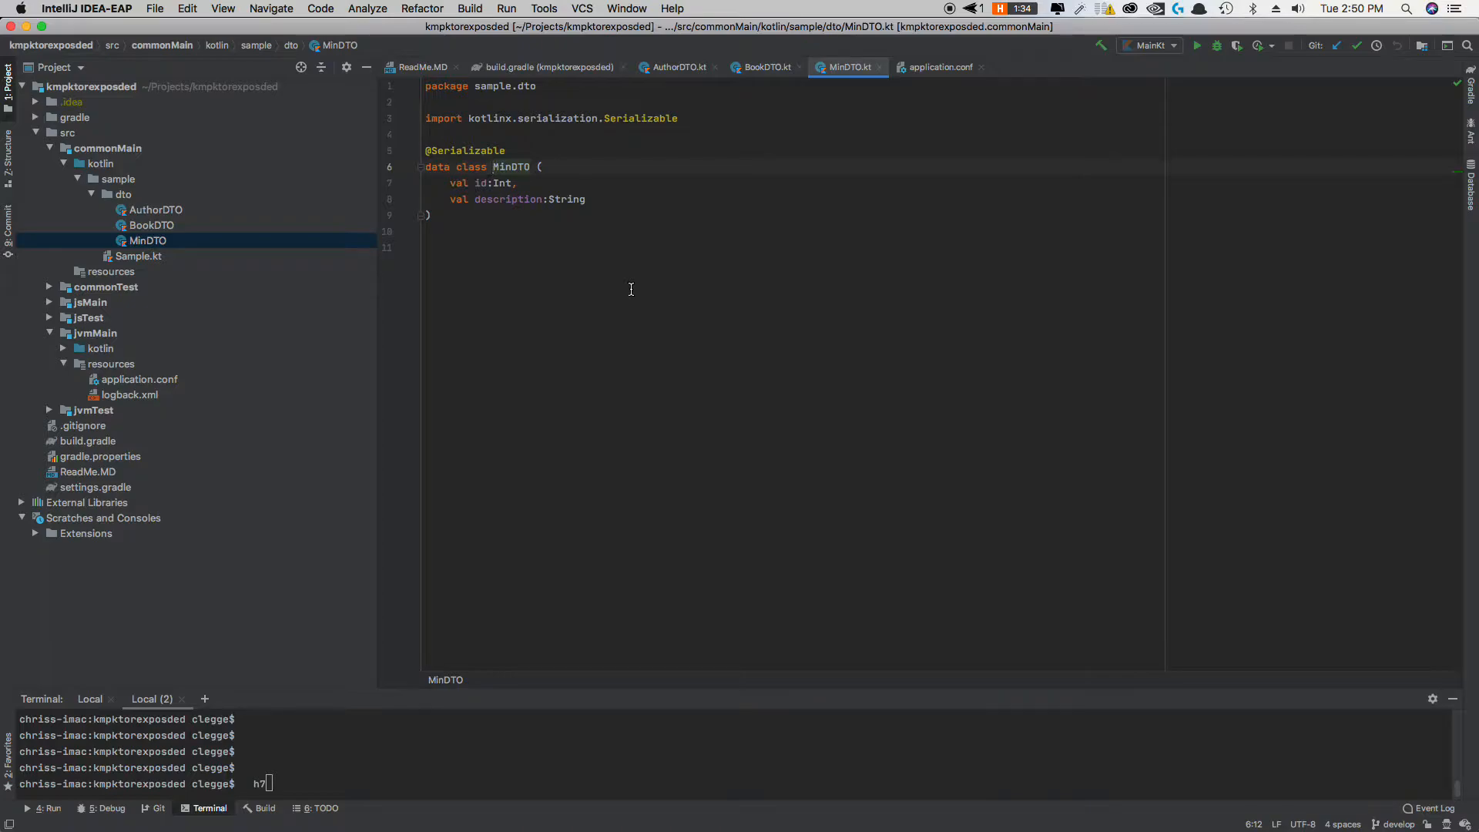
mouse_move(215, 259)
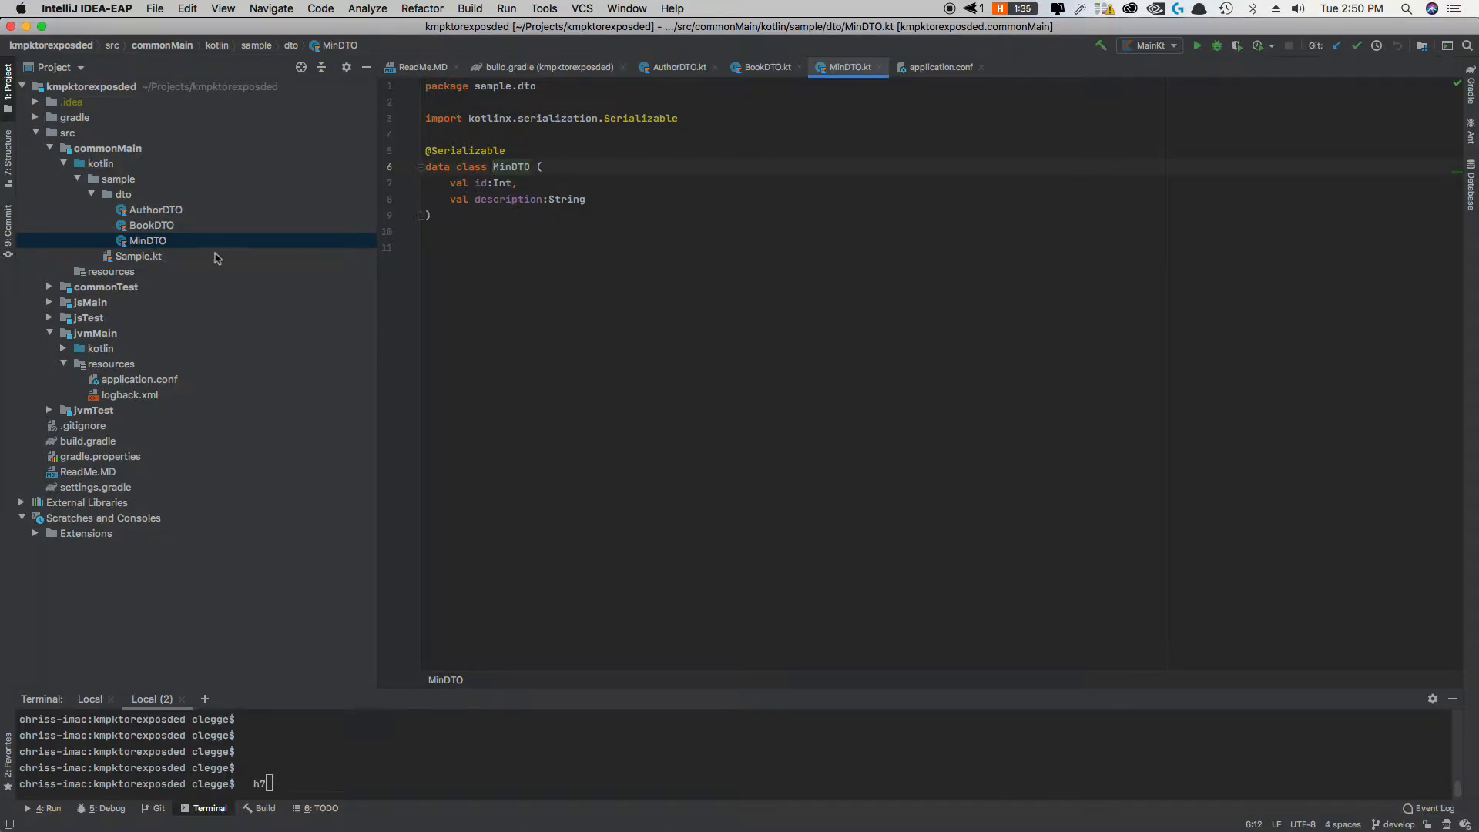
Step: Open Sample.kt to show its expect declarations
click(138, 256)
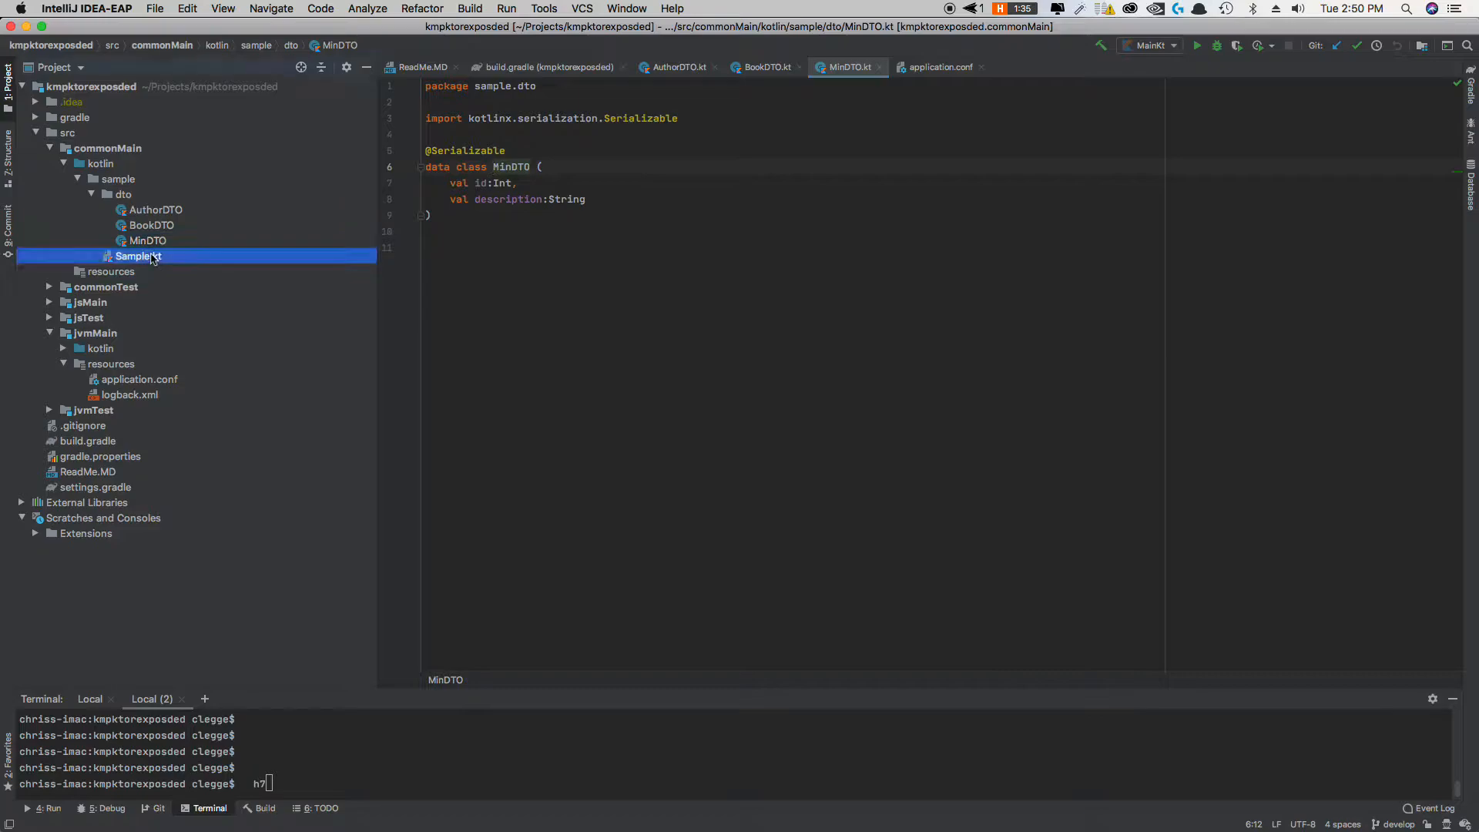
double_click(137, 255)
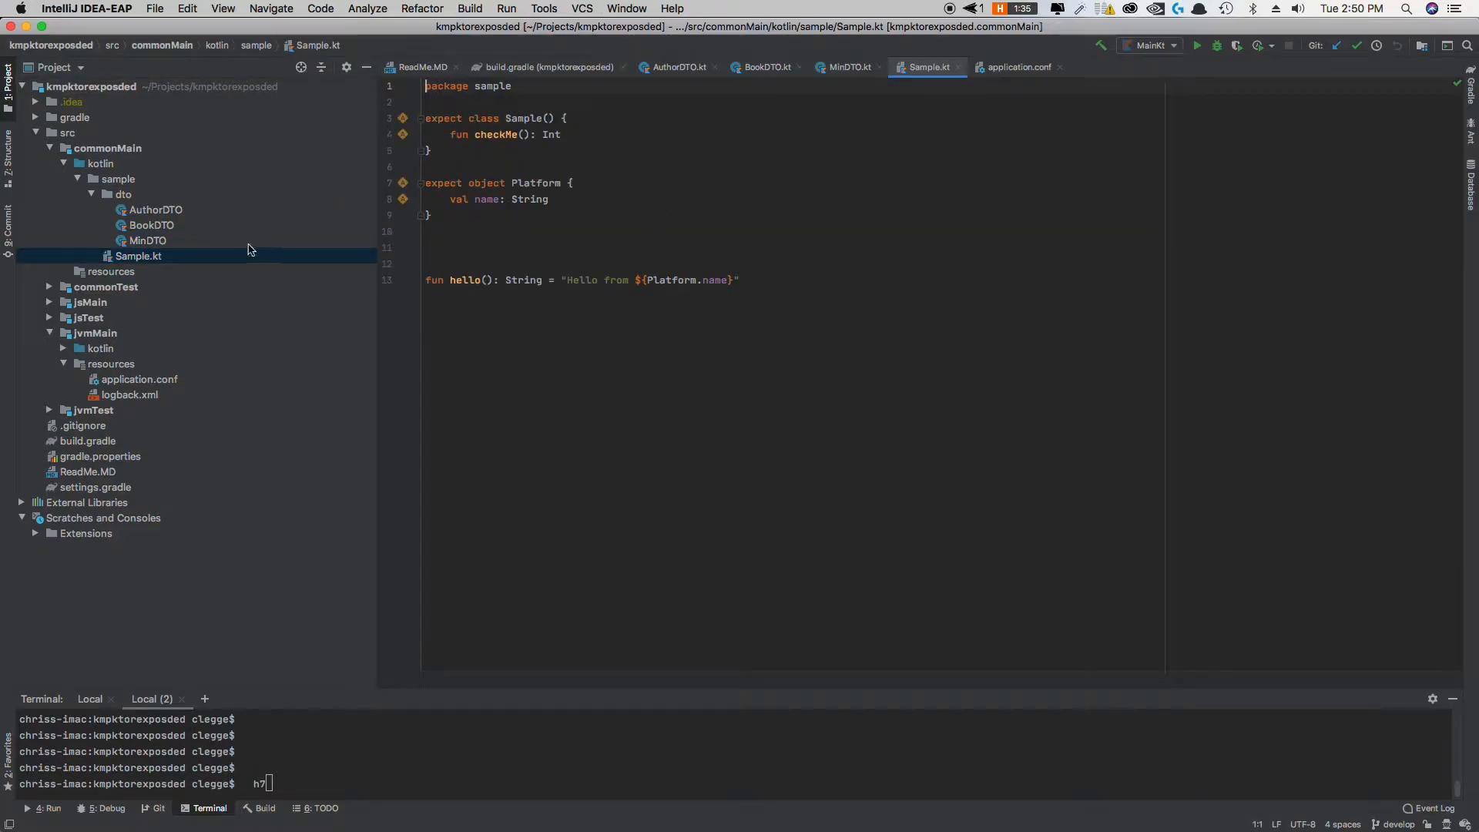
mouse_move(128, 345)
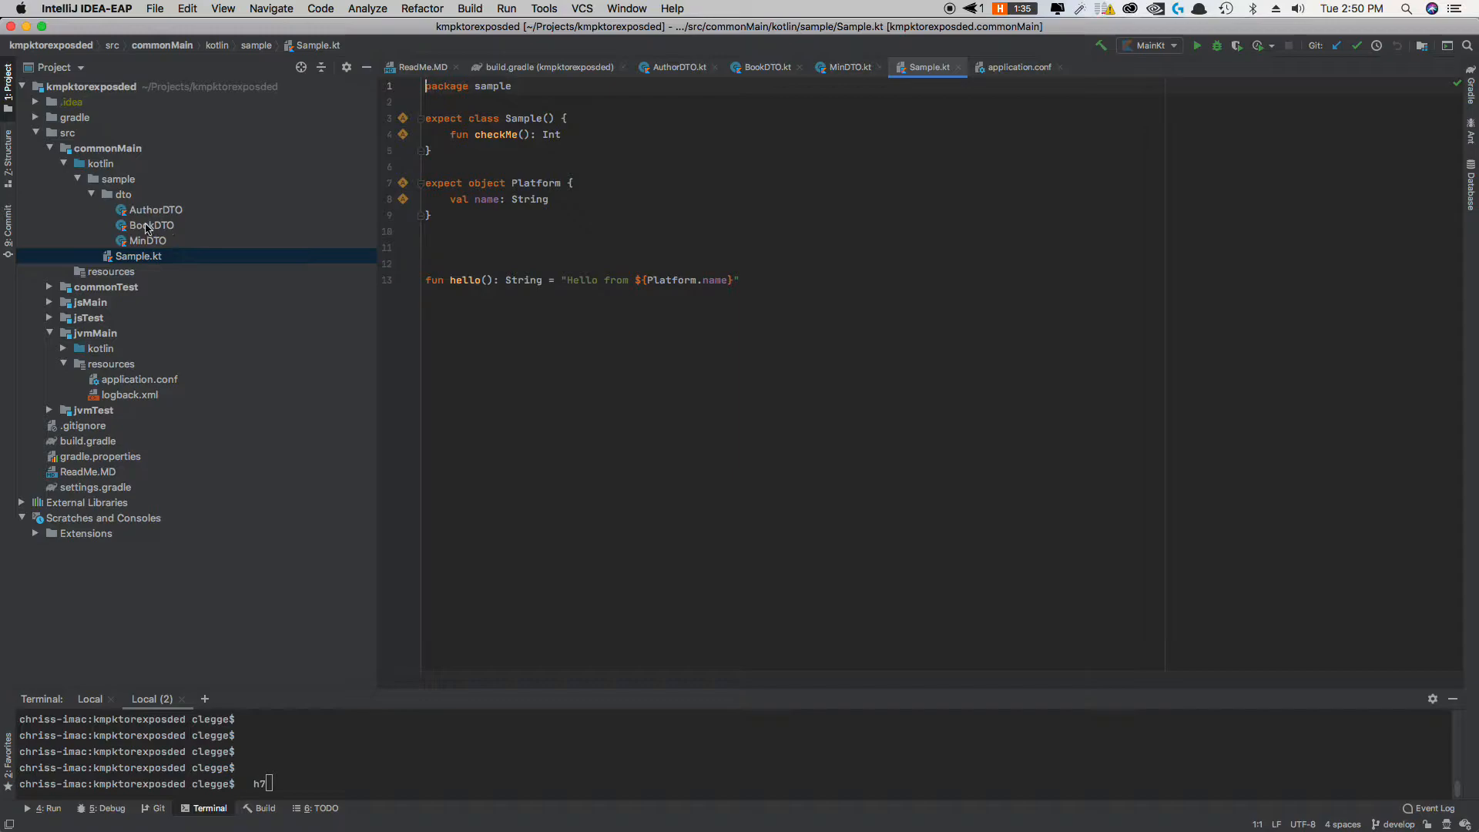
mouse_move(104, 332)
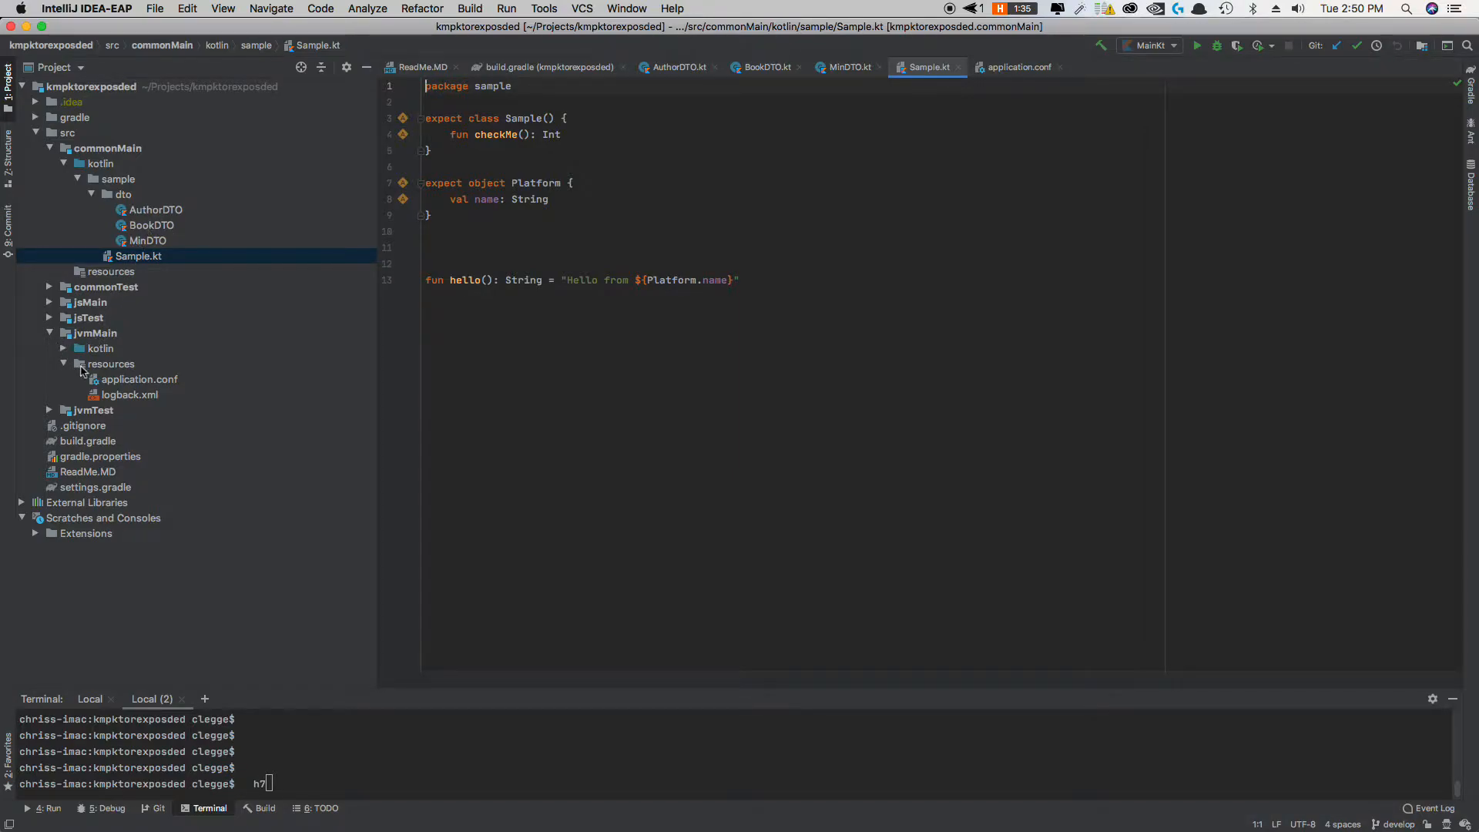
Step: Open application.conf with the port and database settings, then reveal the jvmMain kotlin sources
click(137, 379)
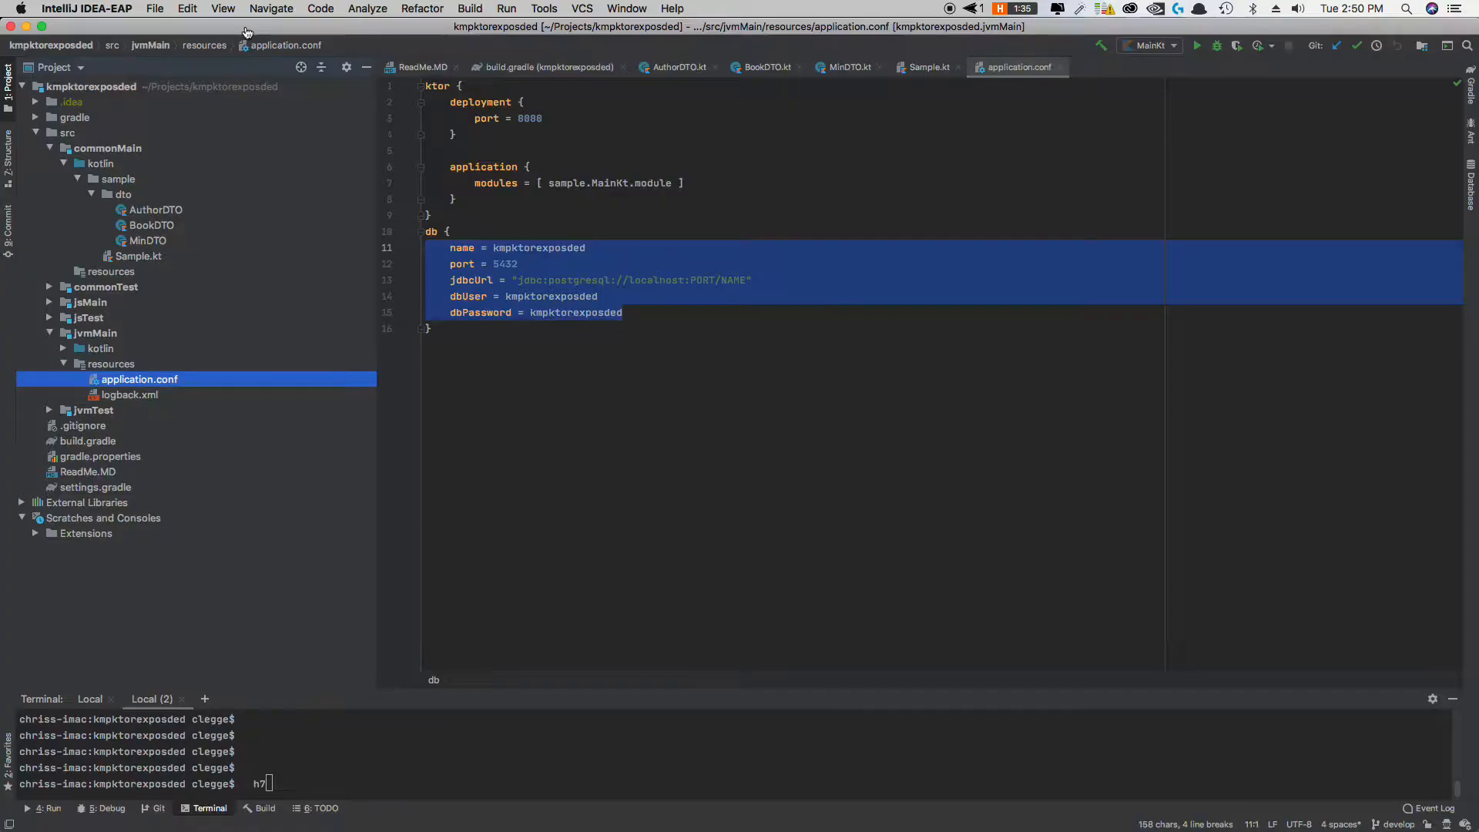
click(528, 119)
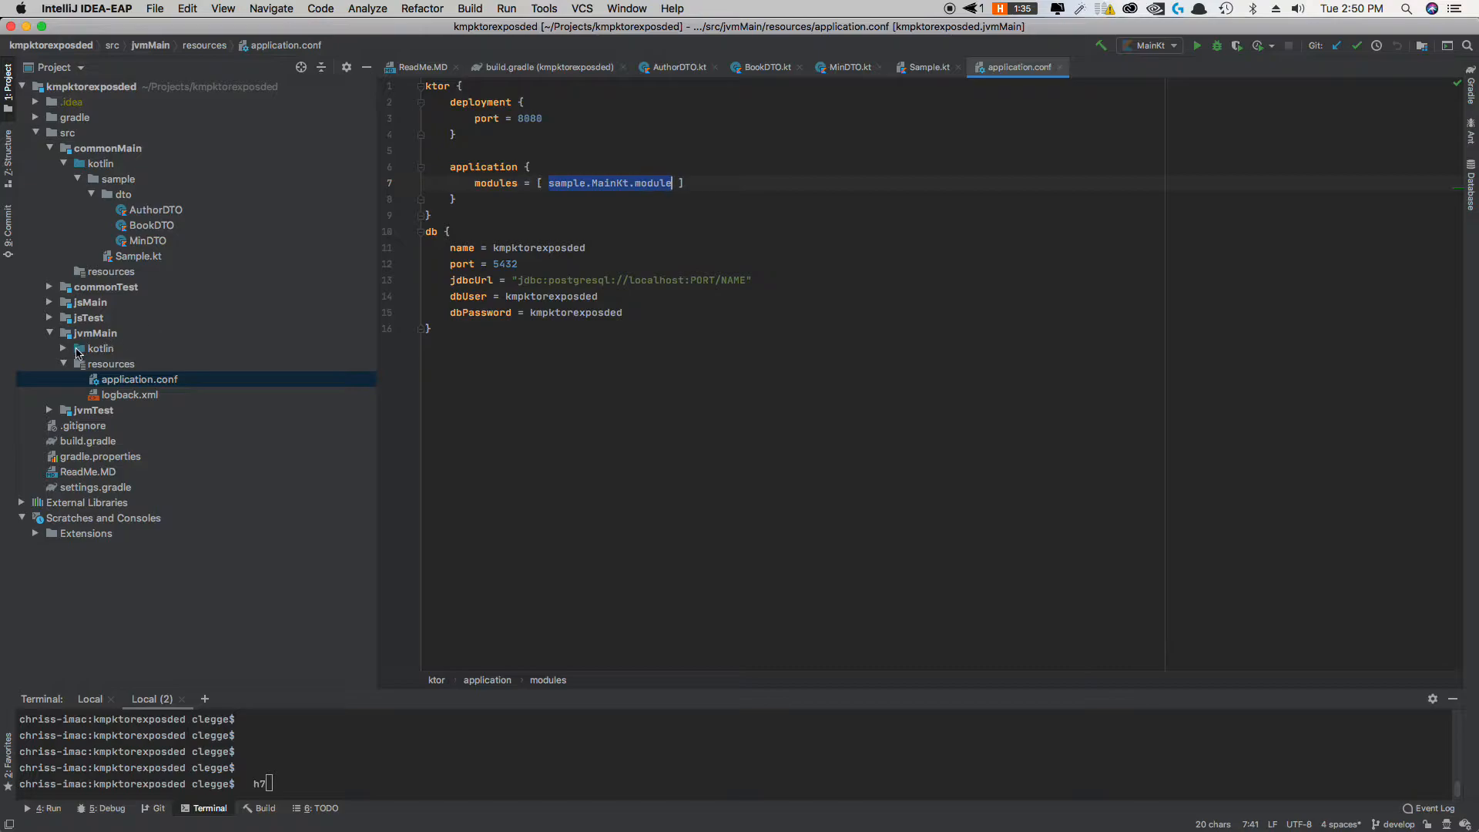
click(100, 348)
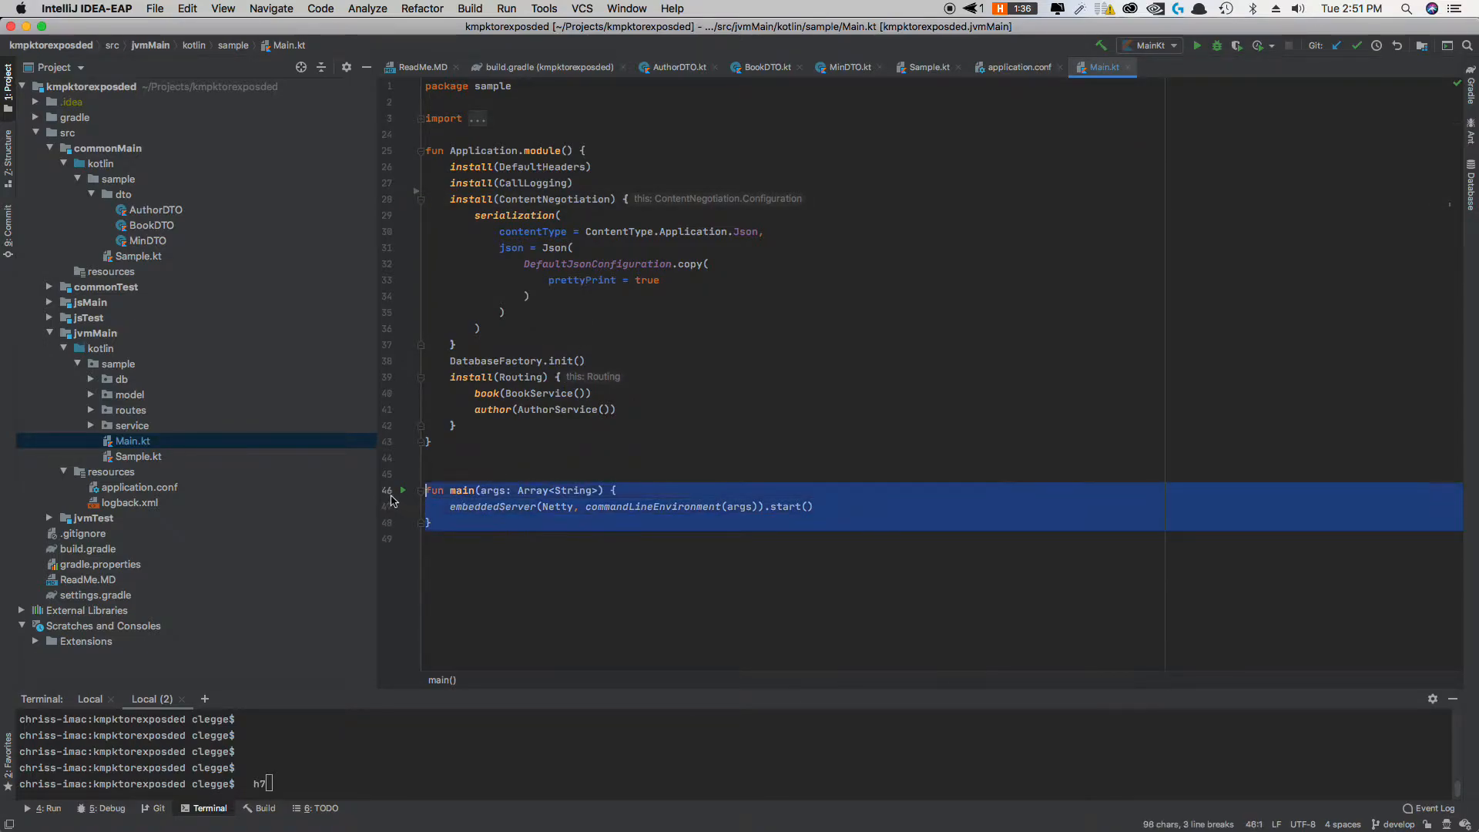
mouse_move(650, 507)
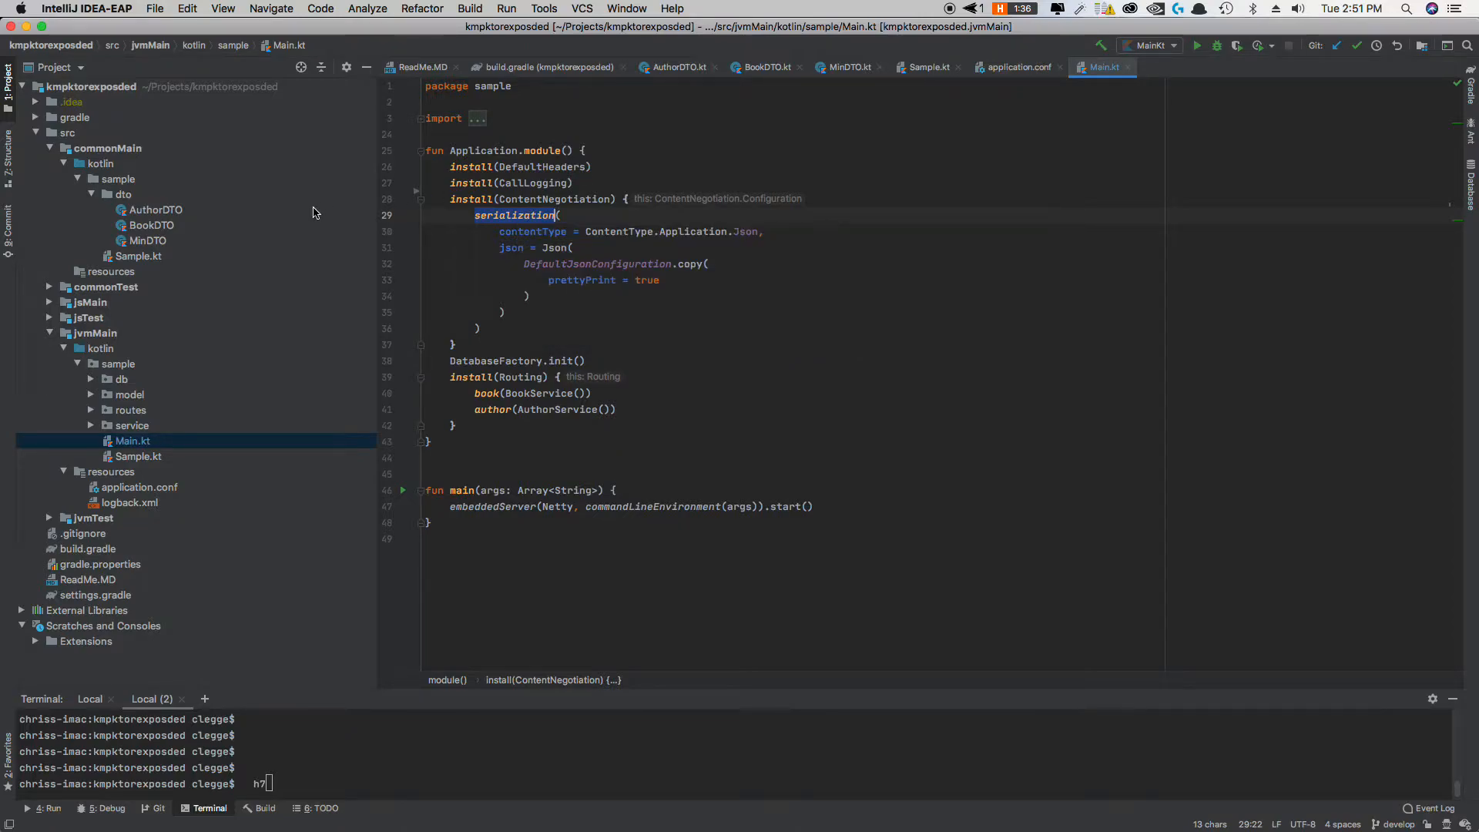
Step: Close every editor file except Main.kt using Close Others
click(151, 225)
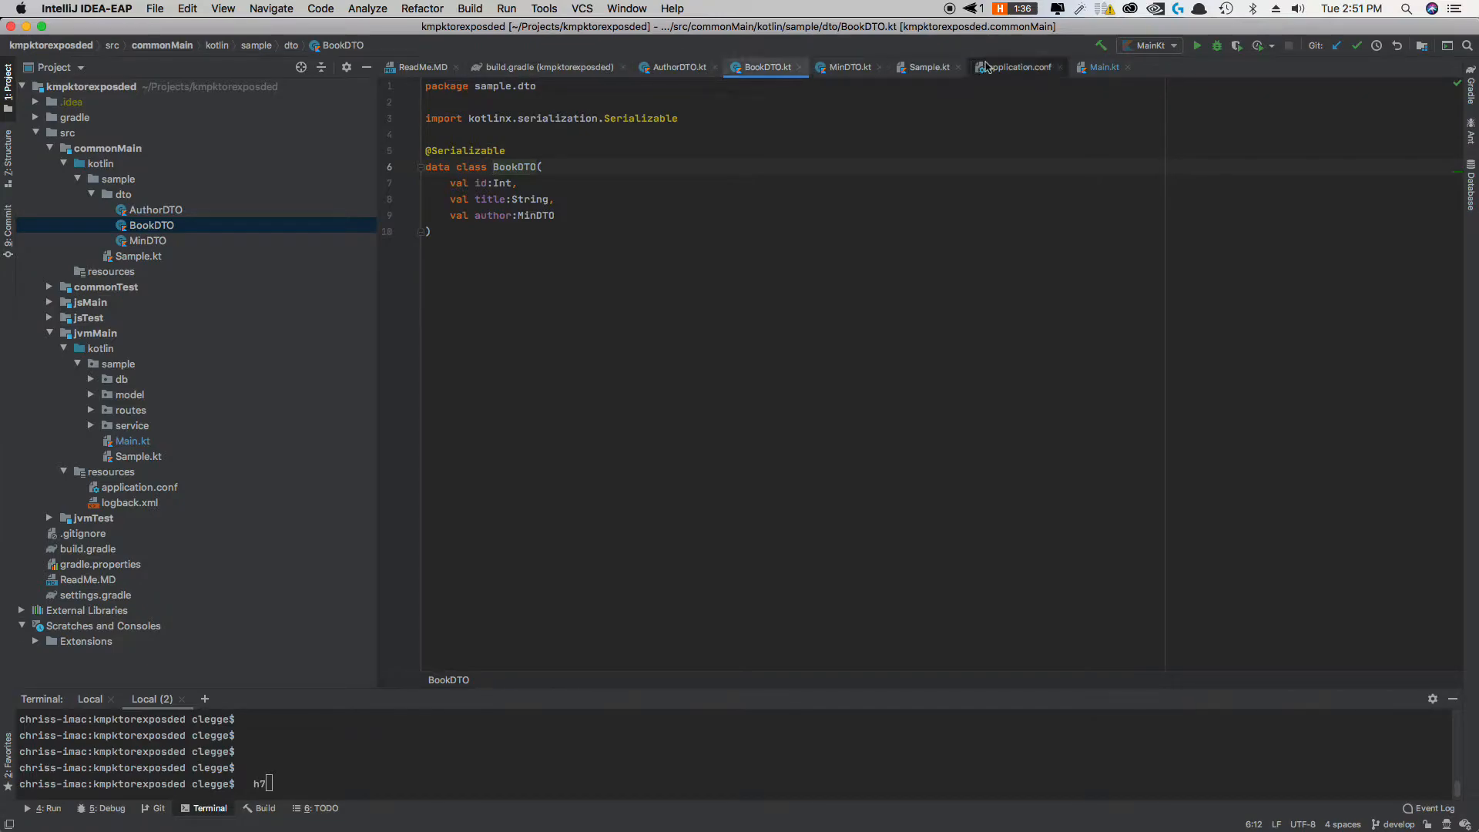
right_click(1102, 66)
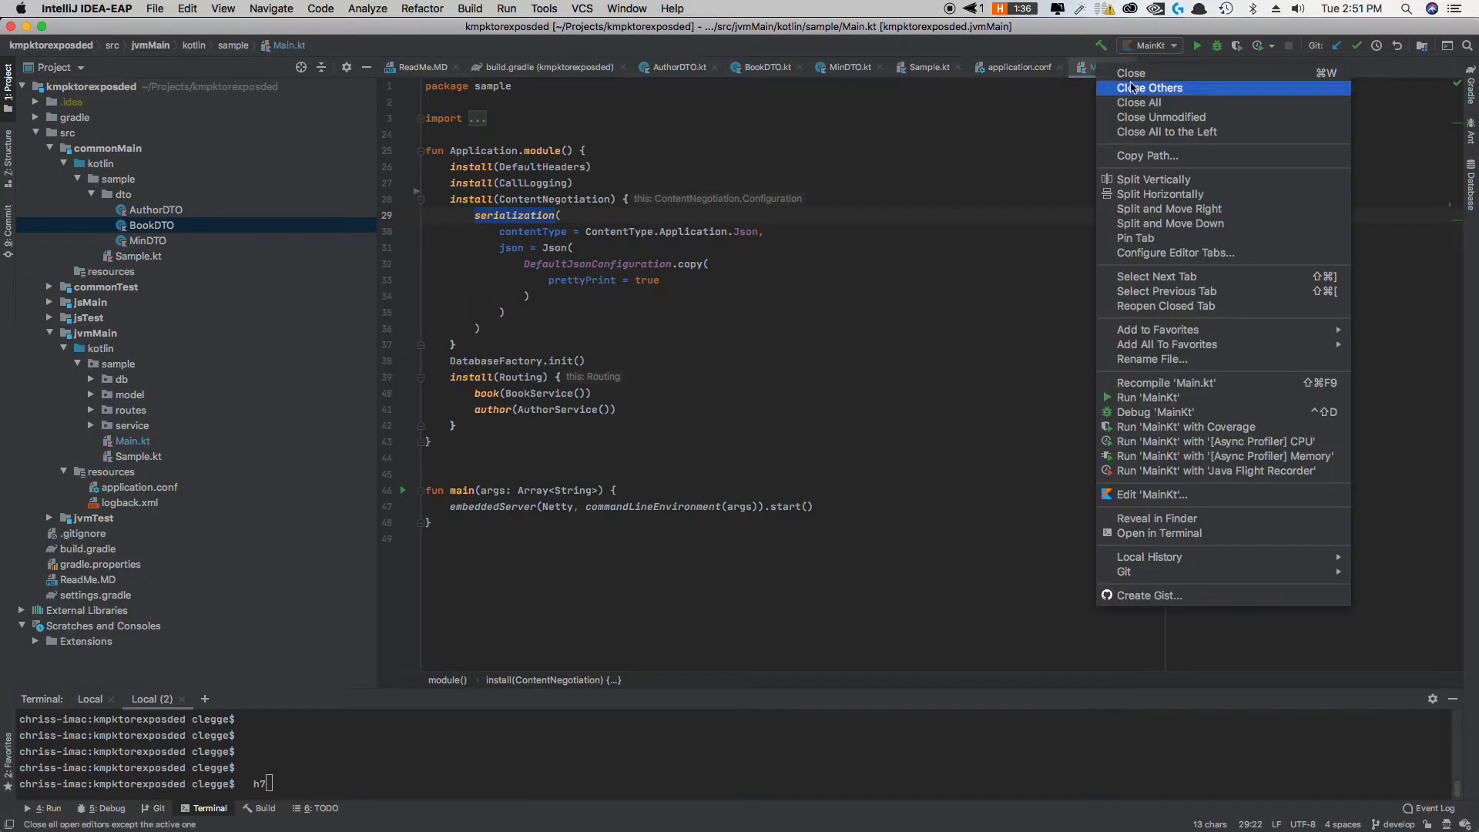
click(1149, 88)
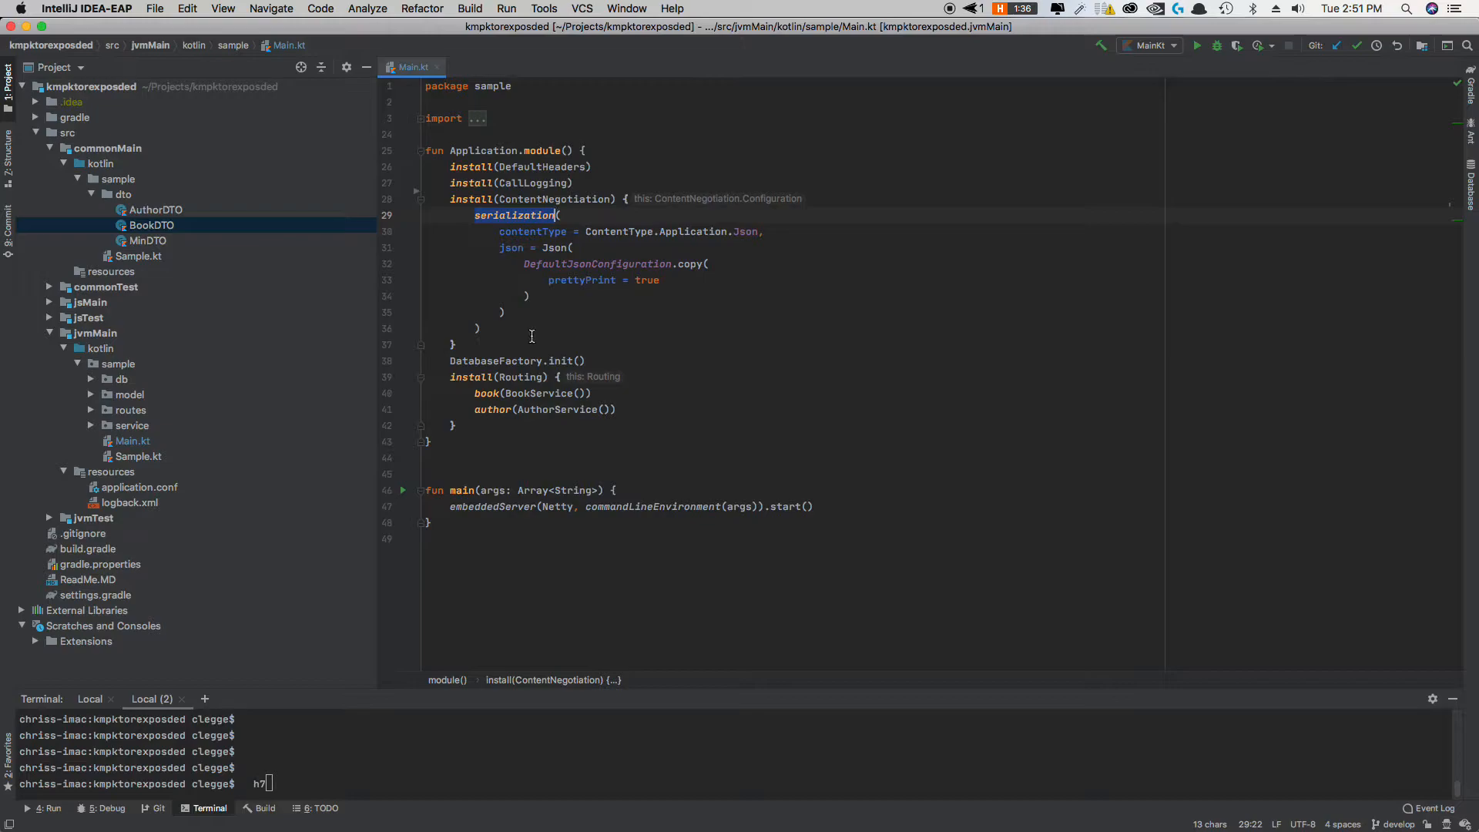
mouse_move(510, 360)
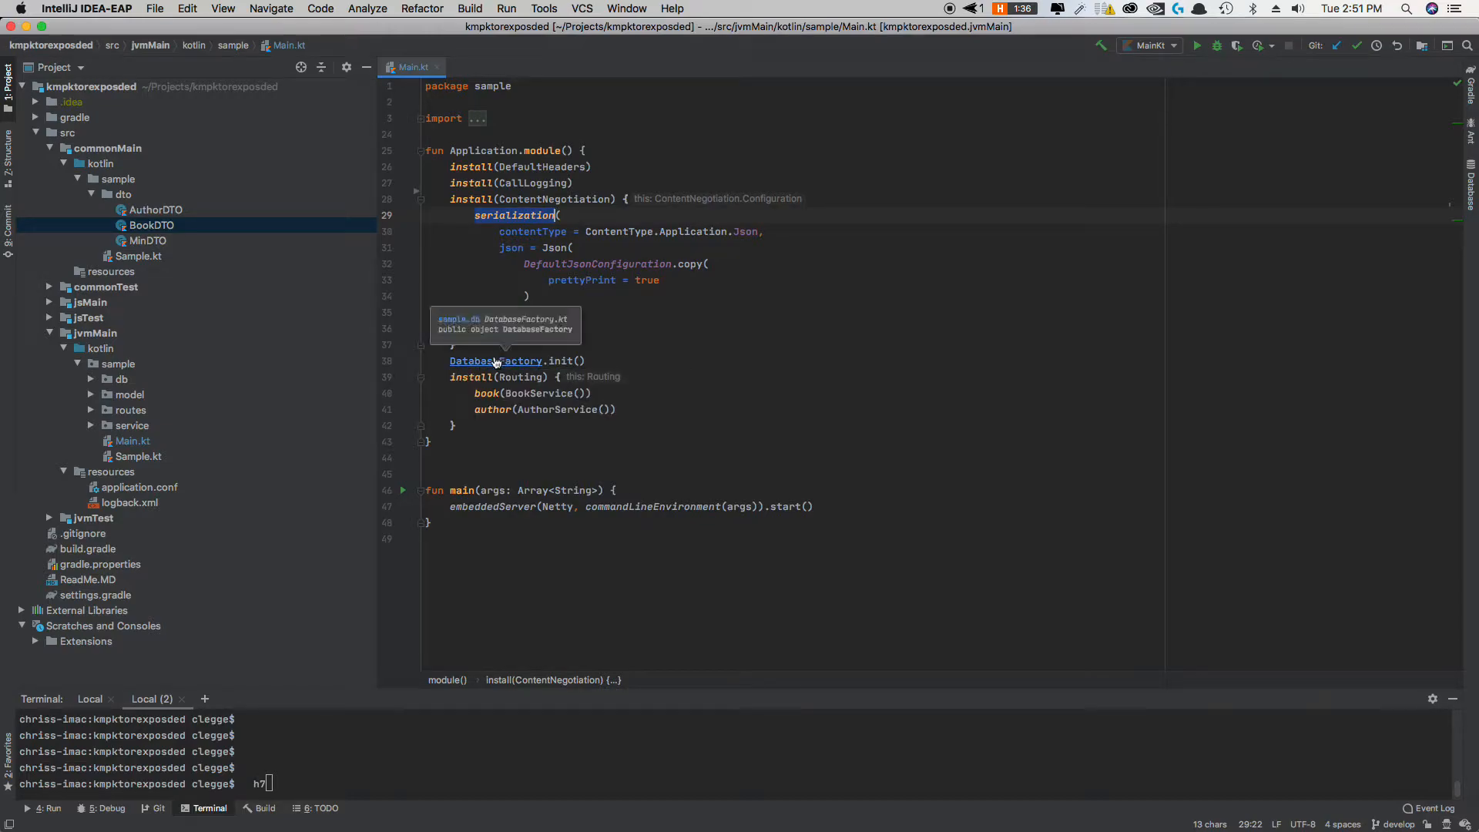
click(495, 360)
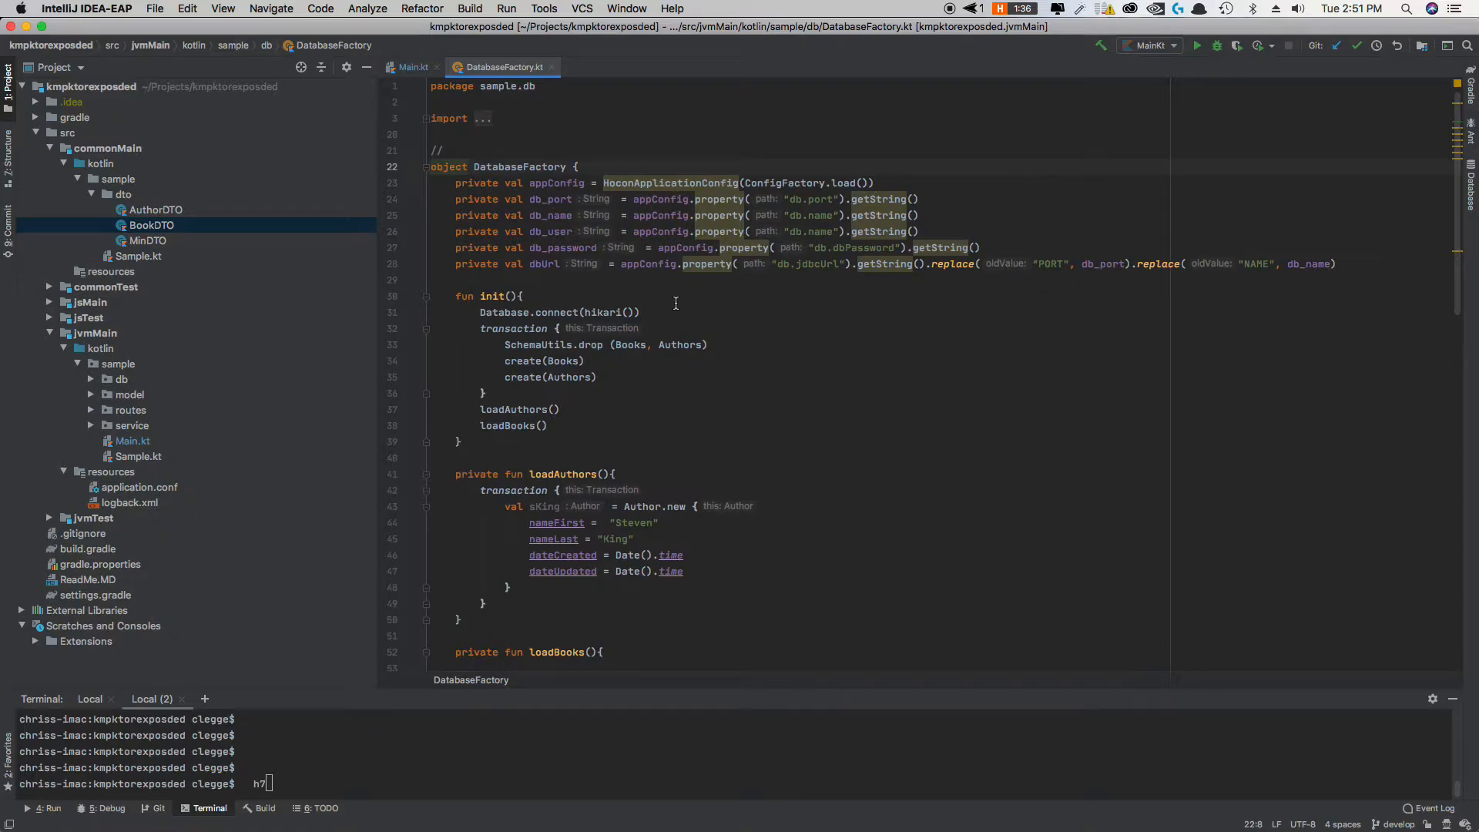
mouse_move(585, 188)
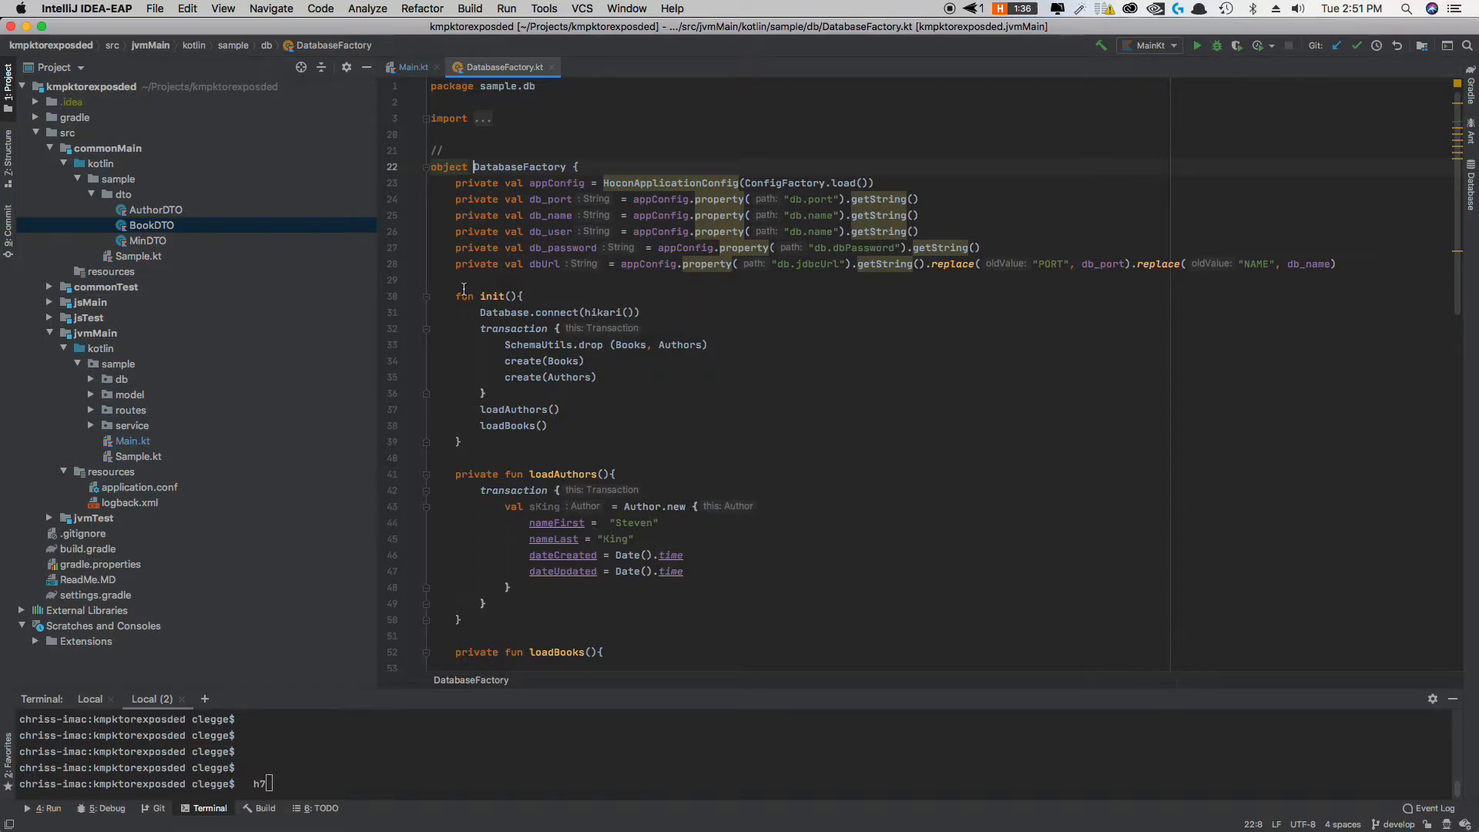
scroll(down, 3)
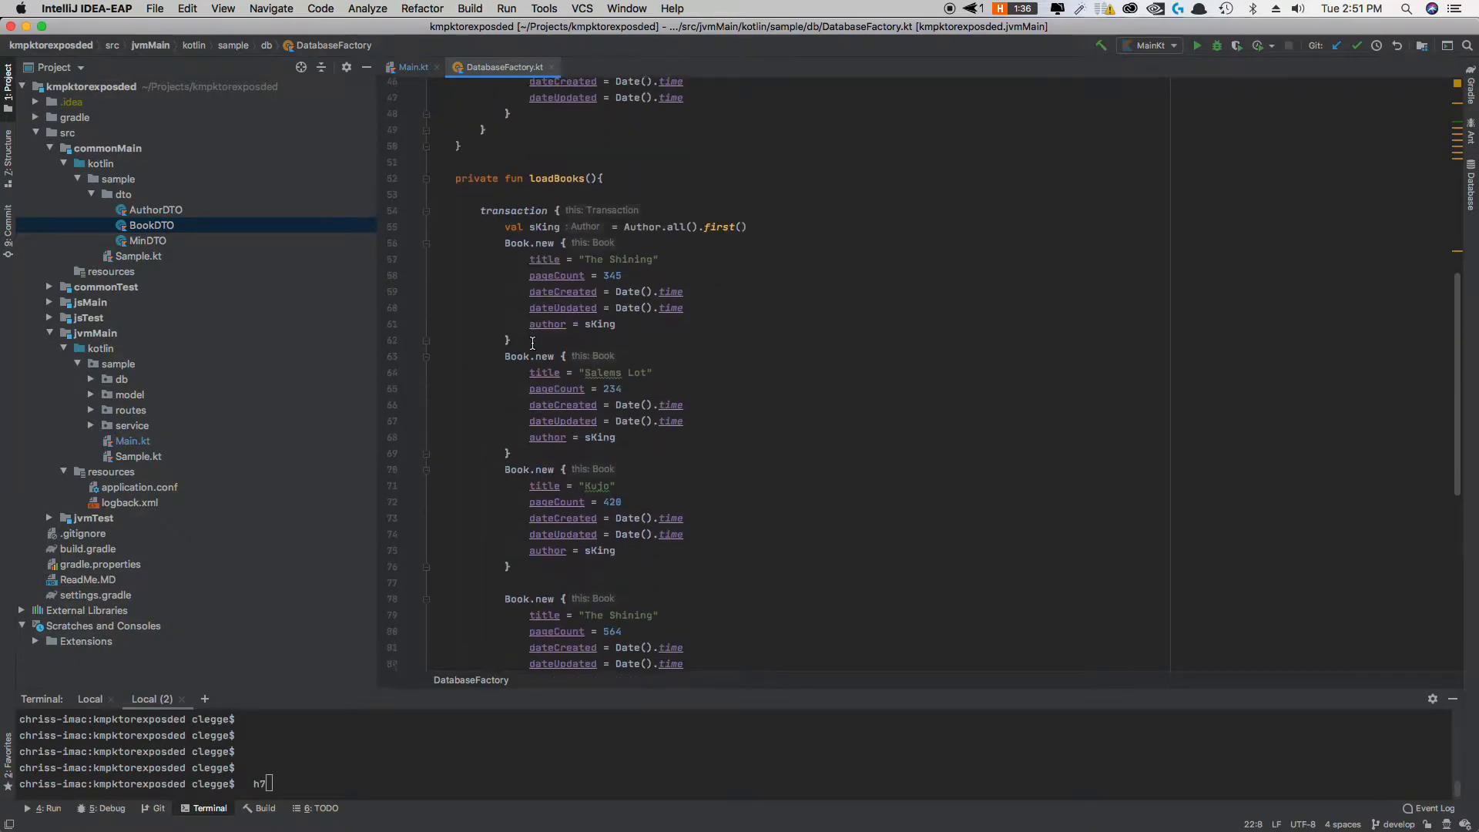
scroll(down, 3)
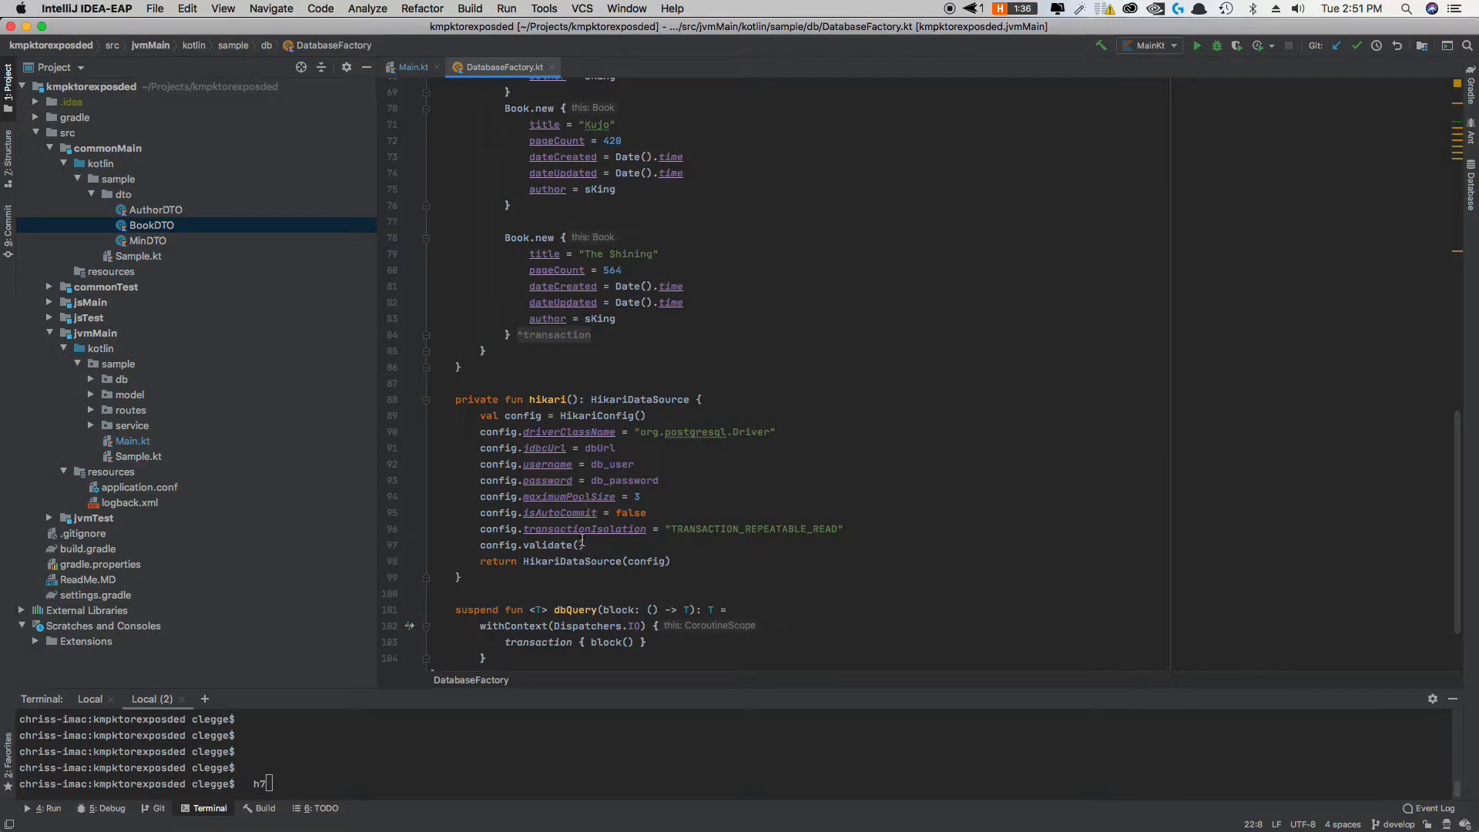
scroll(down, 3)
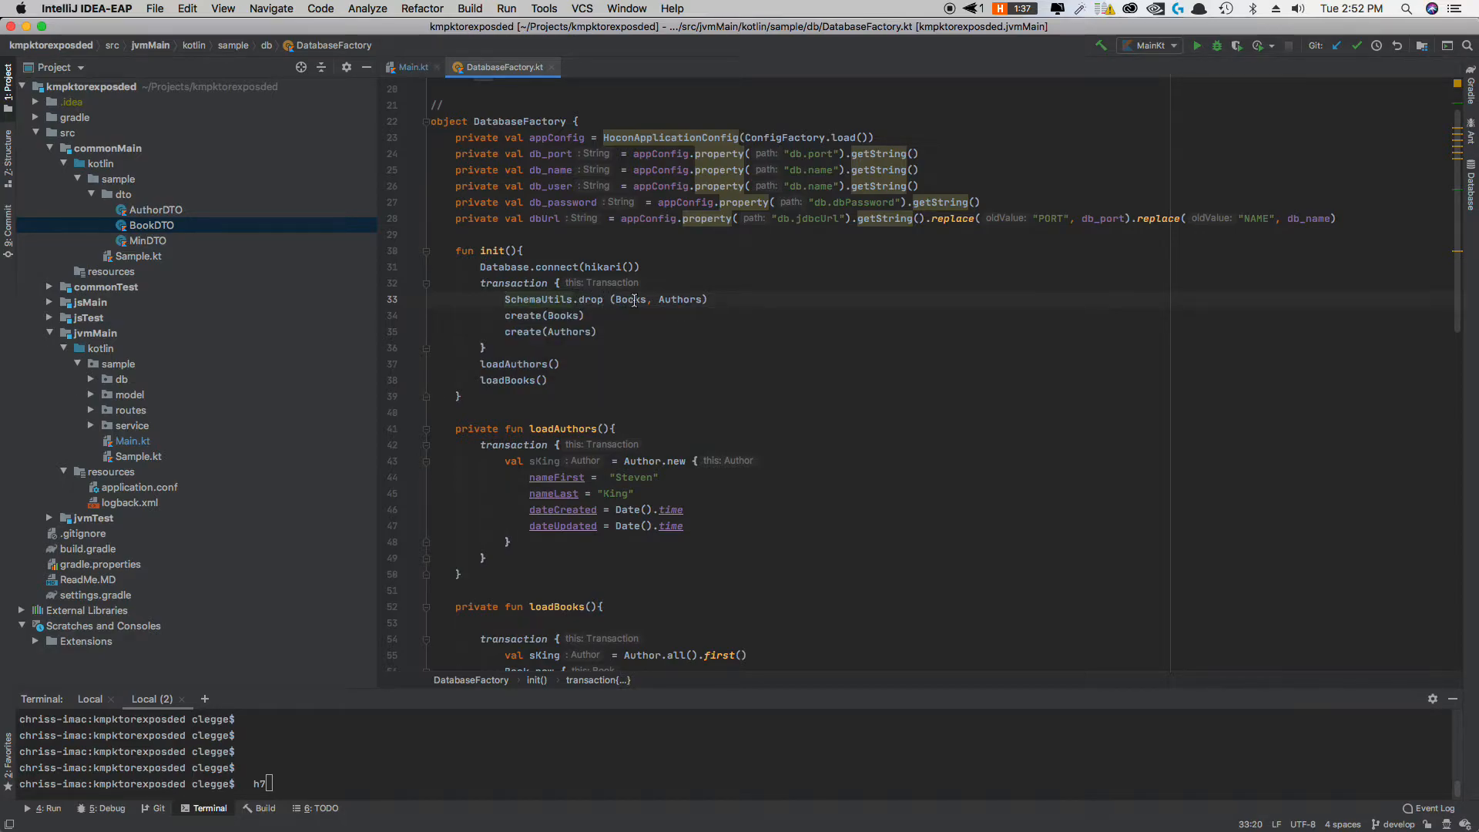
mouse_move(689, 304)
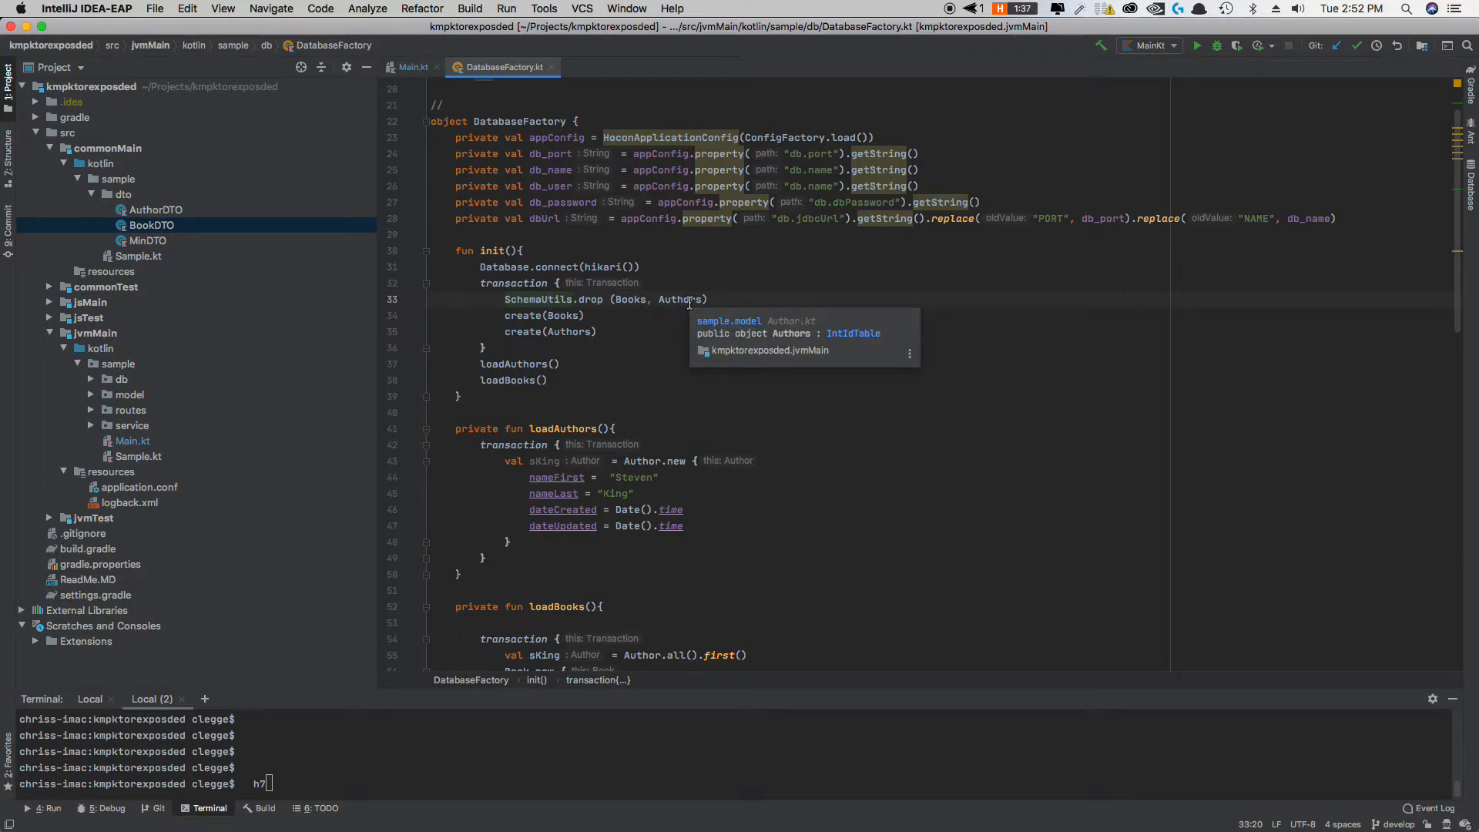
mouse_move(613, 312)
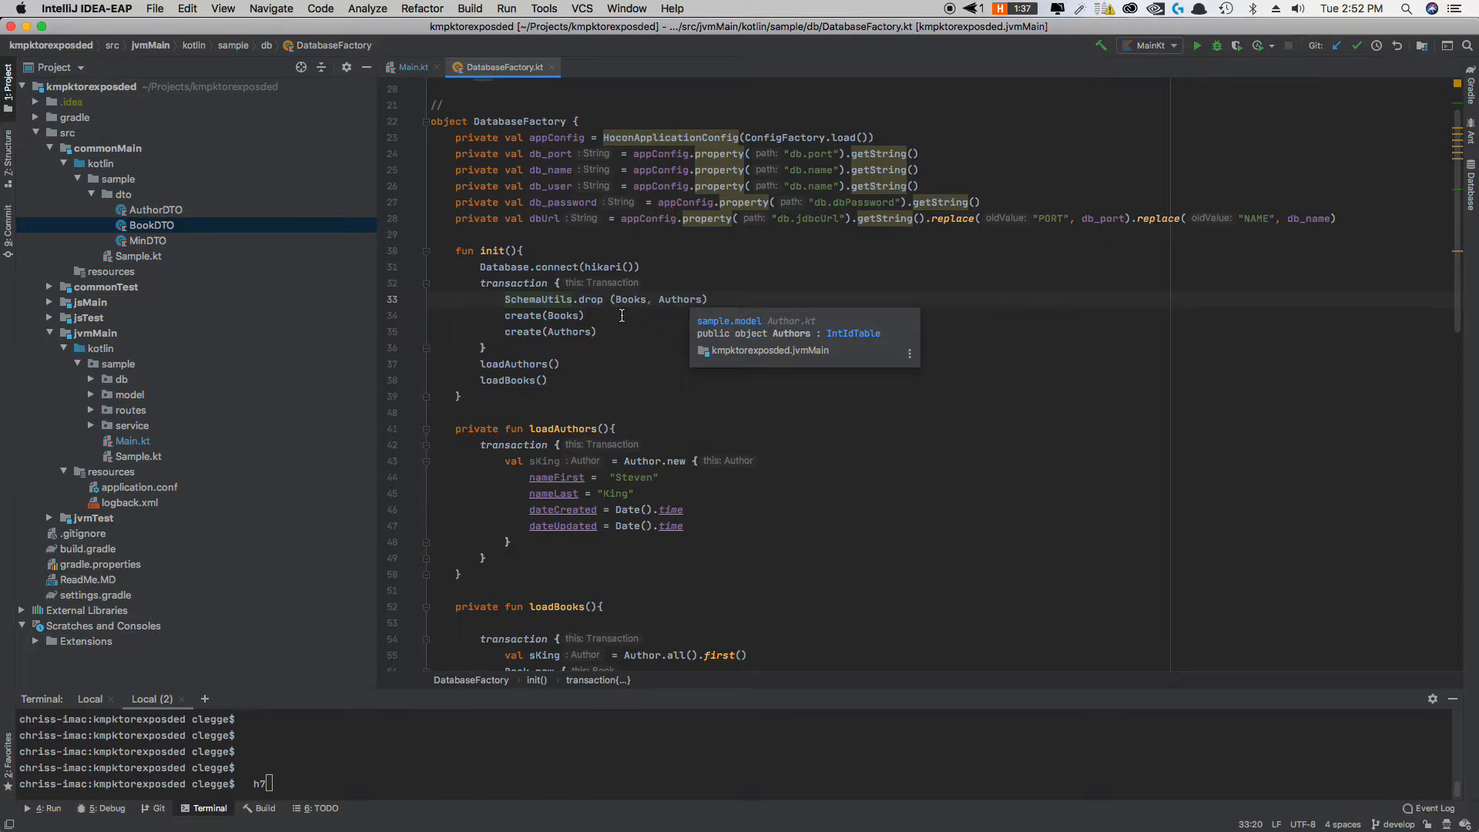
double_click(522, 314)
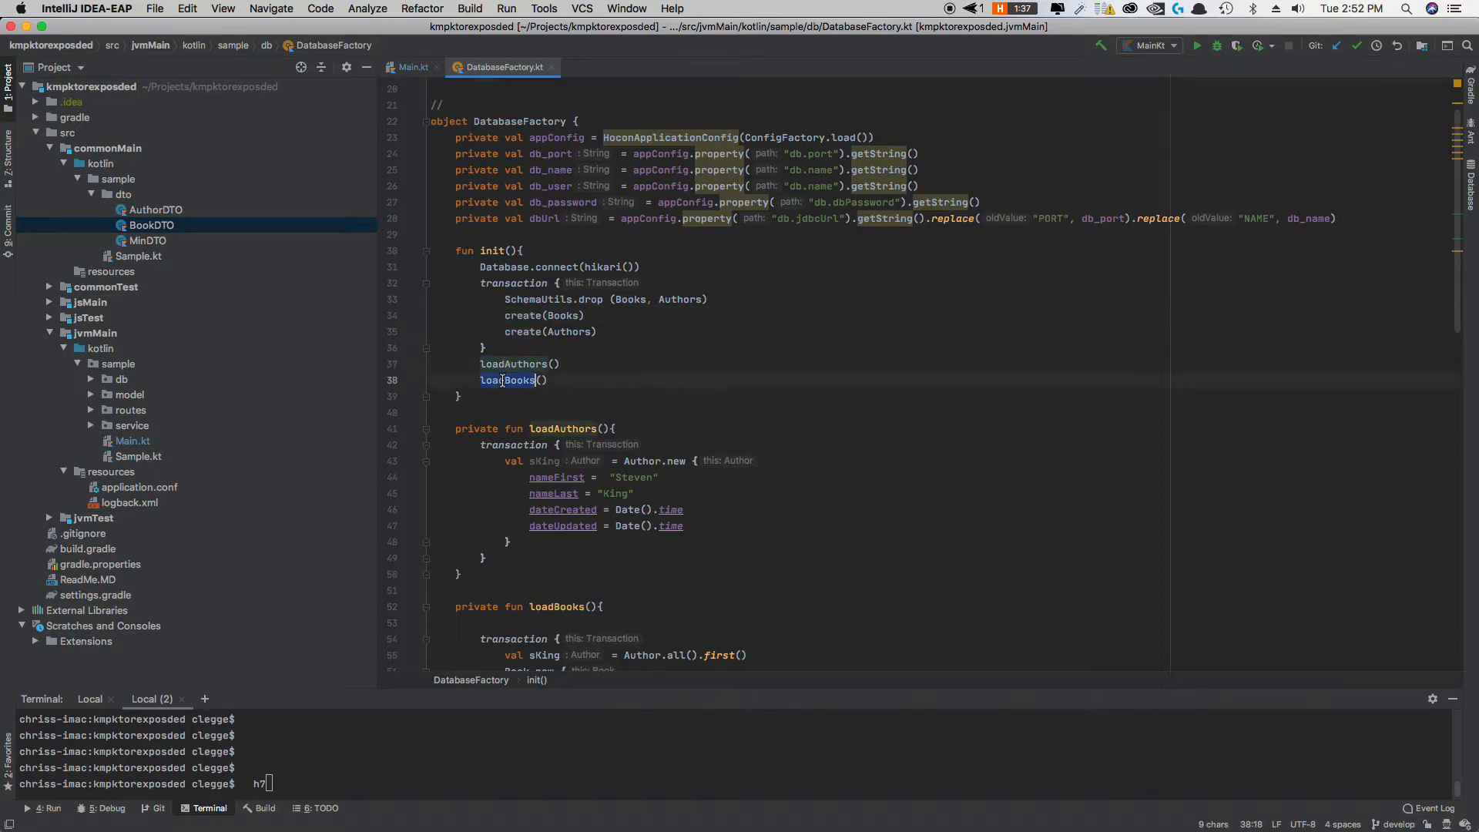
scroll(down, 3)
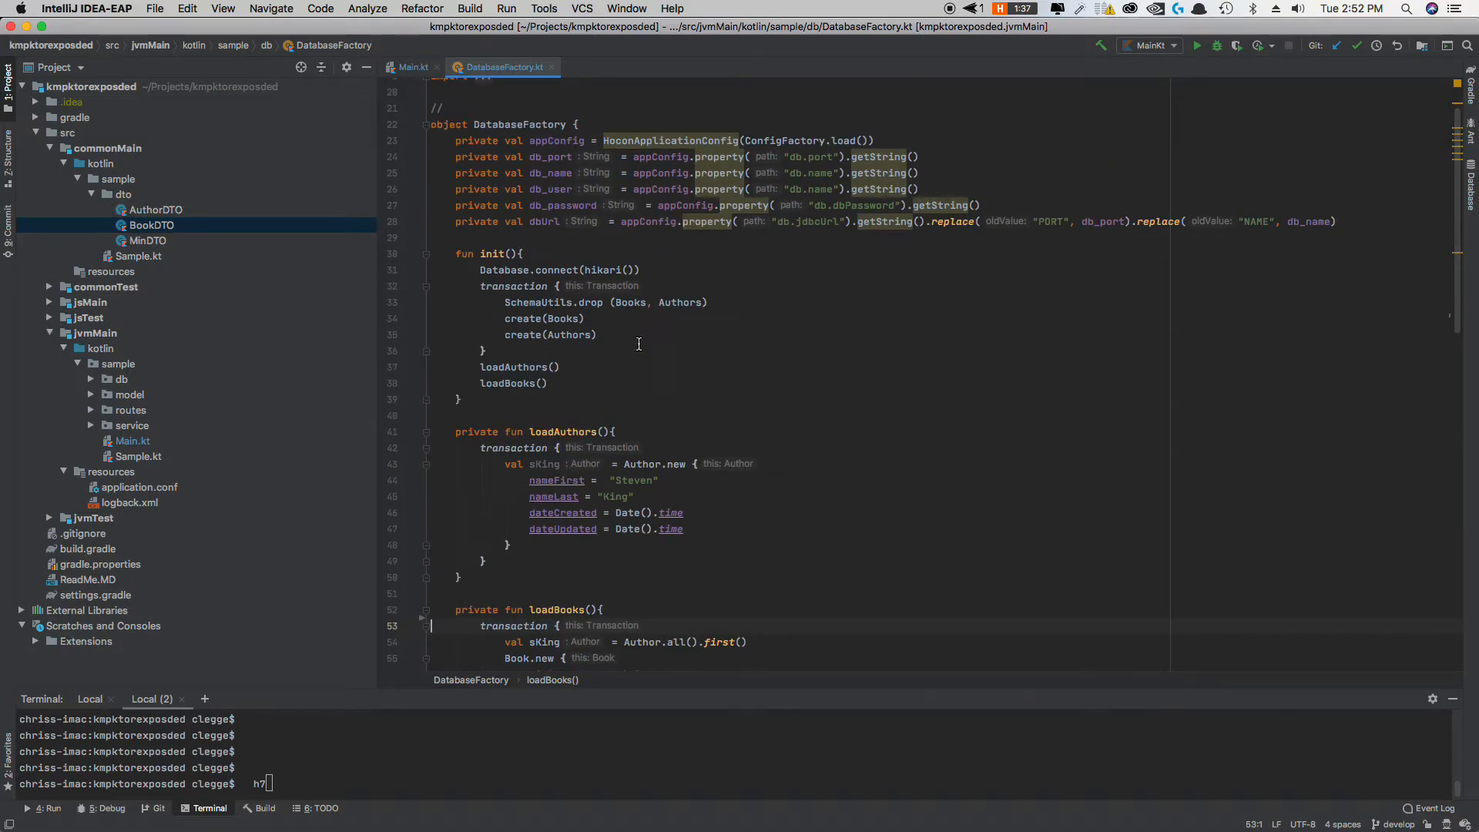
mouse_move(121, 336)
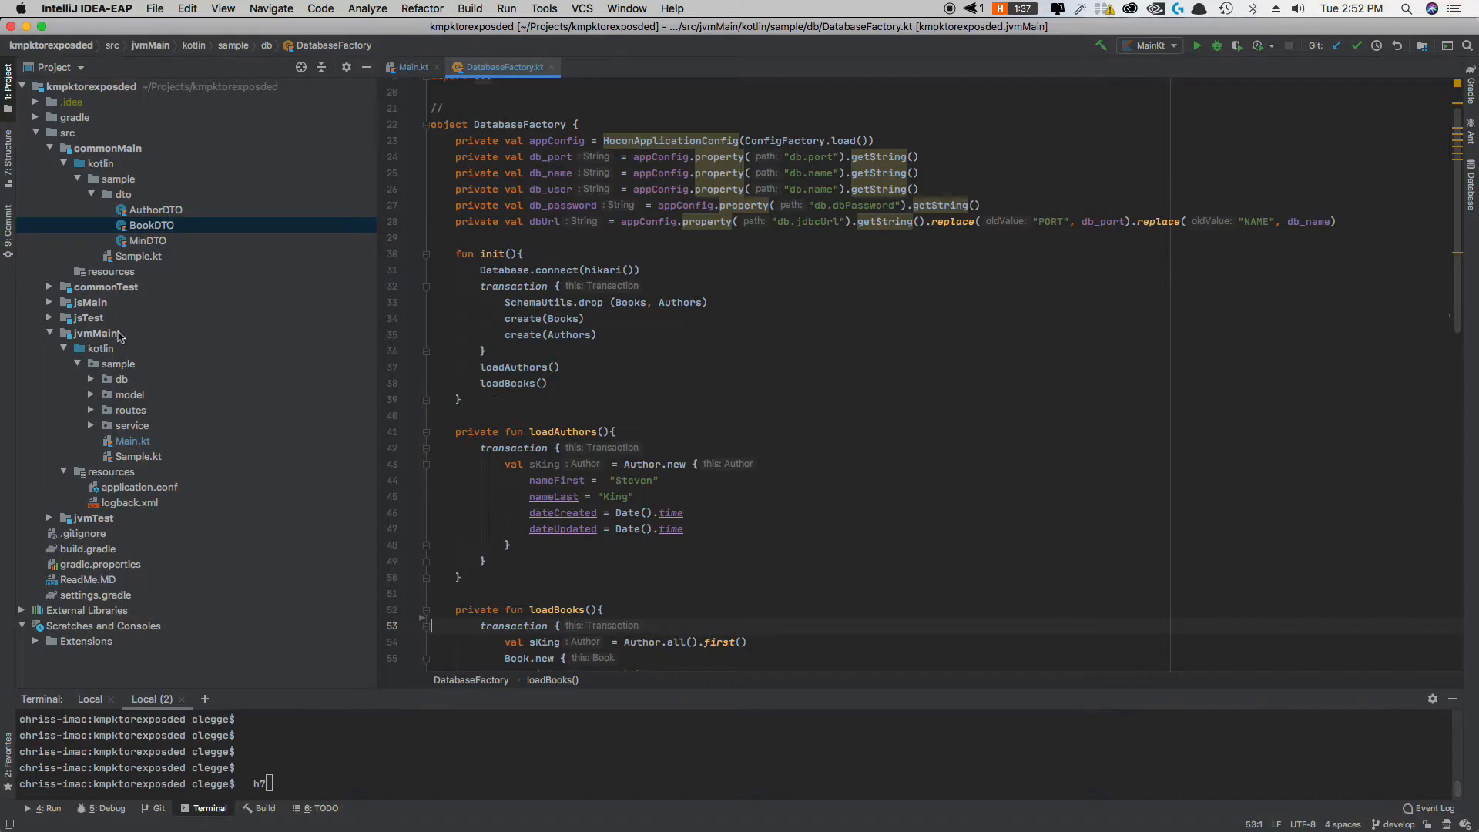
Step: Open Books.kt from the model package and highlight the BookDTO return type of toDto
click(91, 394)
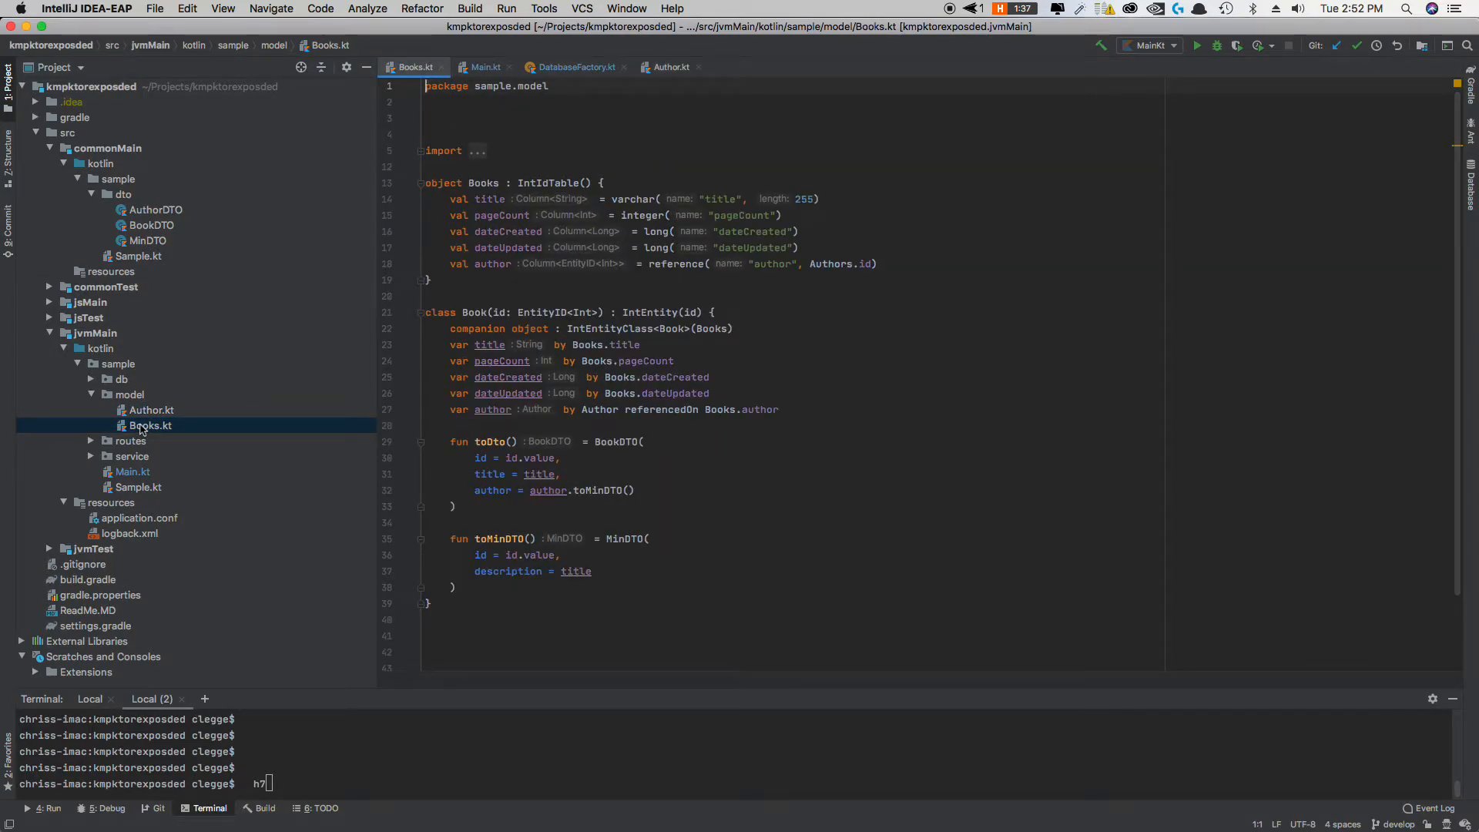
double_click(443, 182)
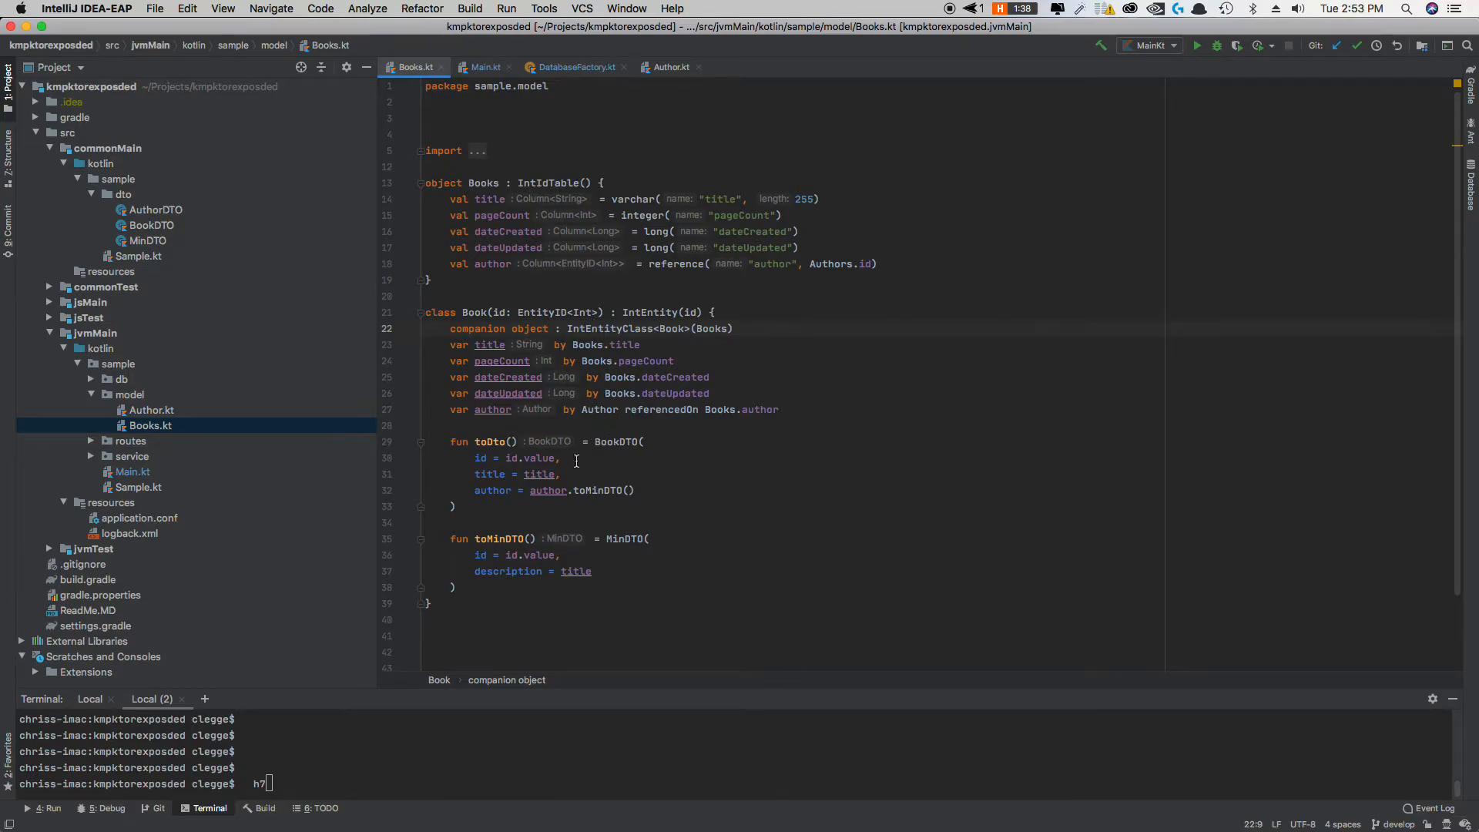
mouse_move(490, 517)
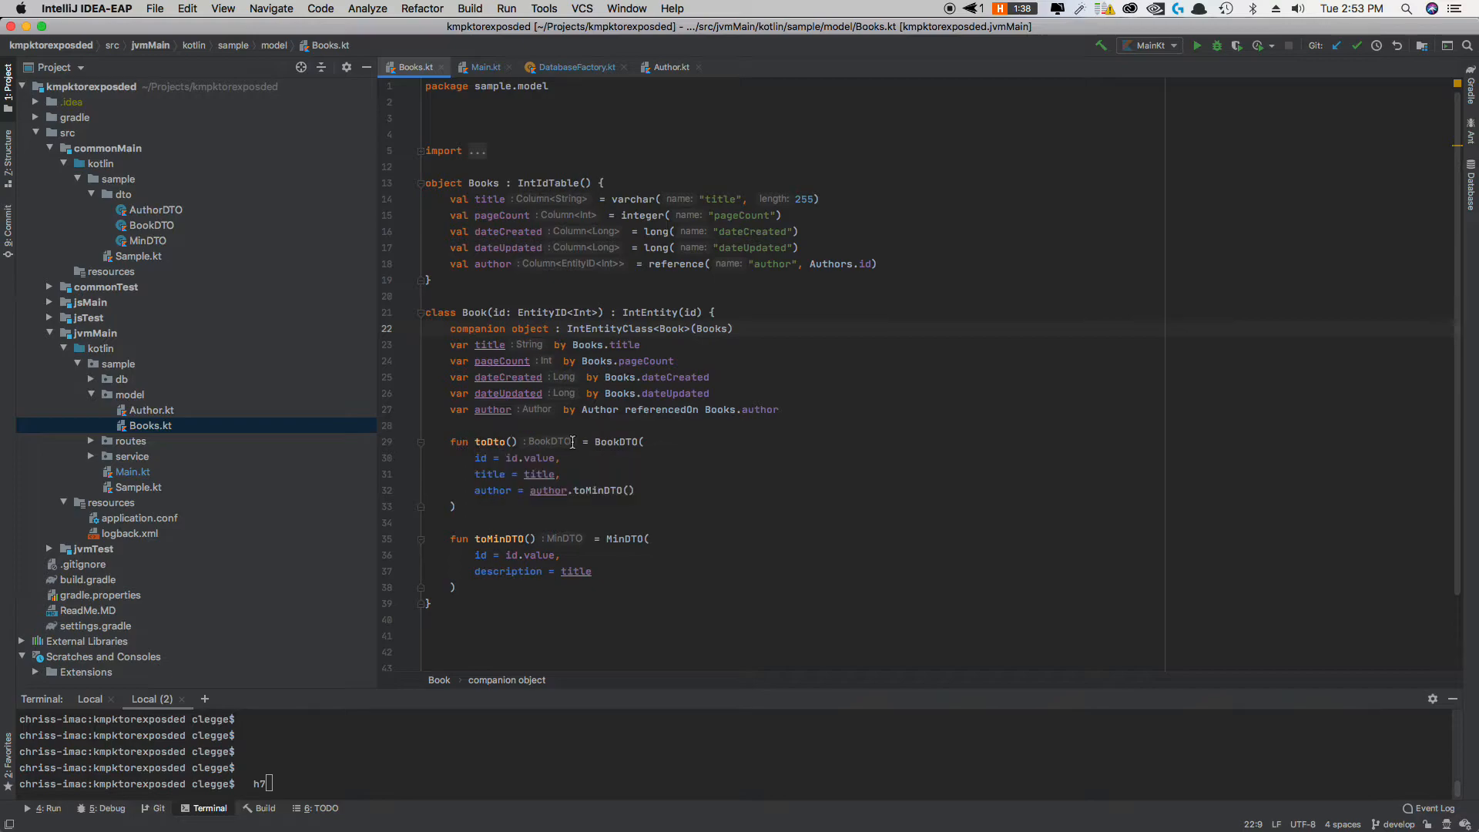
double_click(614, 442)
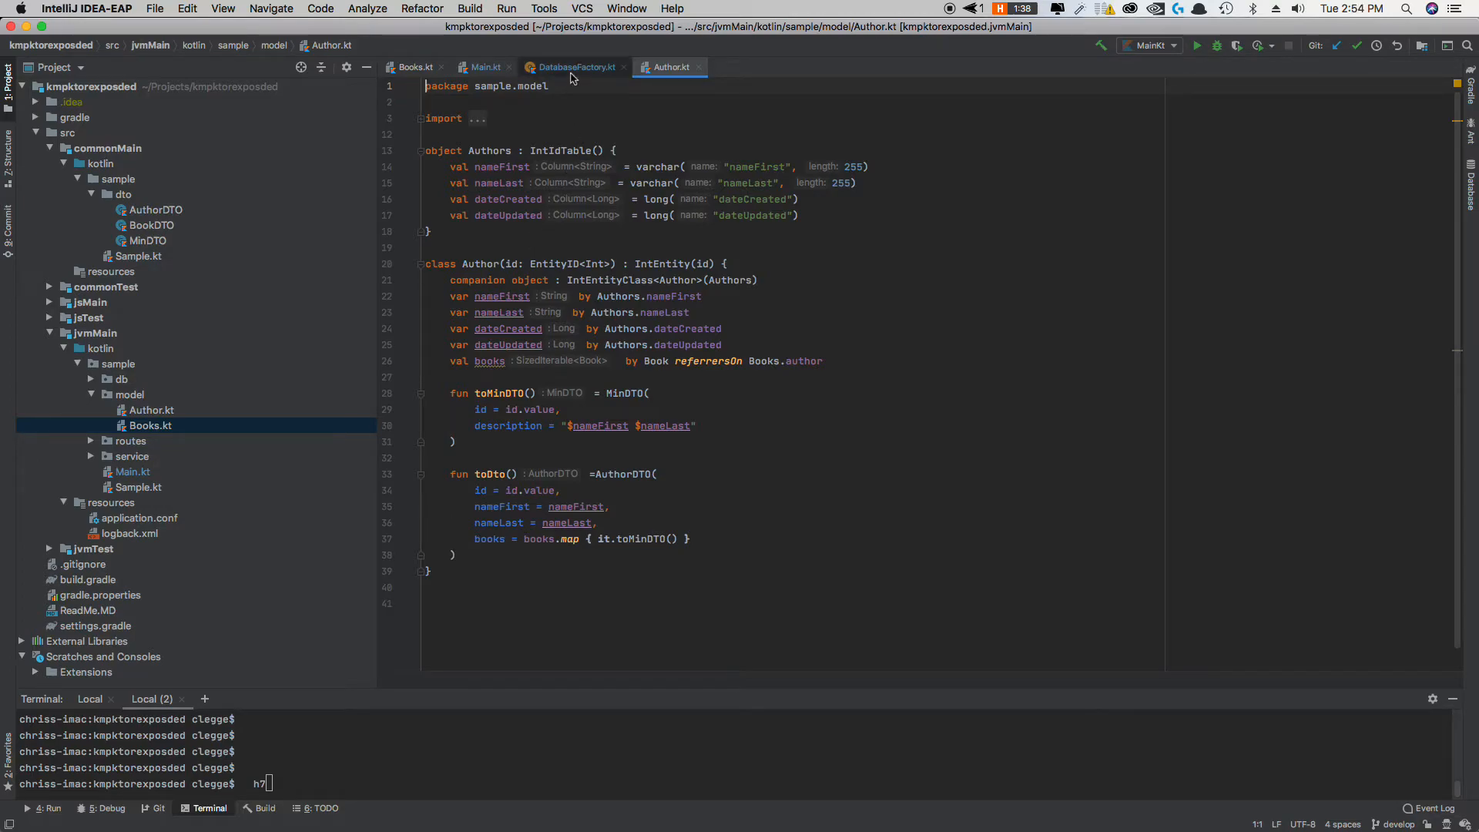
Step: Close DatabaseFactory.kt and flip between the Books and Author model files
click(573, 66)
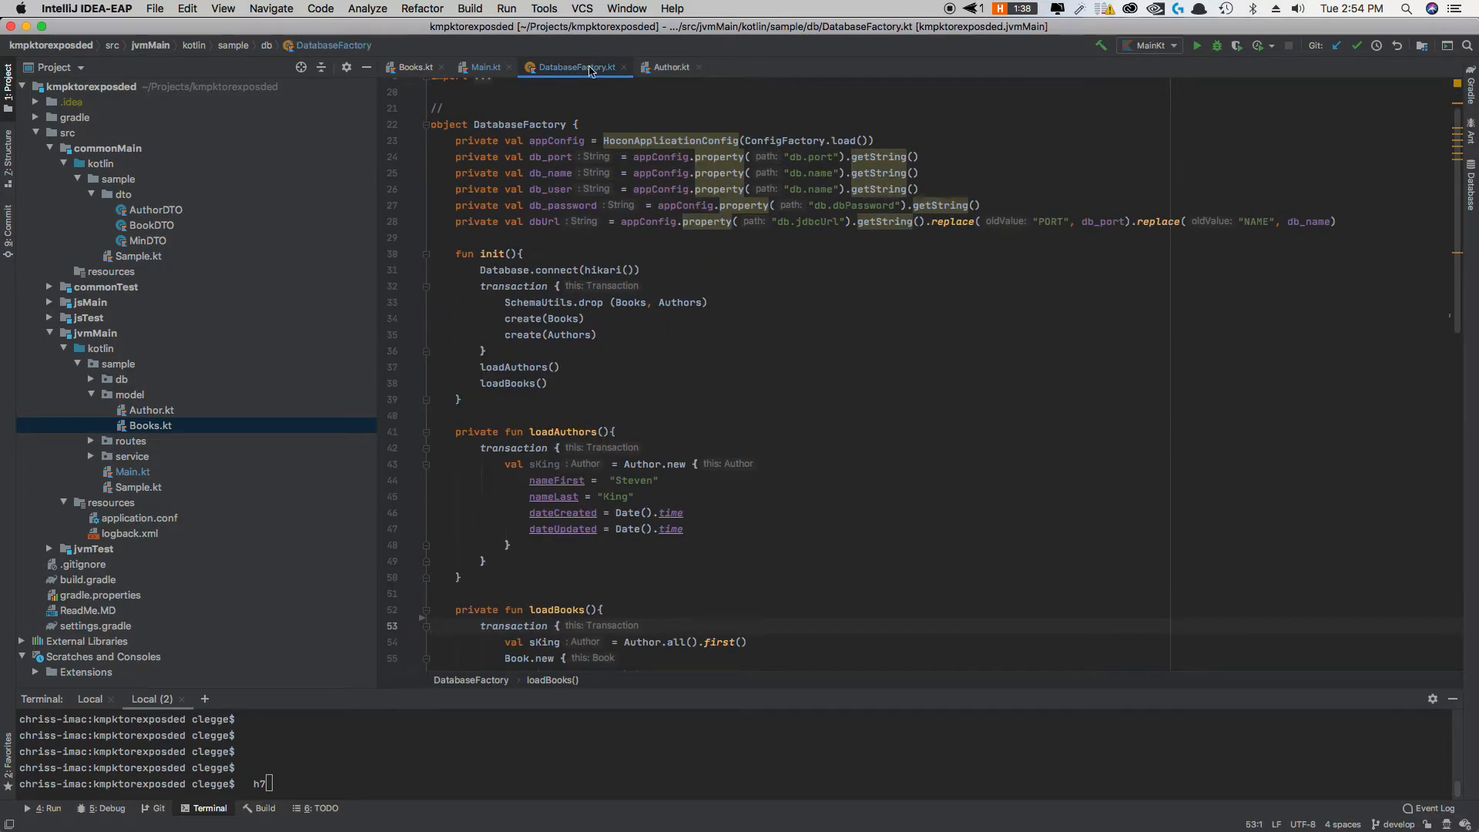
click(485, 66)
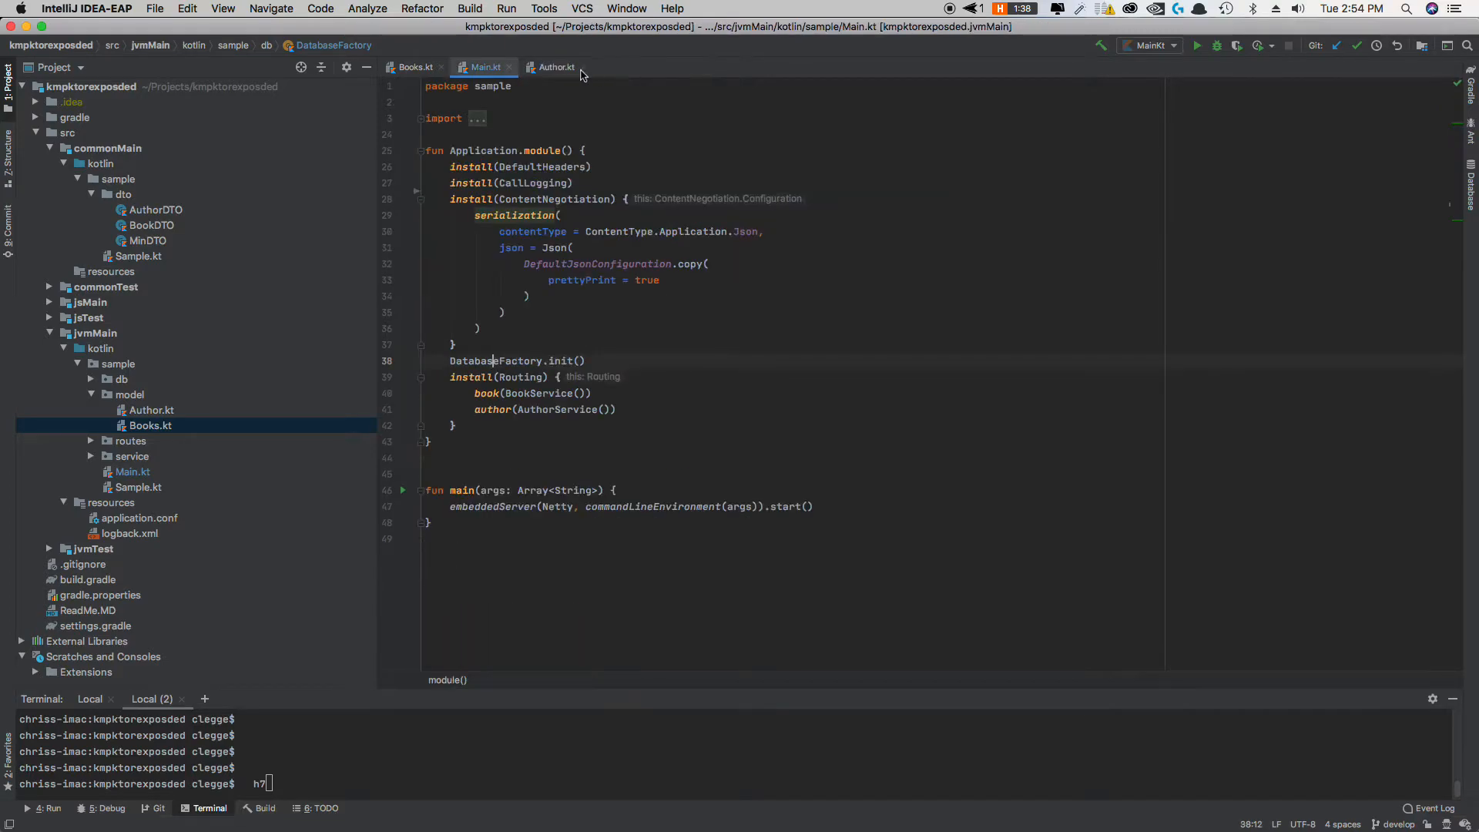
click(413, 66)
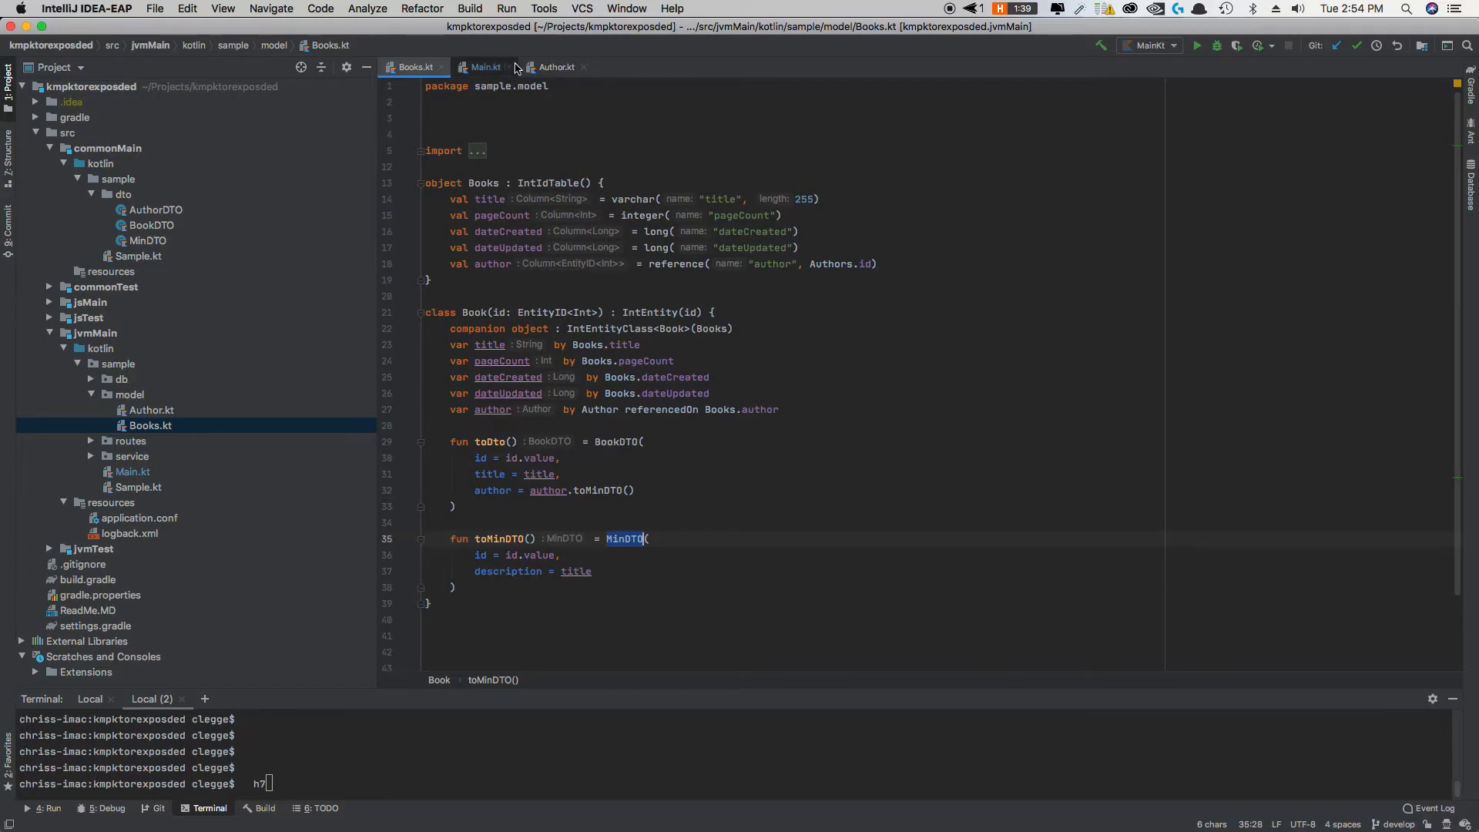
click(556, 67)
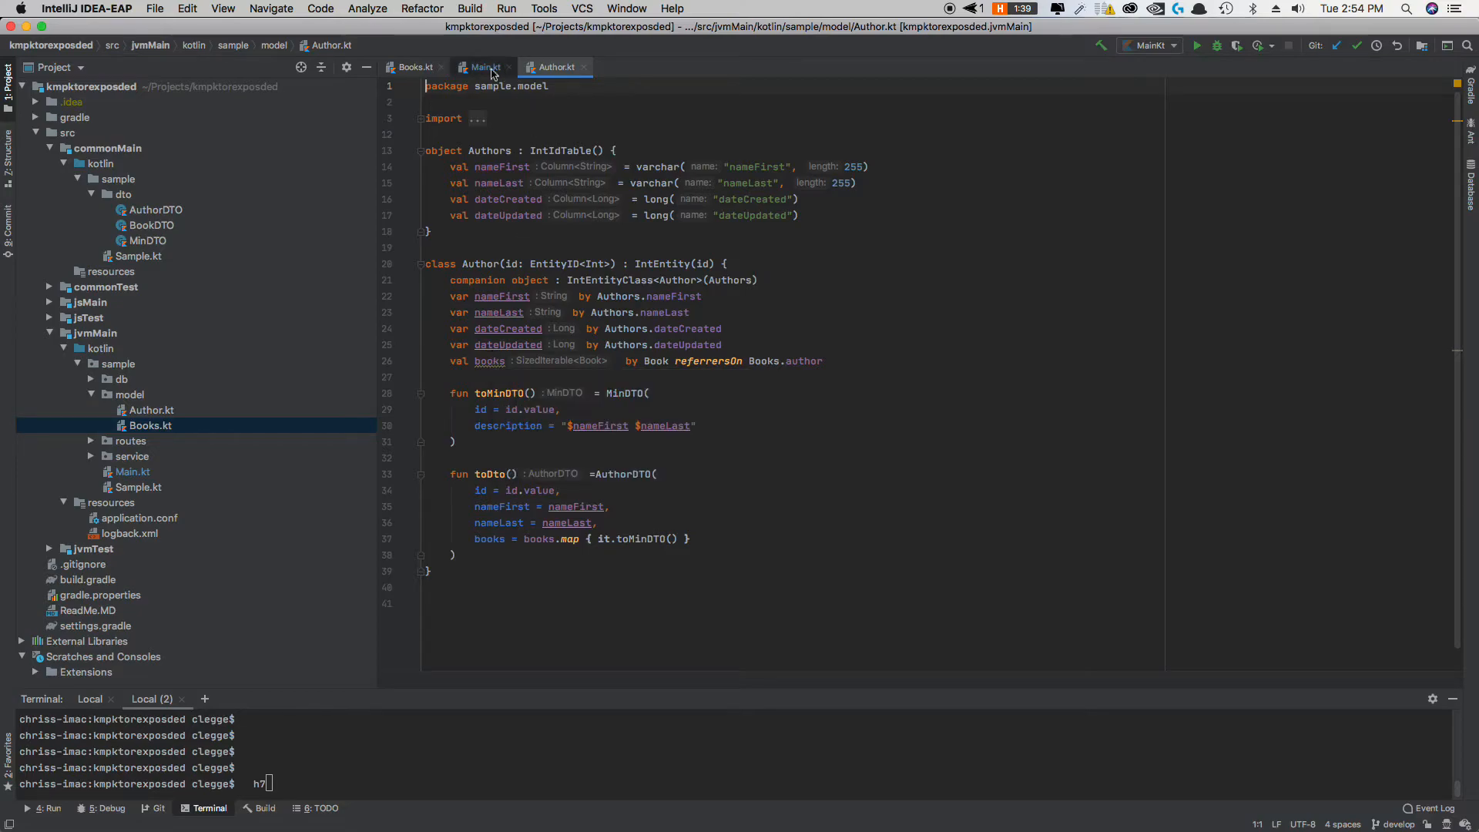
click(413, 66)
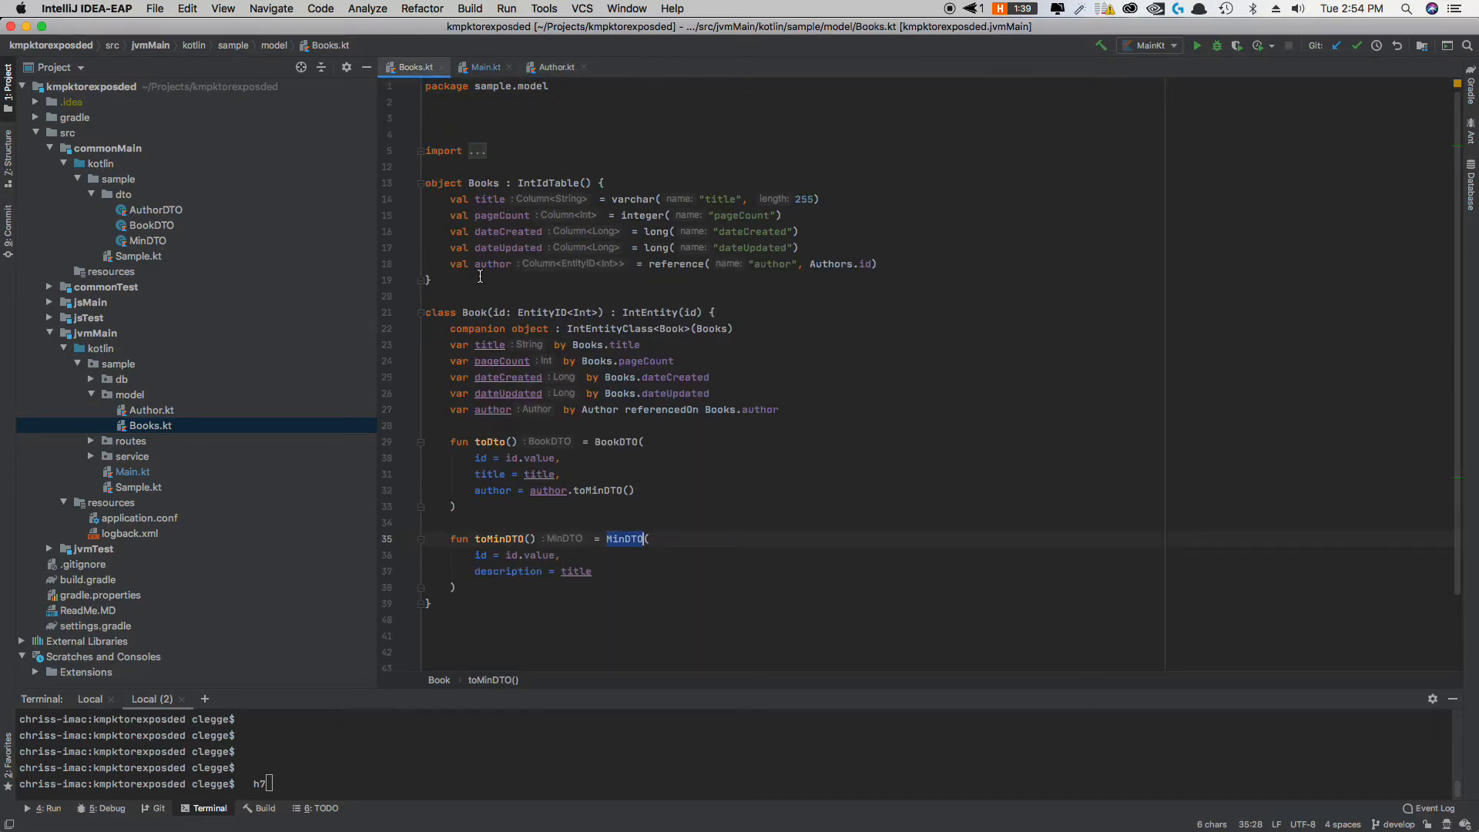
Step: Highlight the Books.author reference, then the books relation property in Author.kt
click(684, 263)
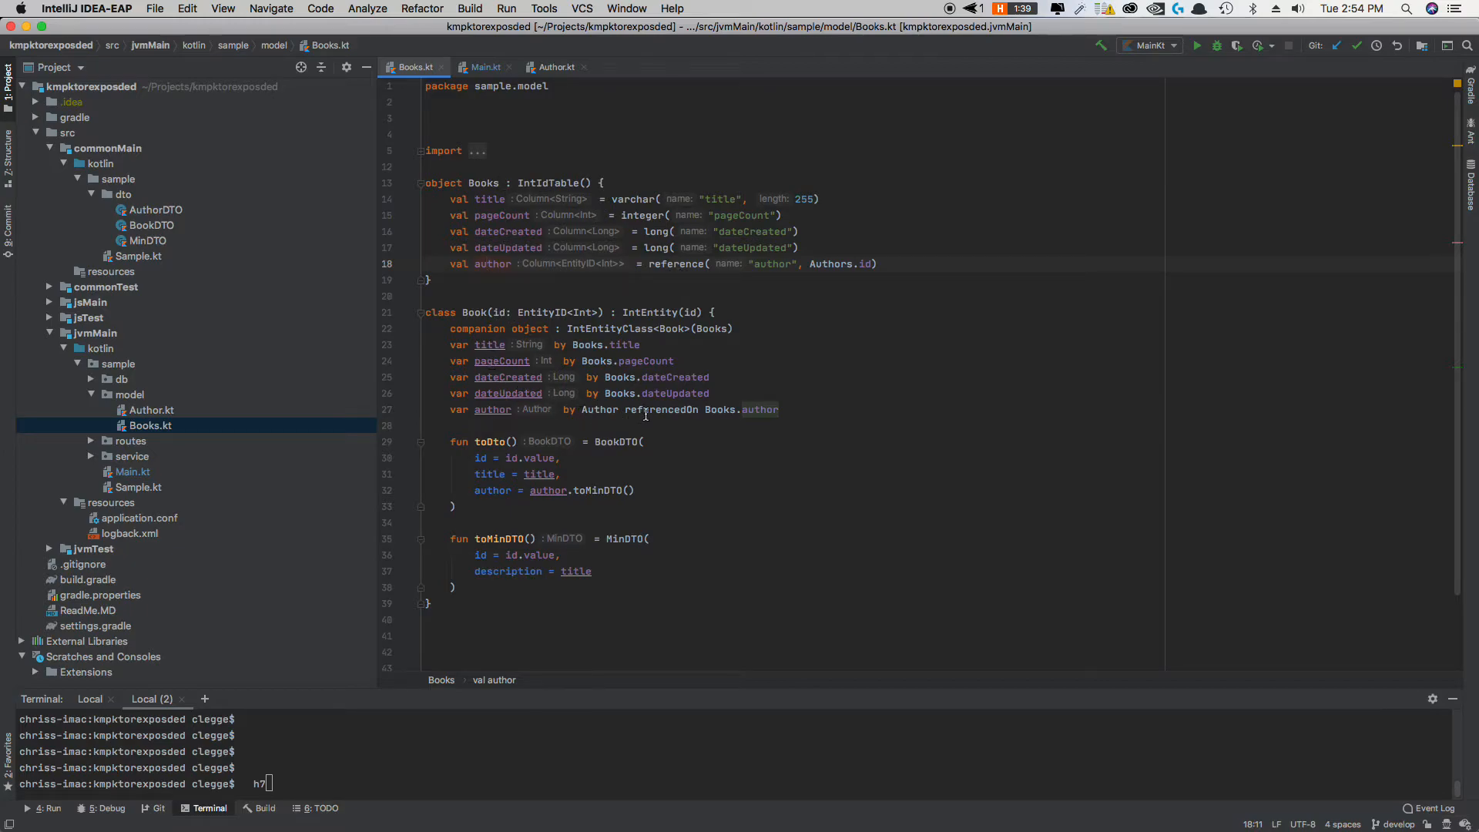
double_click(719, 410)
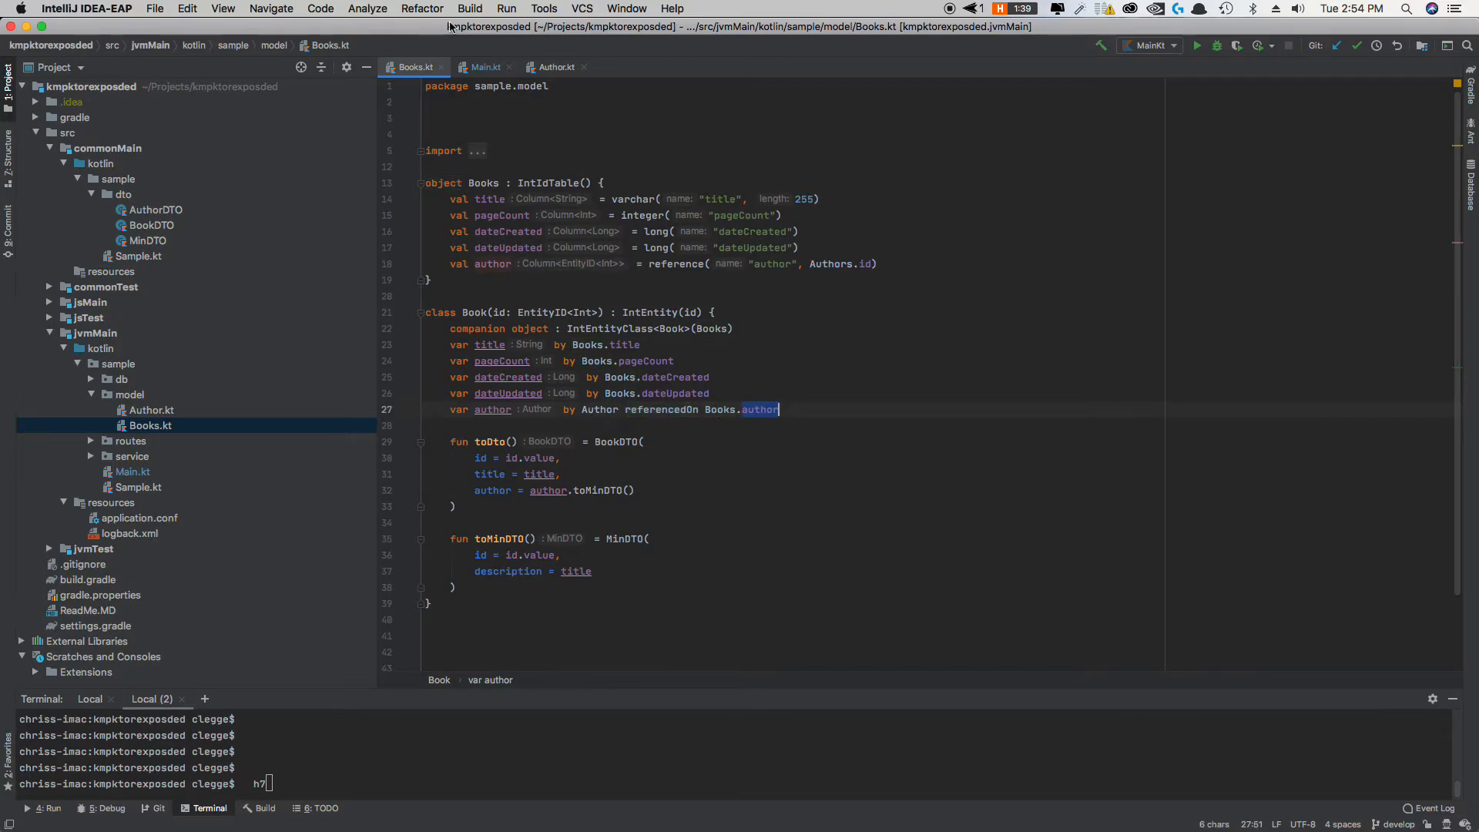
click(556, 67)
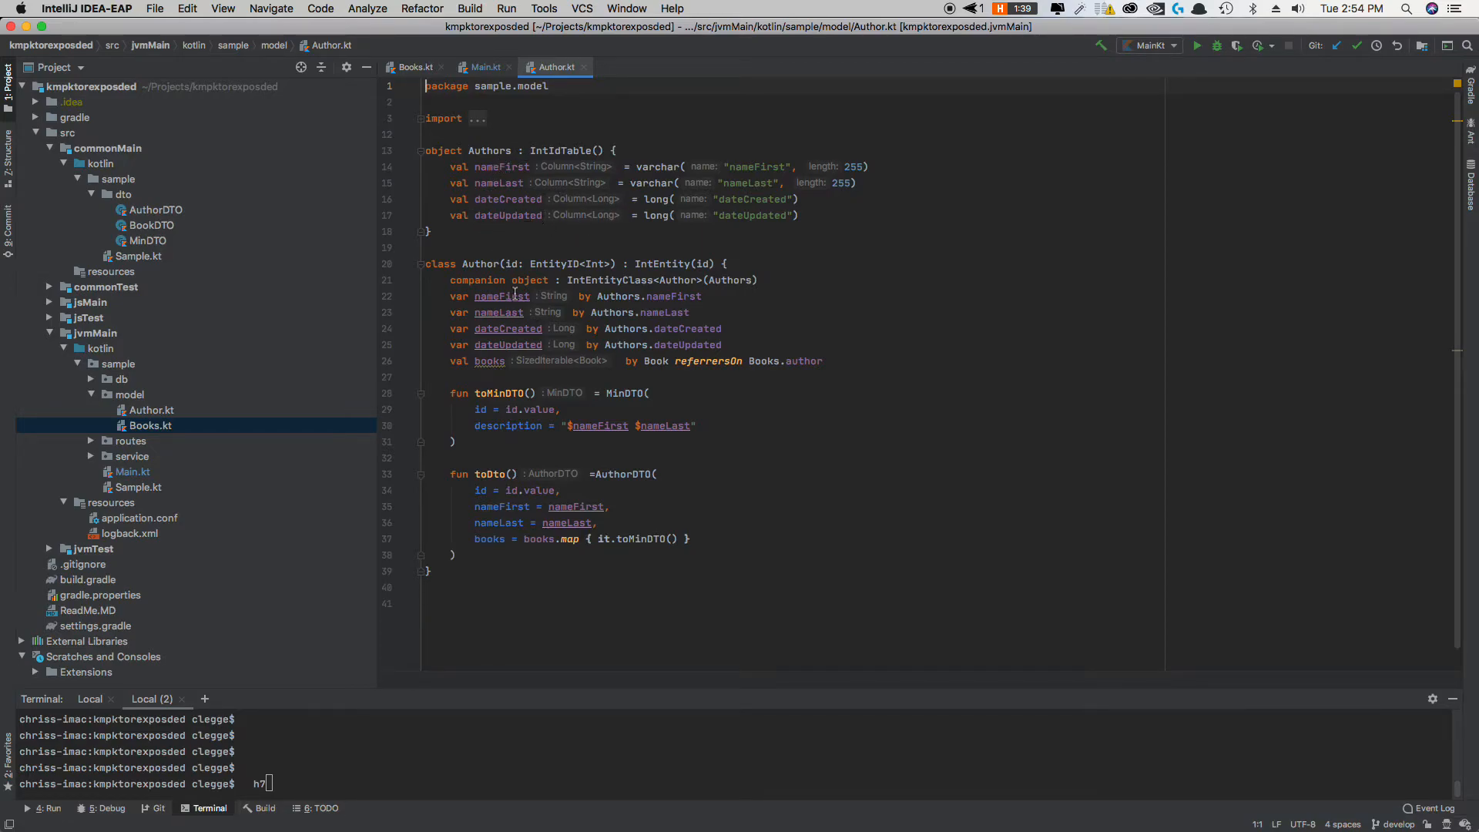
double_click(490, 361)
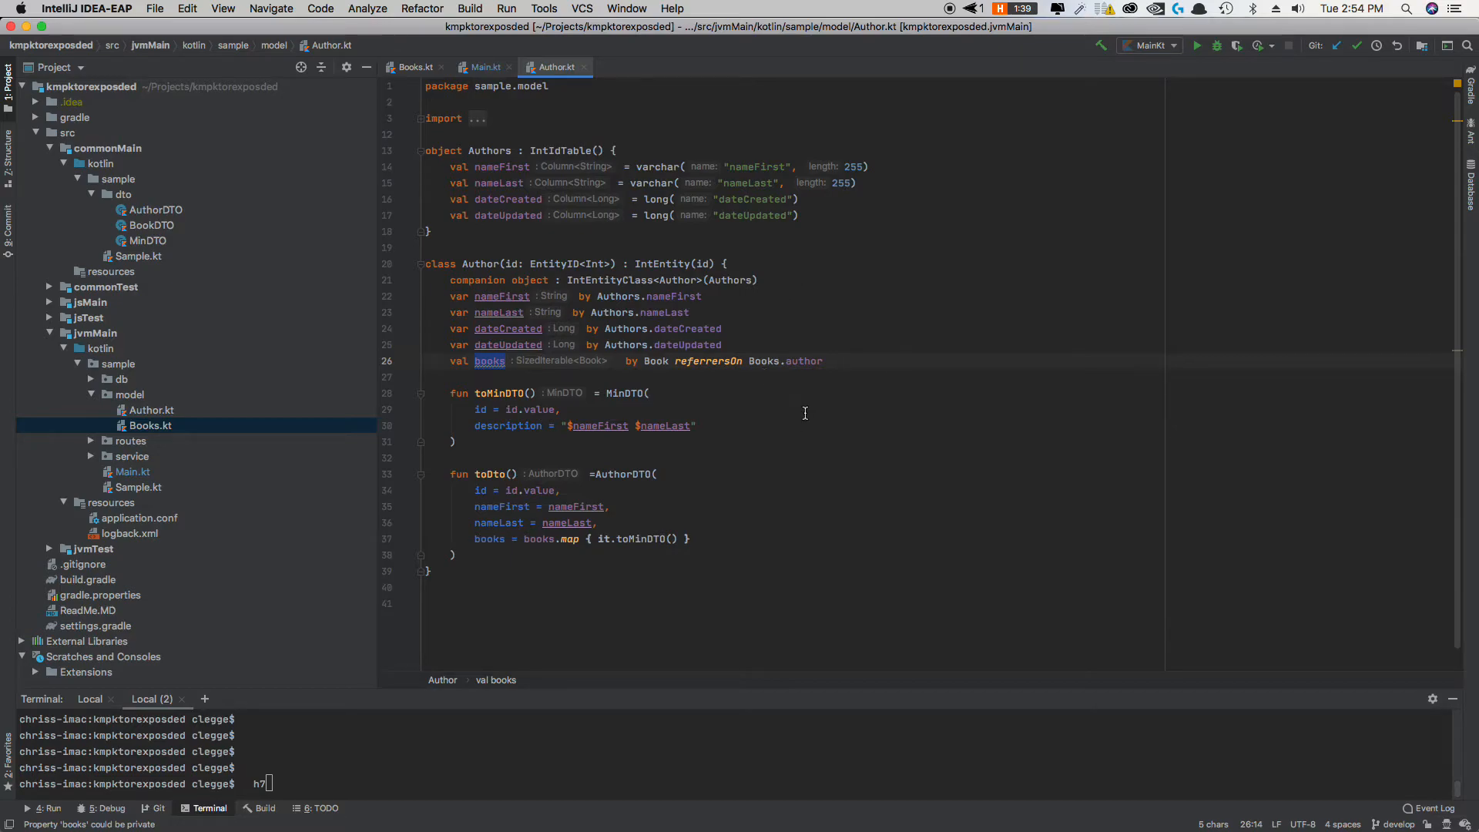
mouse_move(801, 413)
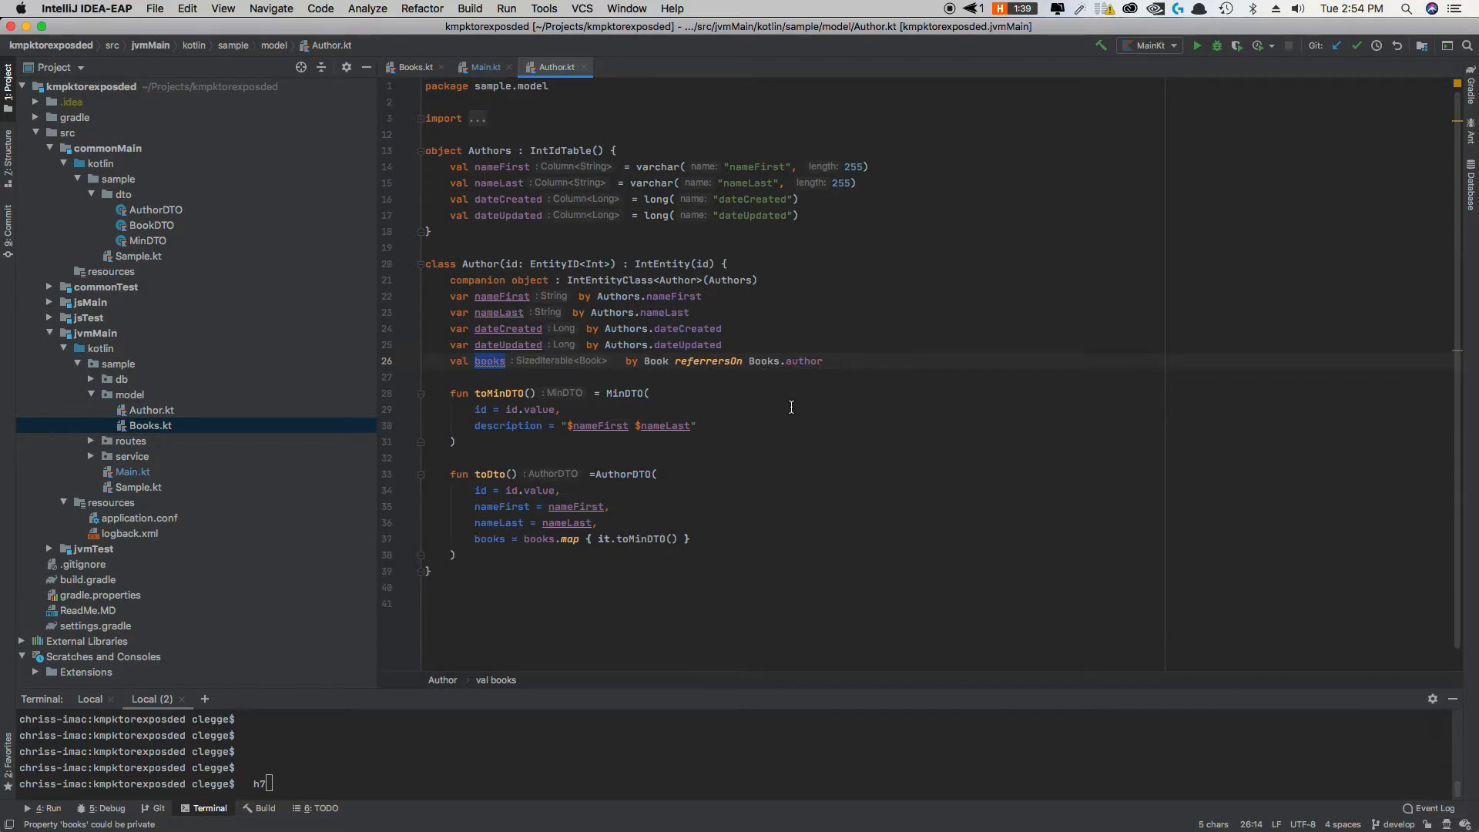
mouse_move(526, 493)
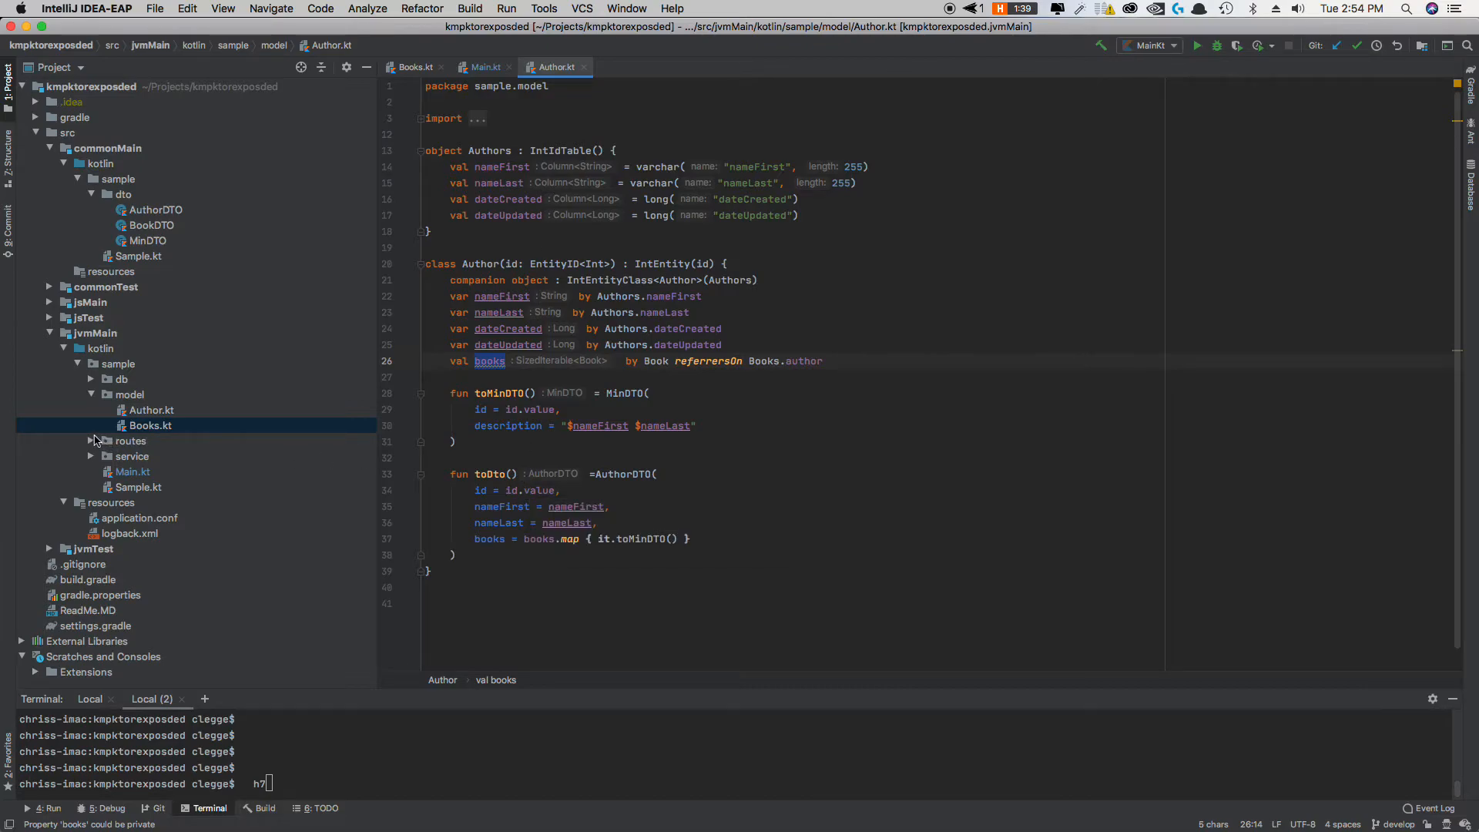
Step: Open BookService.kt and highlight the Book entity used in the getAll query
click(131, 456)
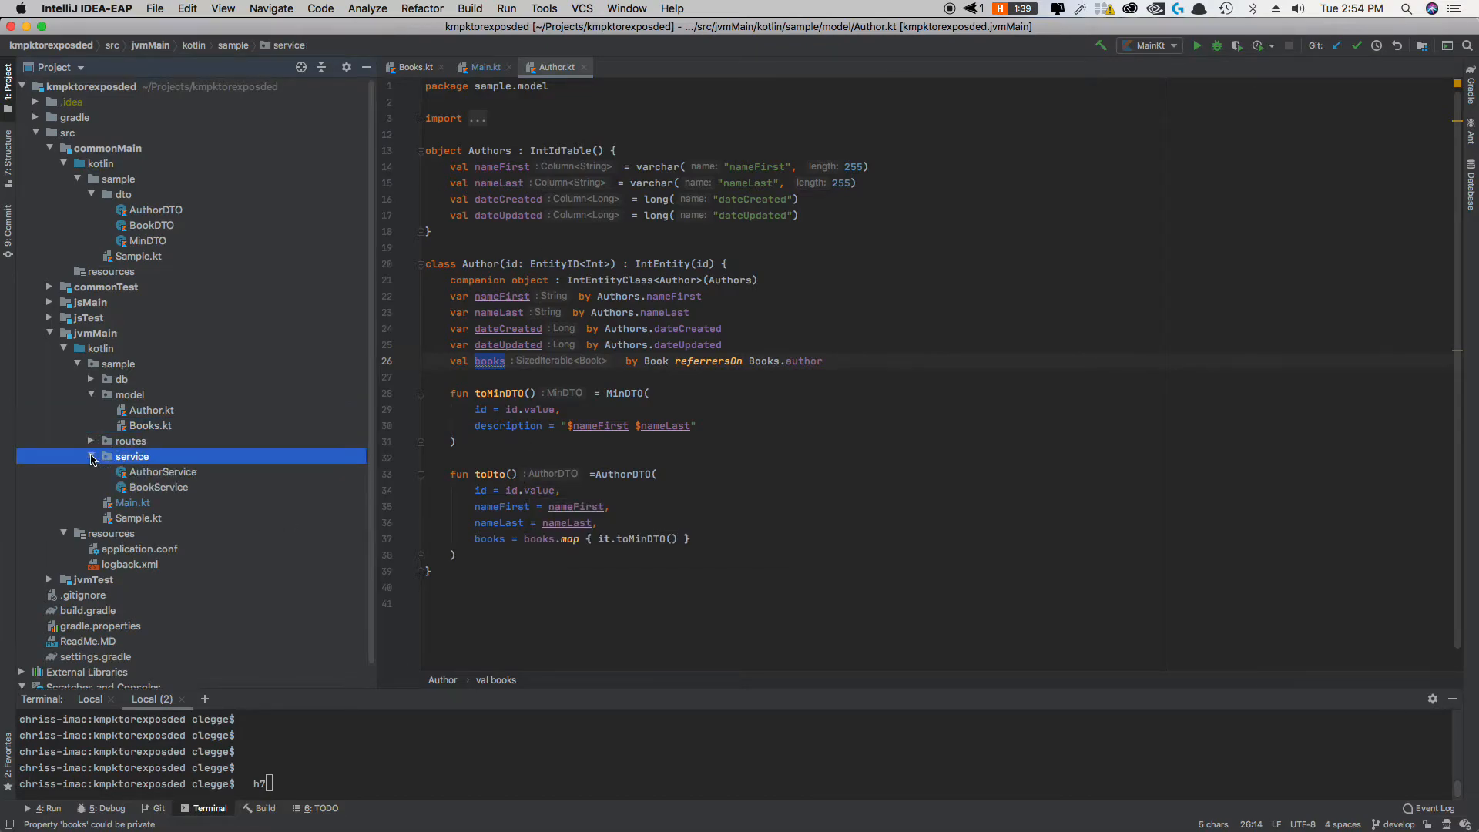
double_click(159, 487)
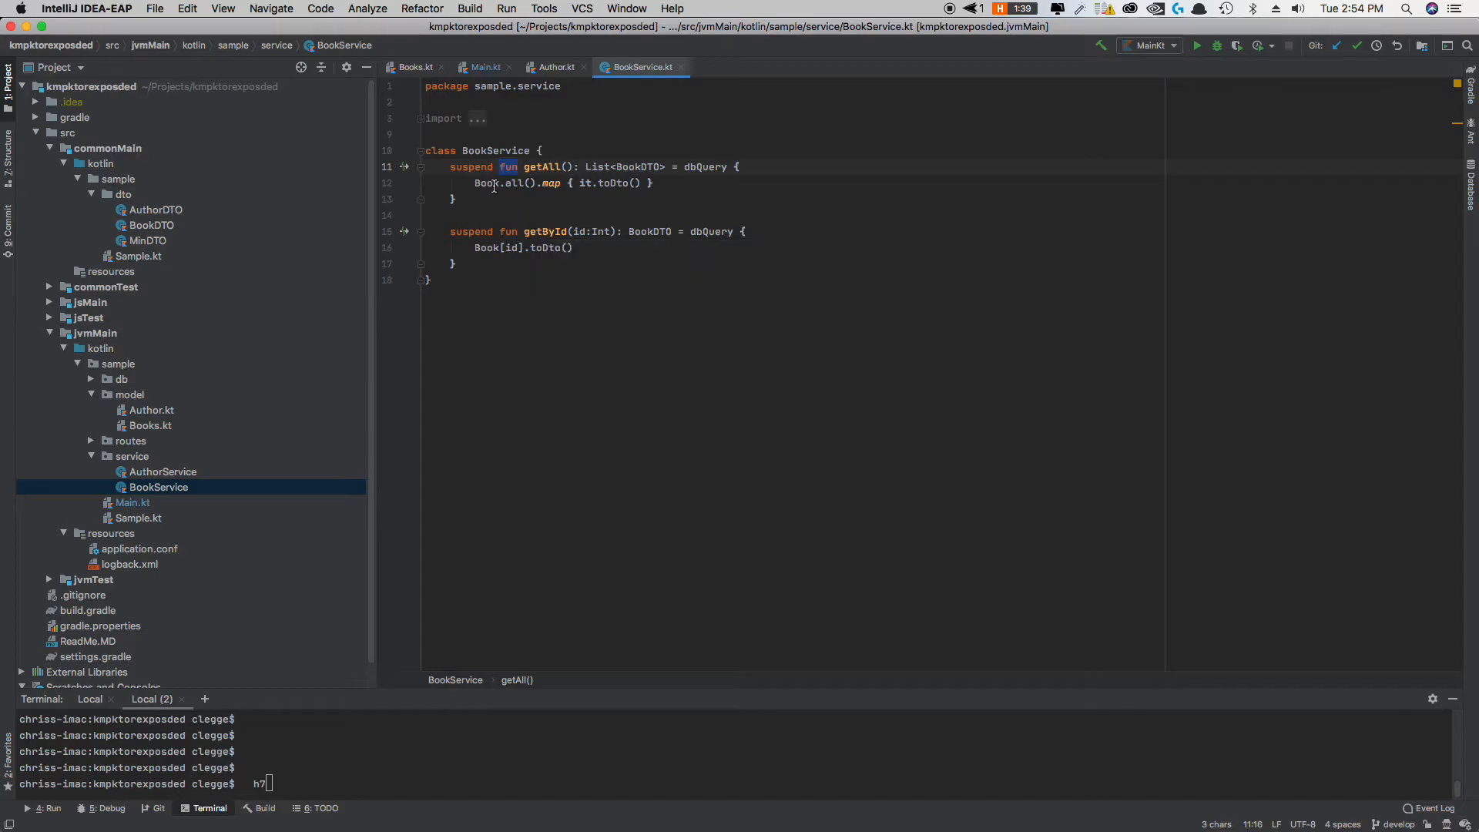
double_click(487, 183)
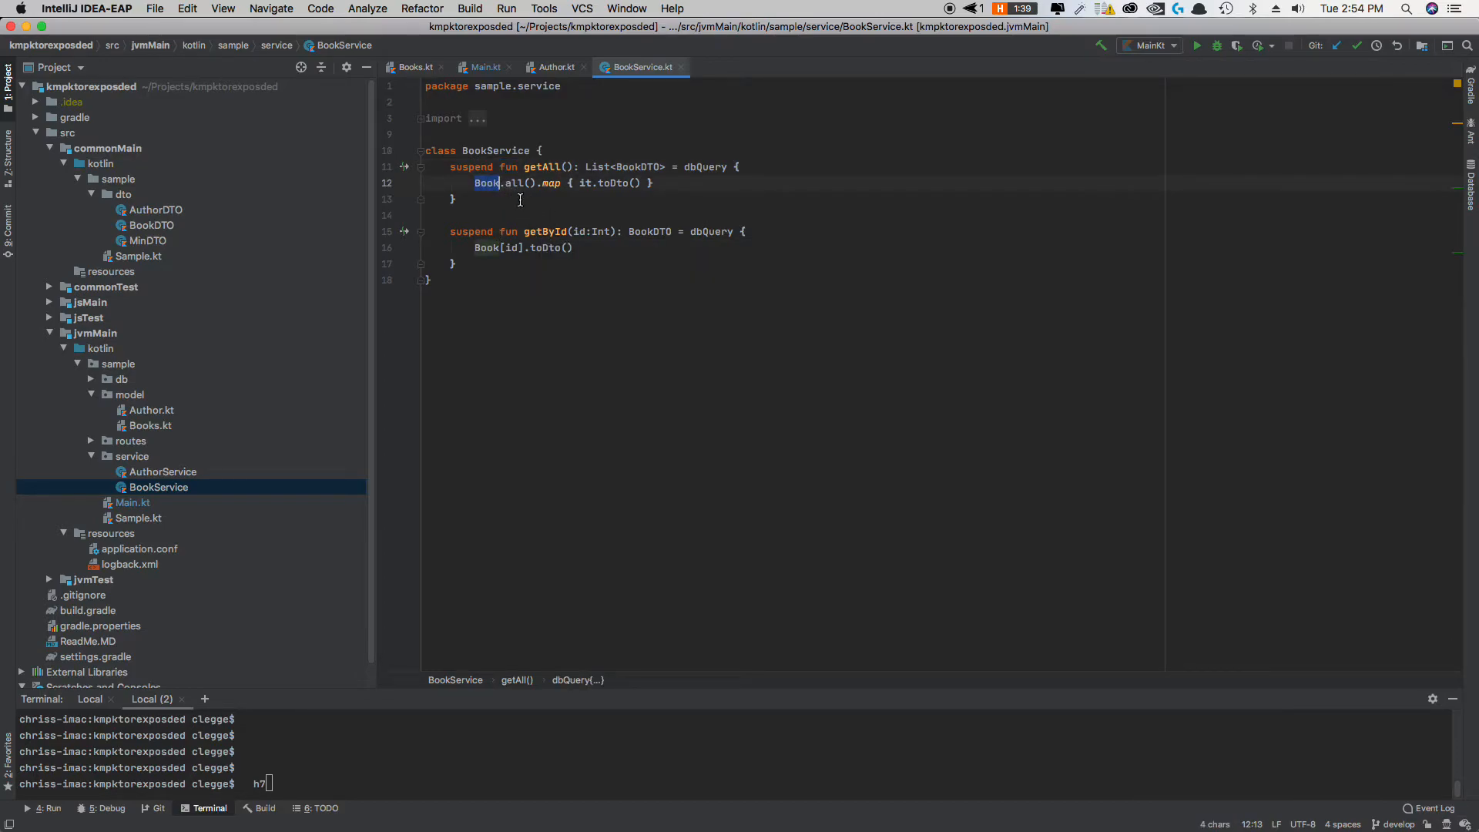
Step: Switch back to the Books model file and then to Main.kt
click(413, 66)
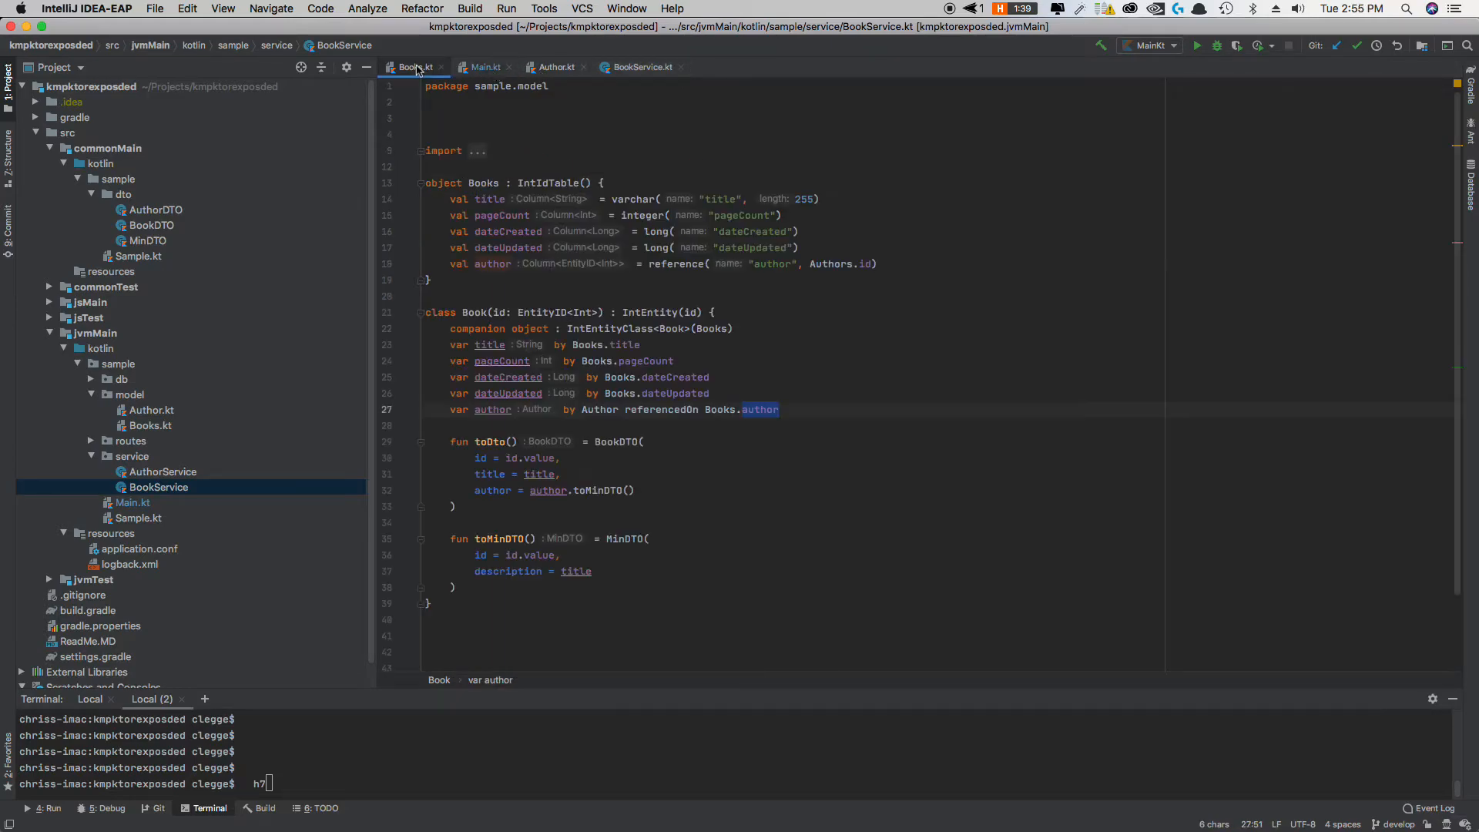
click(413, 66)
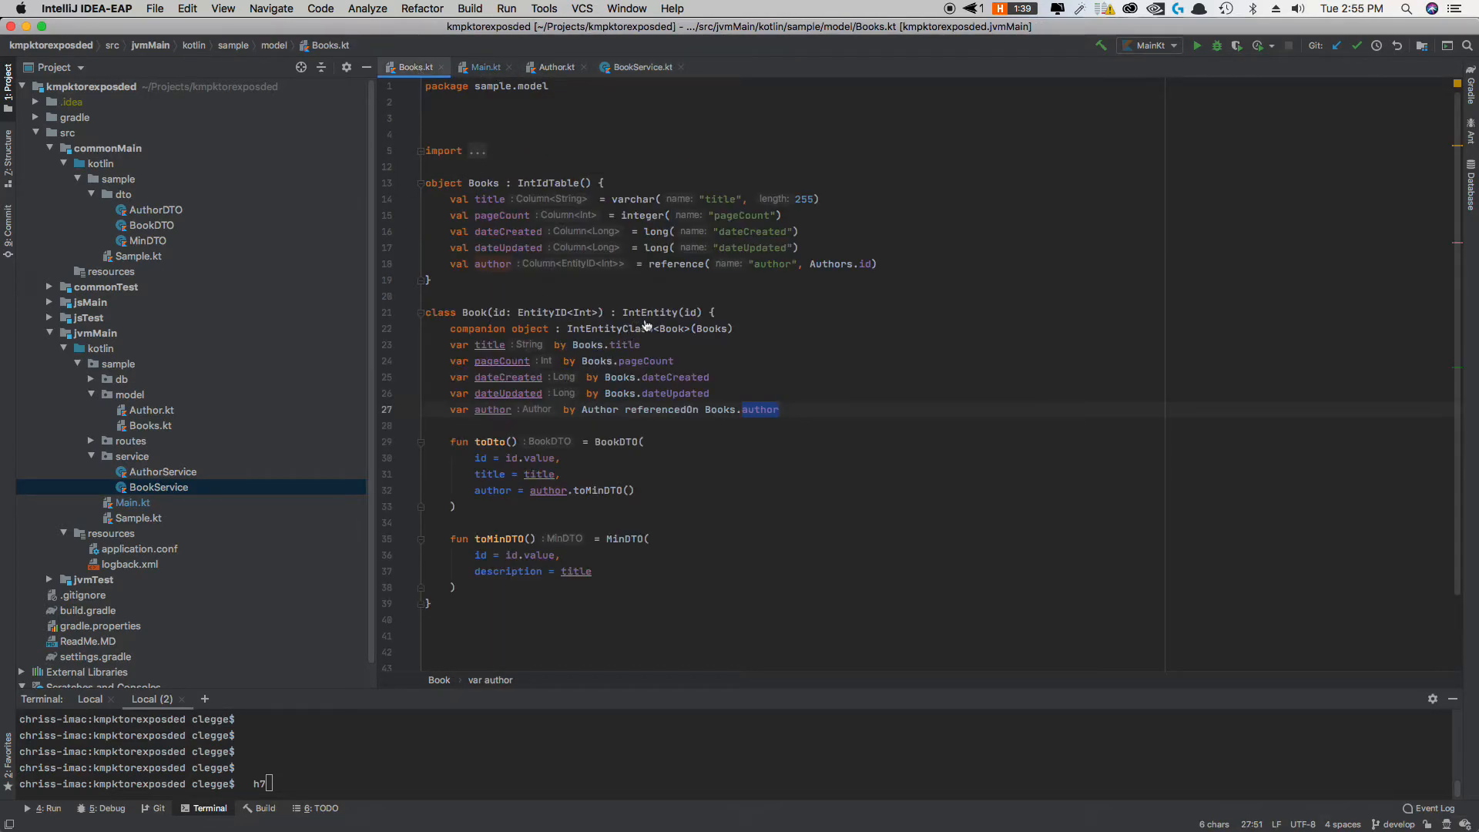
mouse_move(648, 313)
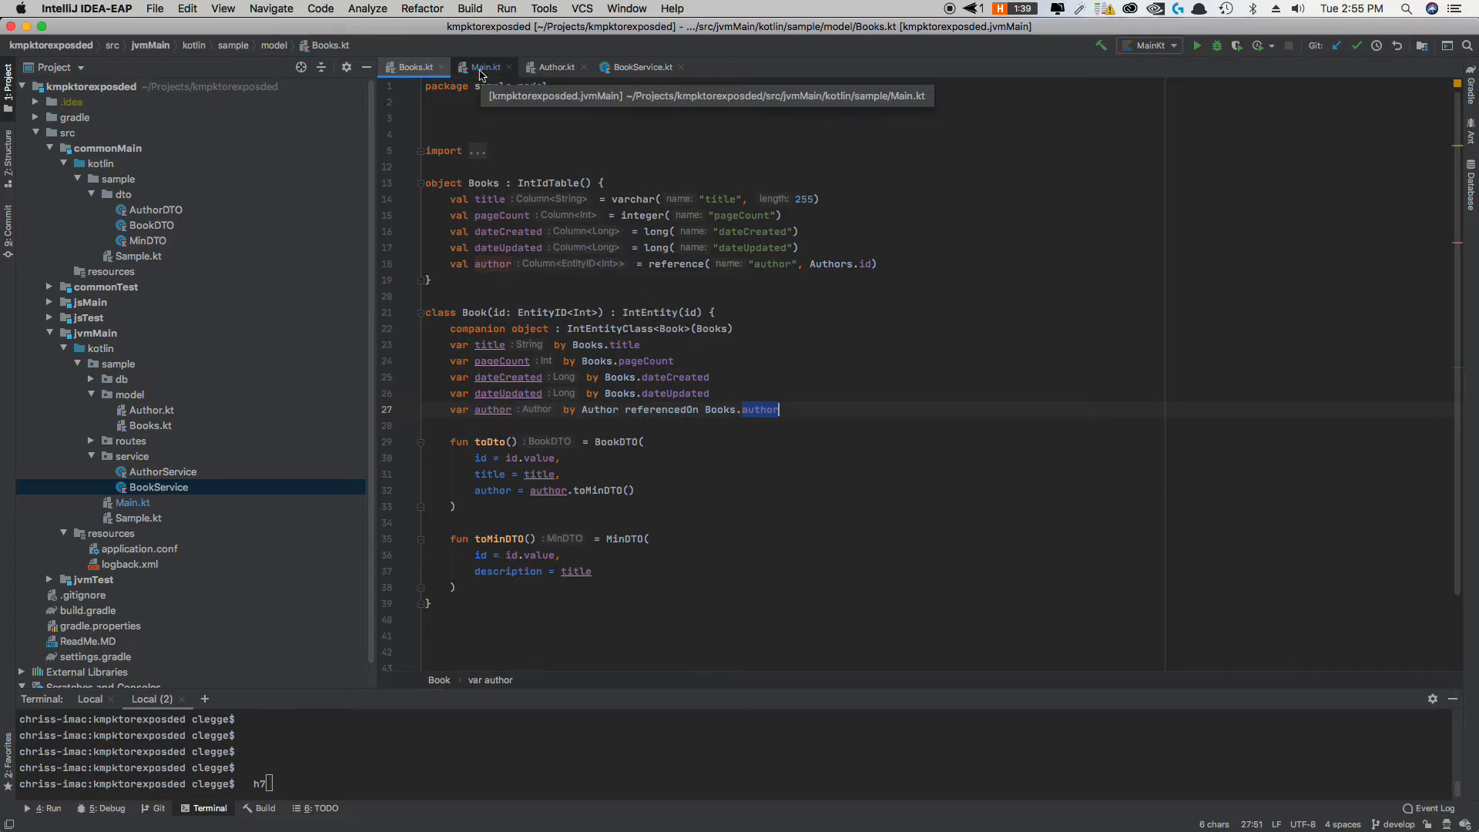
click(641, 67)
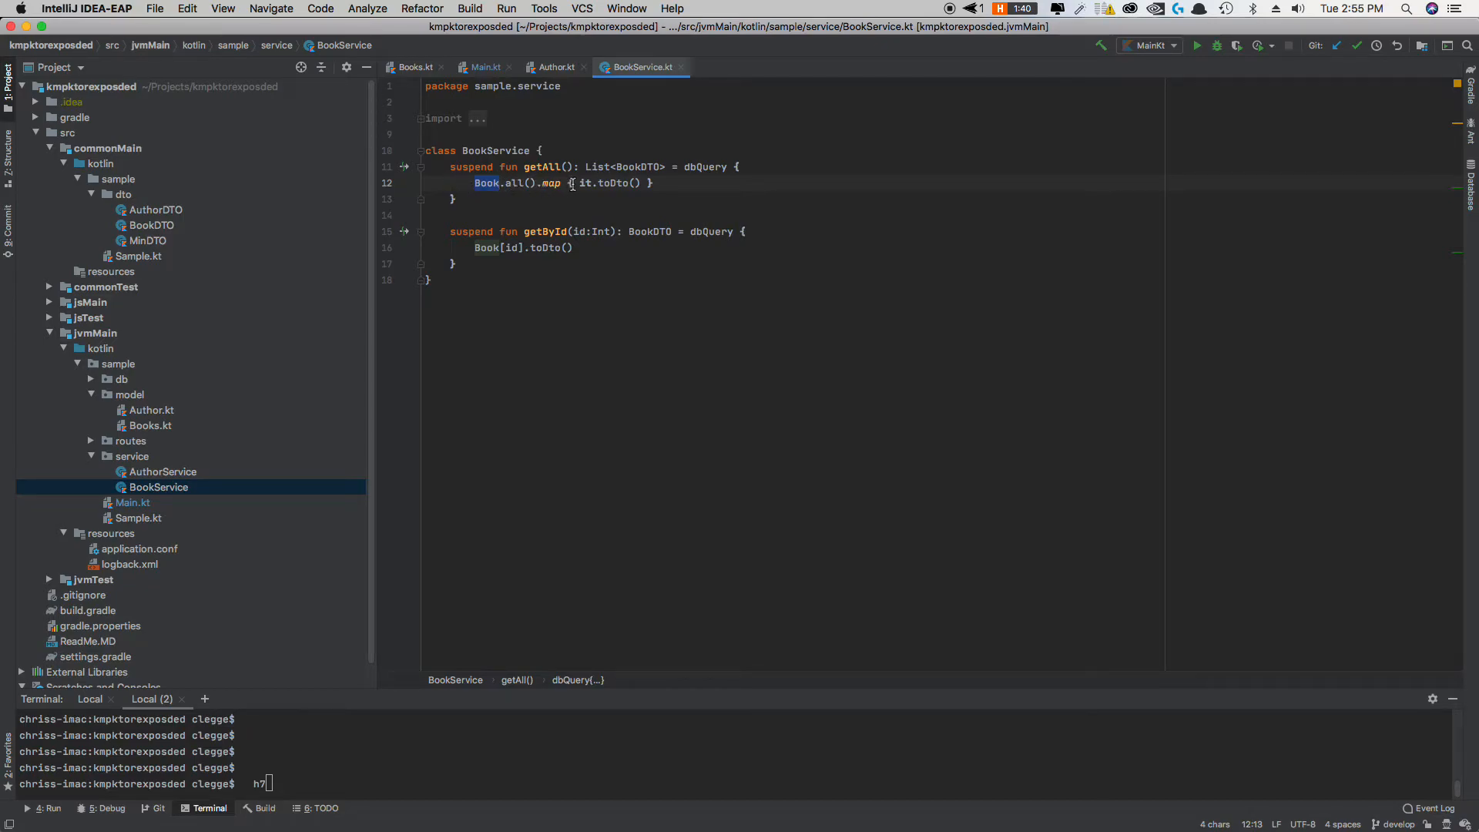
mouse_move(587, 184)
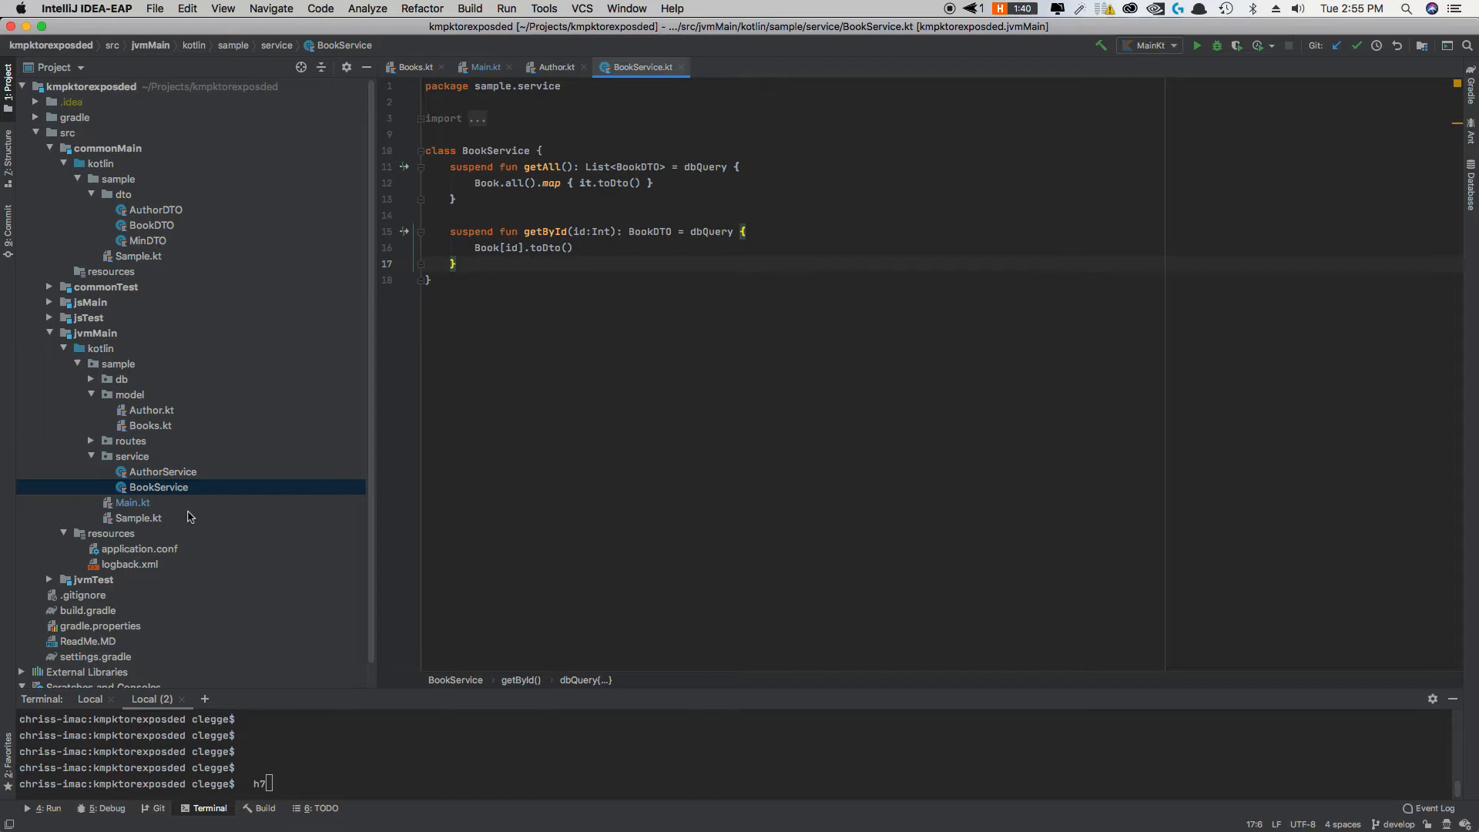
mouse_move(92, 444)
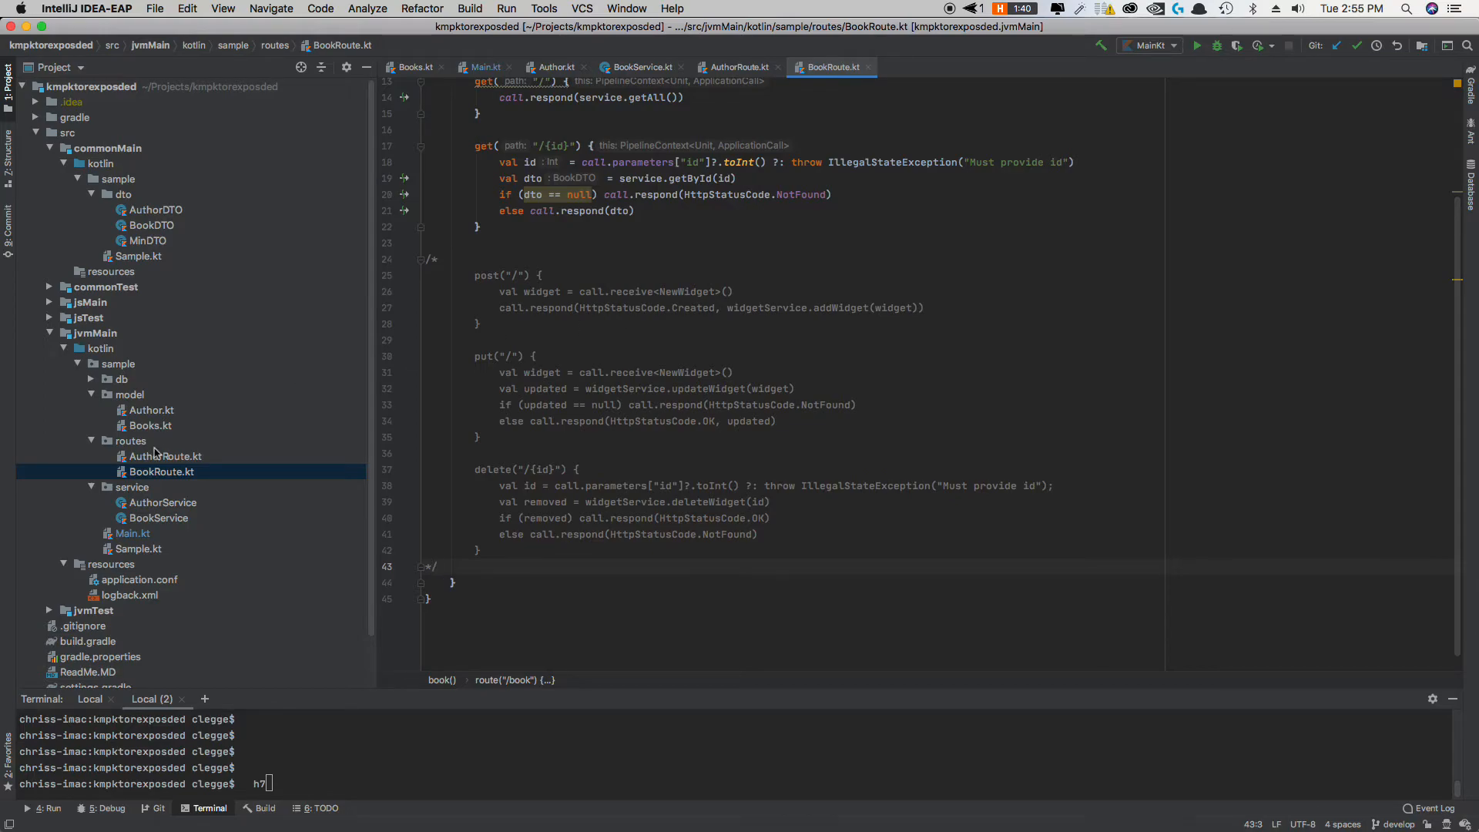
Step: Open AuthorRoute.kt with its GET handlers for all authors and an author by id
click(164, 456)
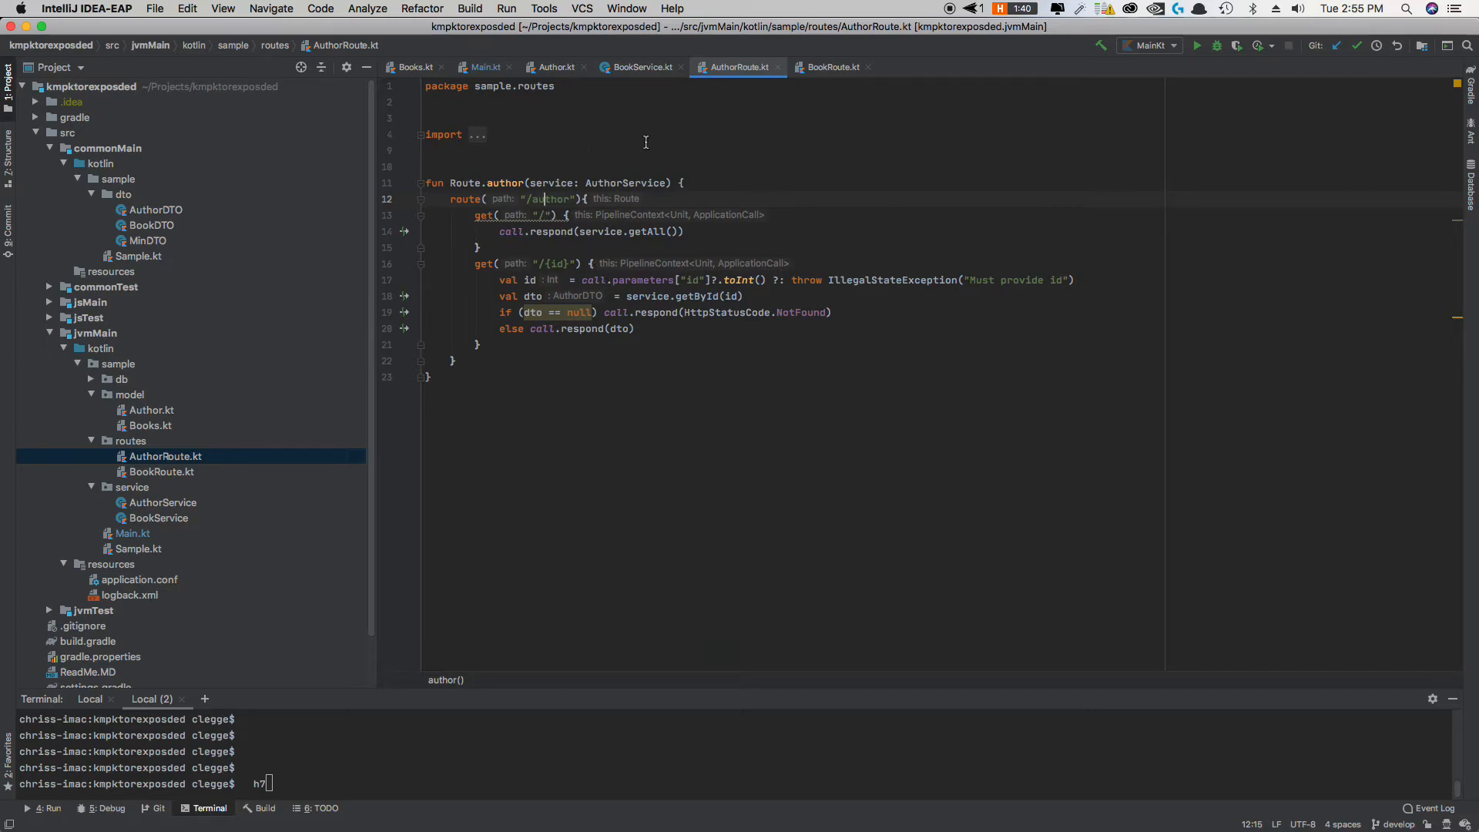
mouse_move(125, 587)
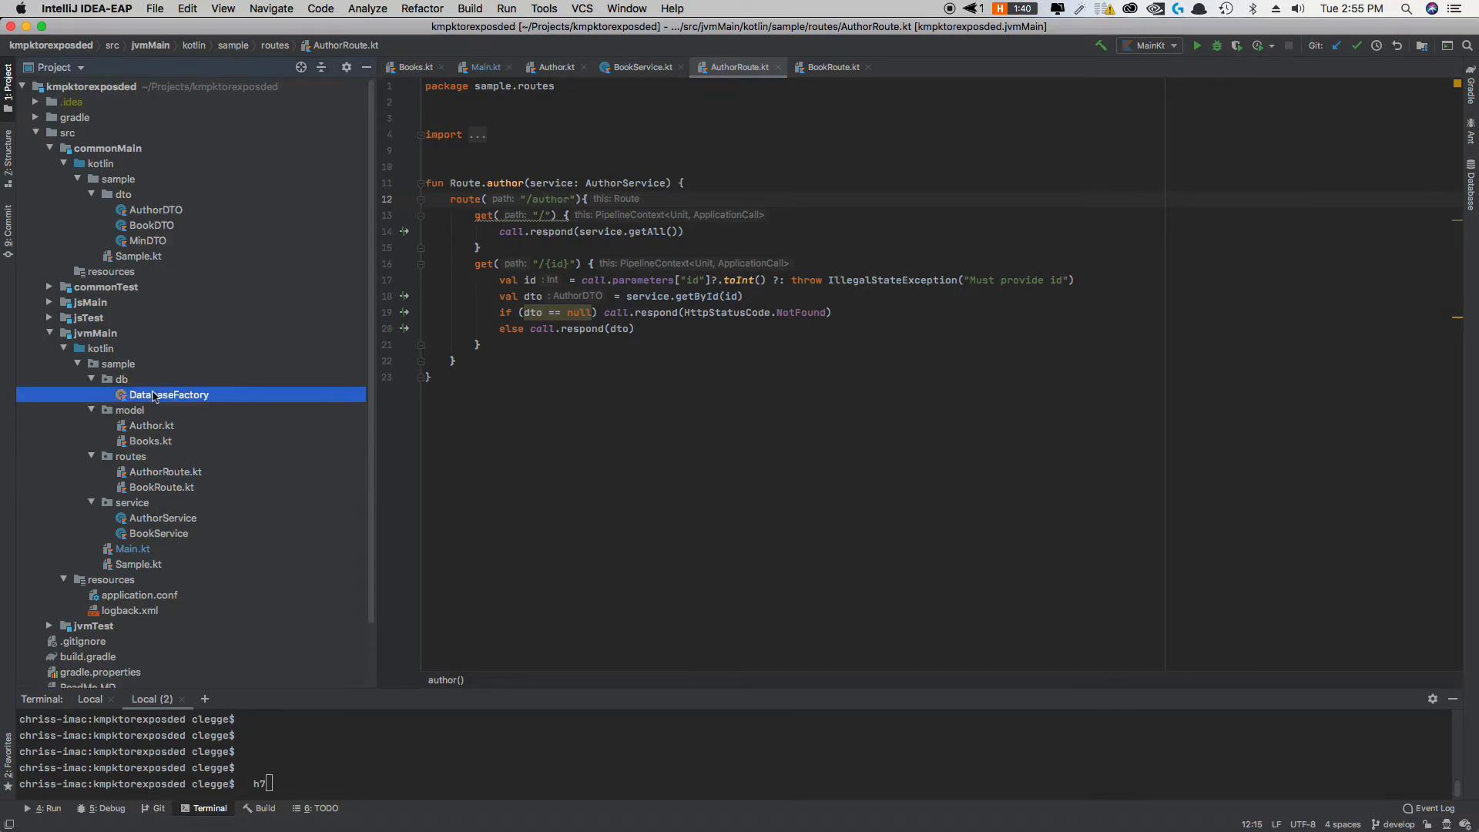
Step: Review DatabaseFactory.kt and AuthorService.kt, then return to AuthorRoute.kt
double_click(168, 395)
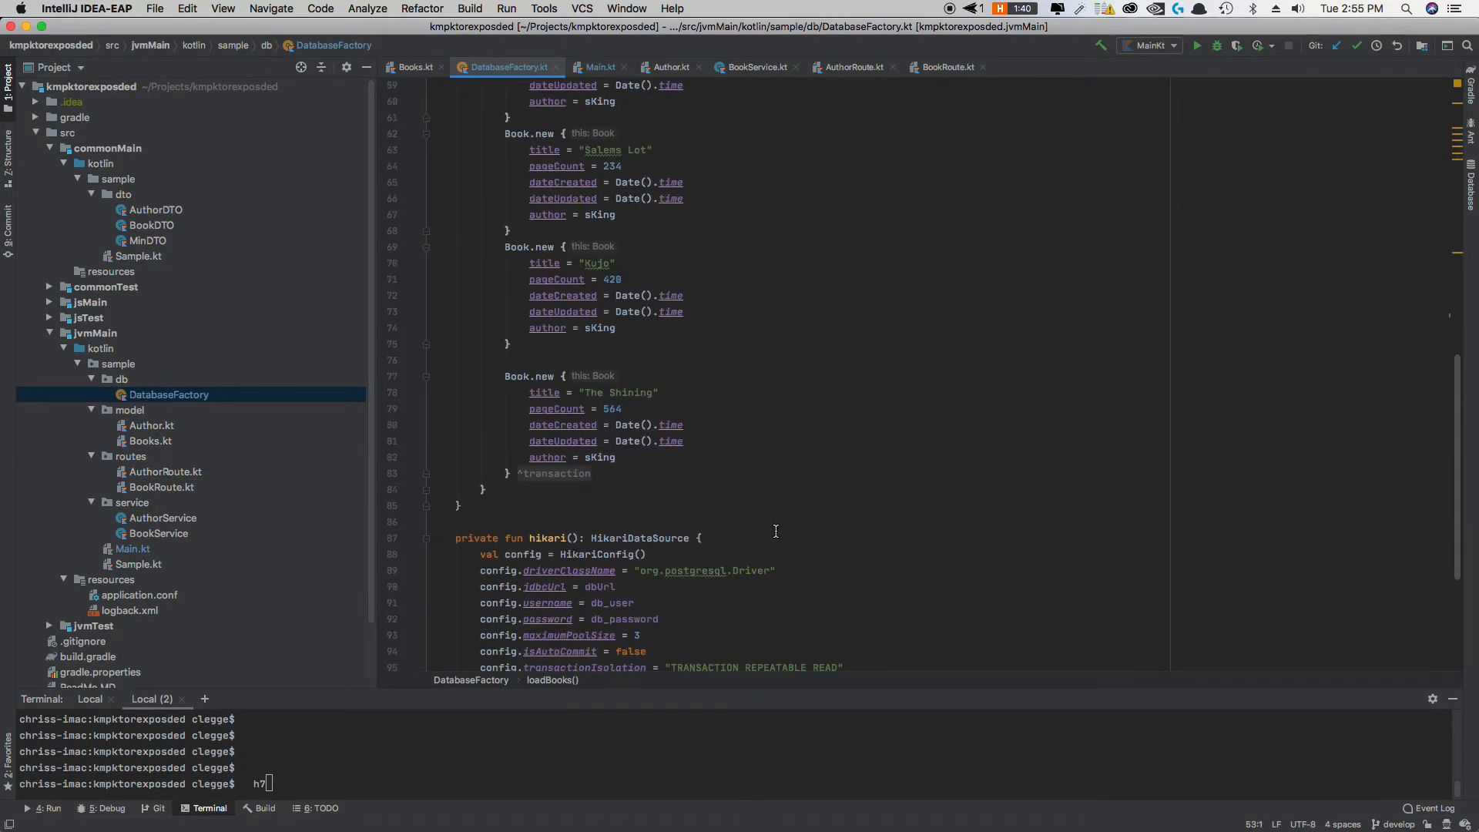
scroll(down, 3)
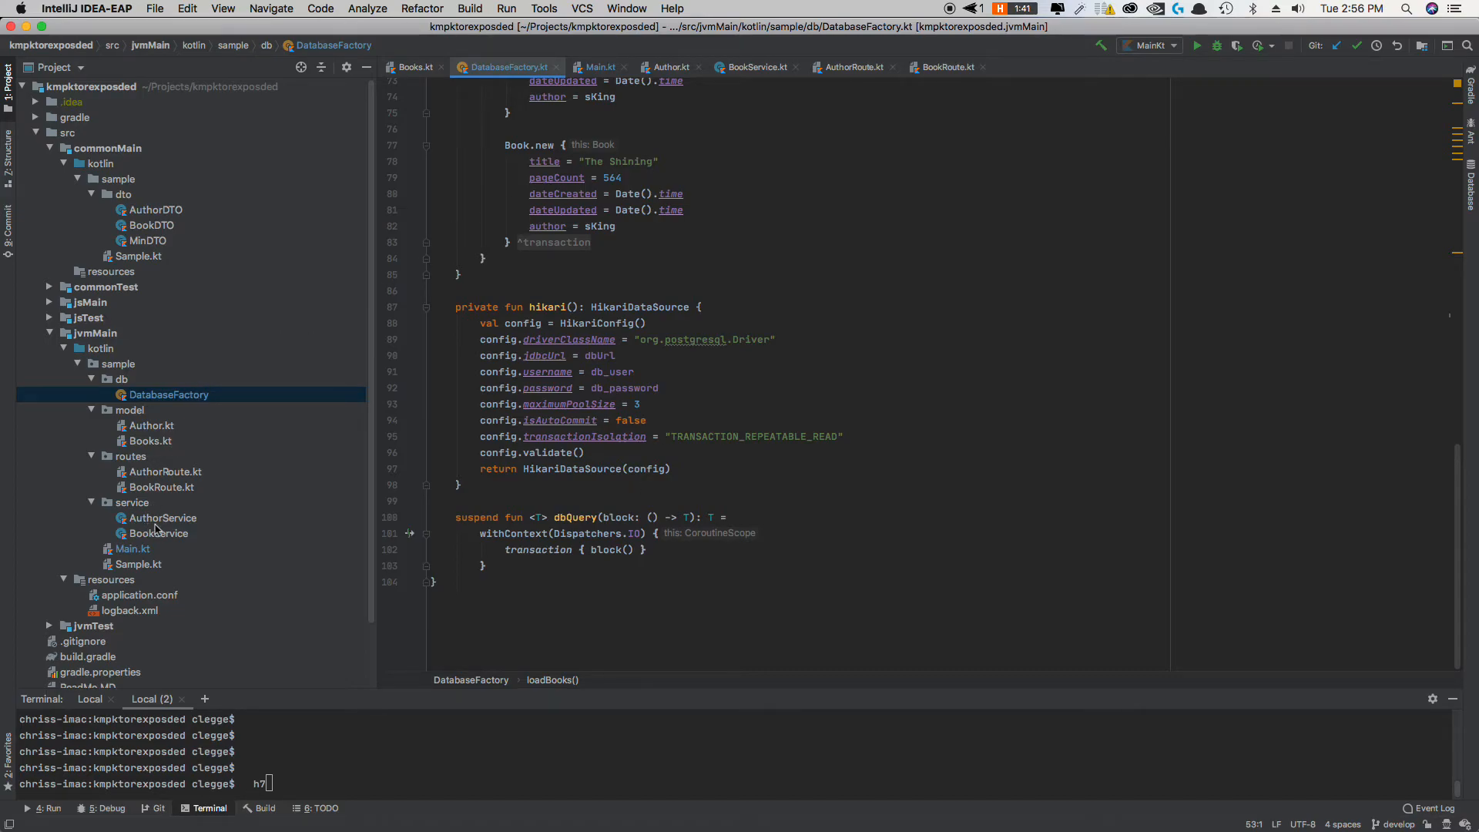
click(162, 517)
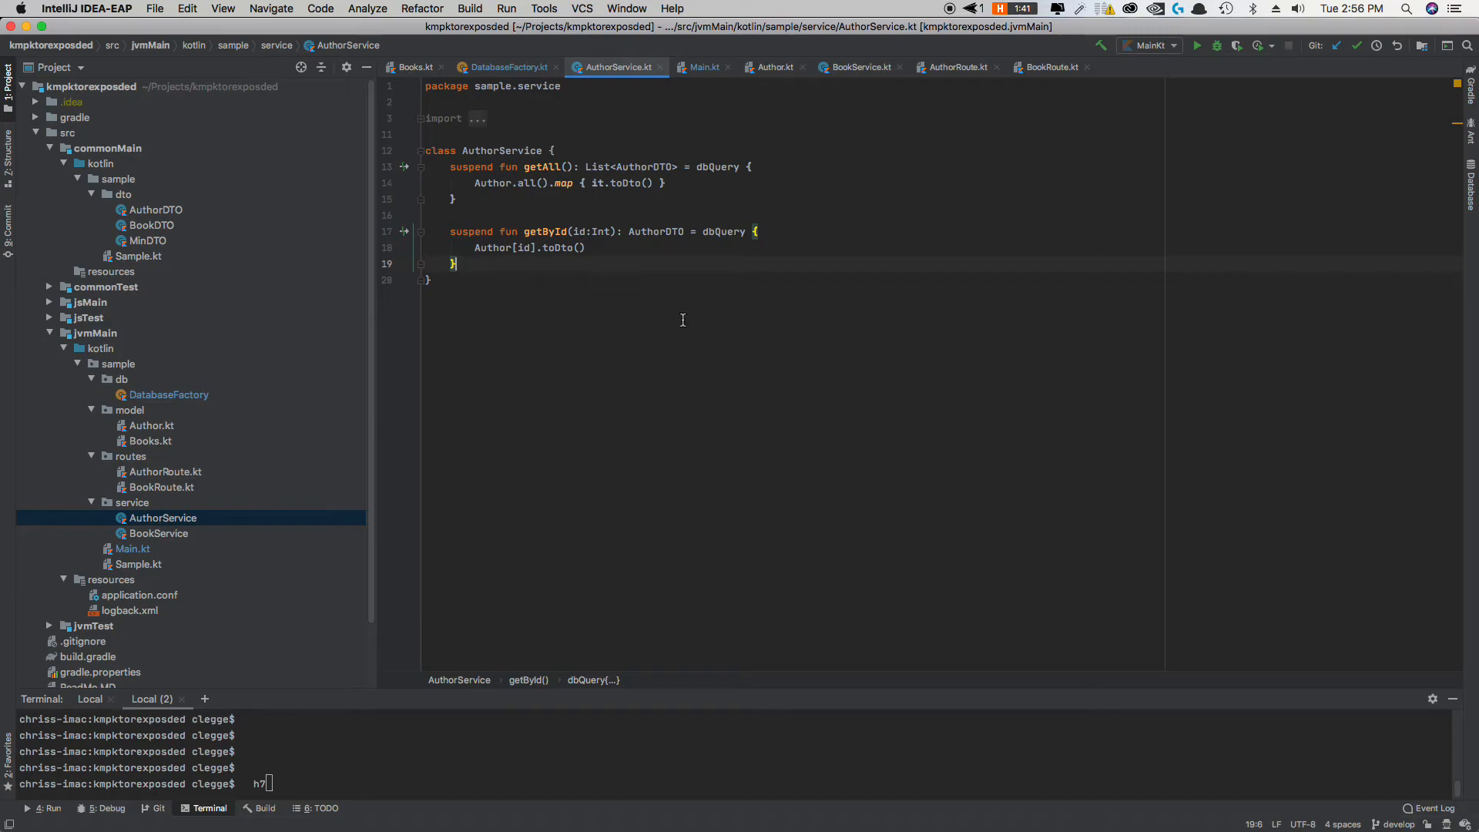
click(955, 67)
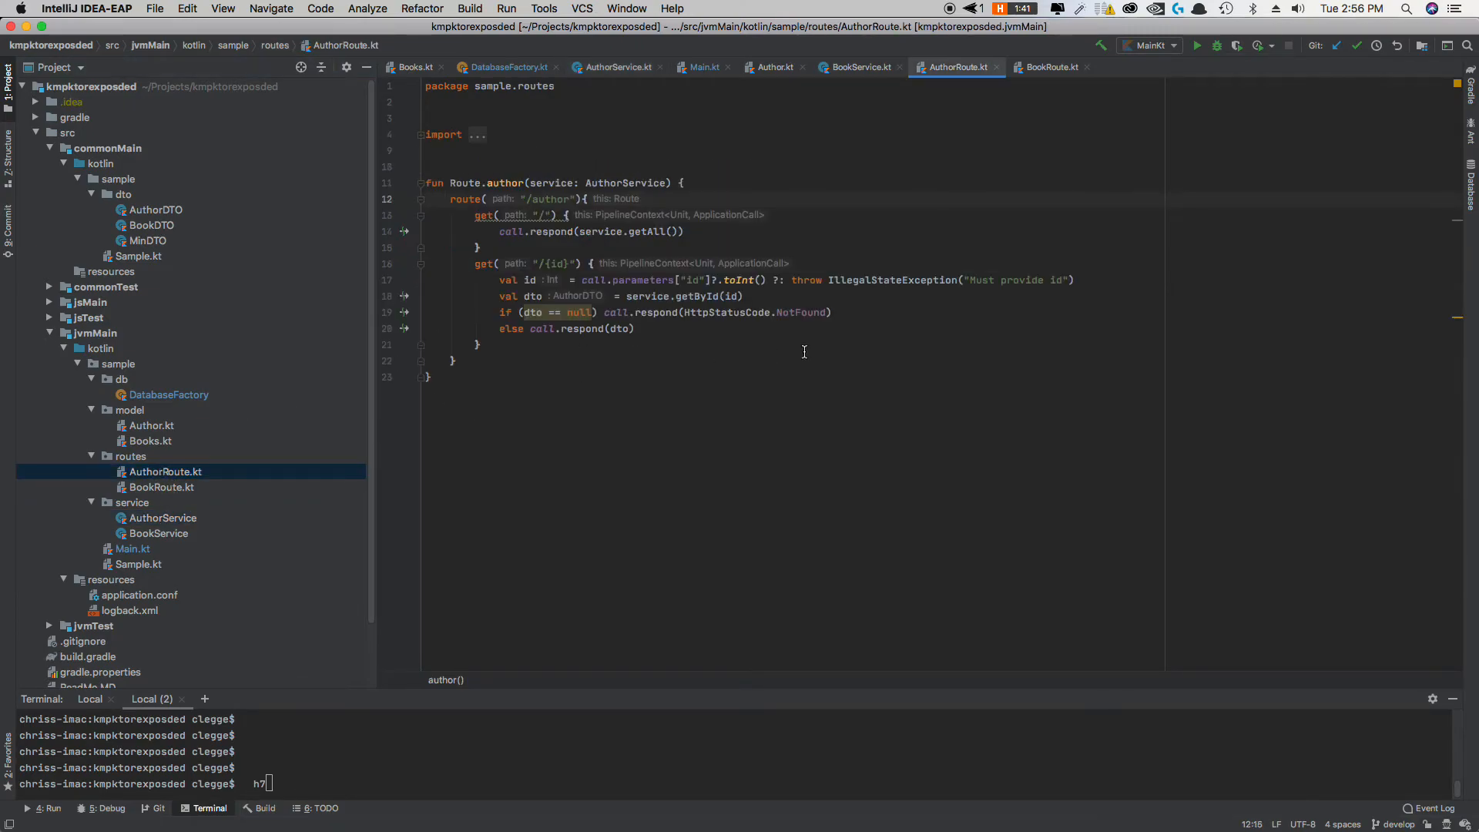
mouse_move(581, 796)
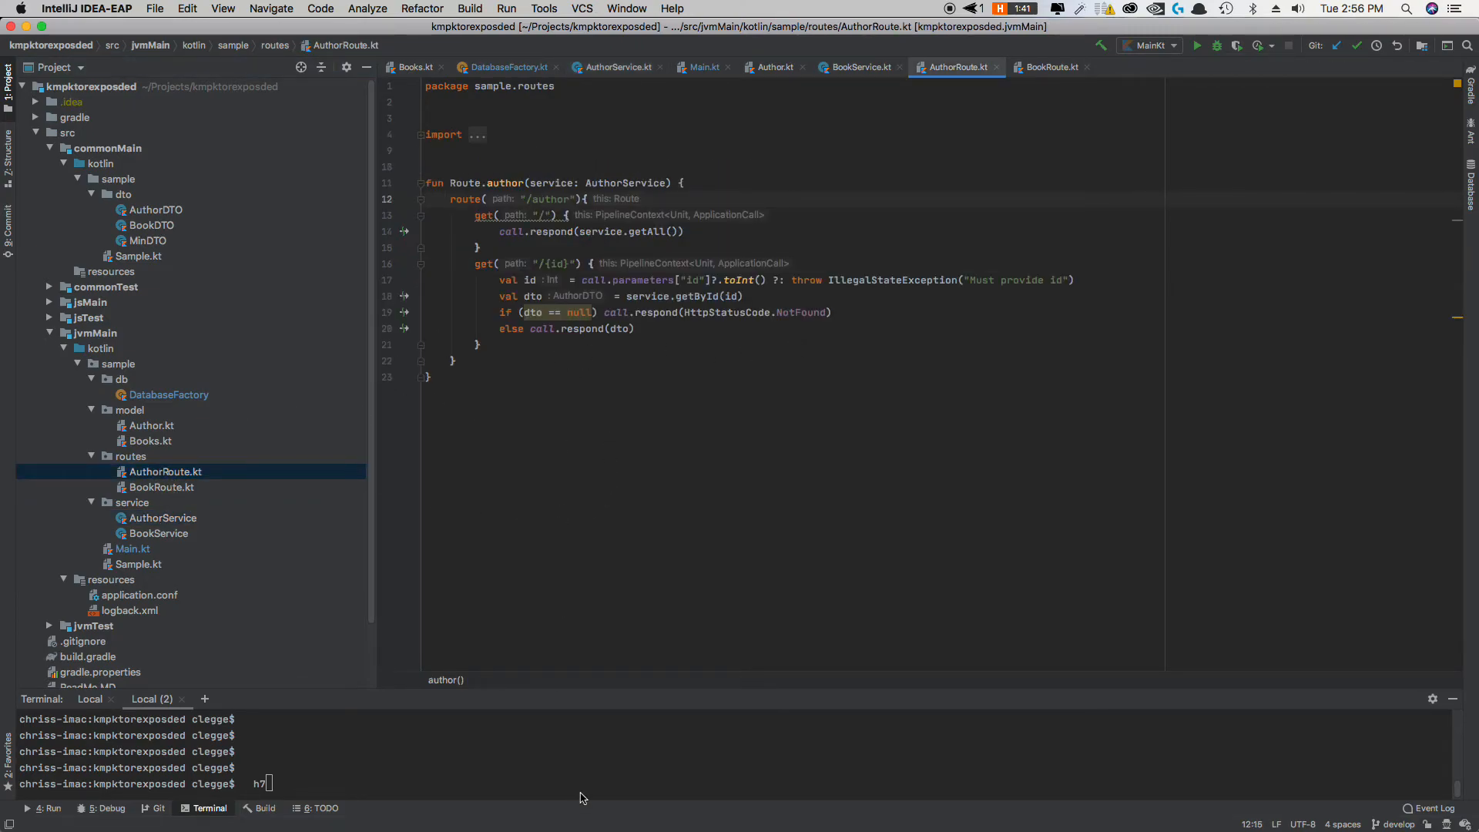
mouse_move(1178, 78)
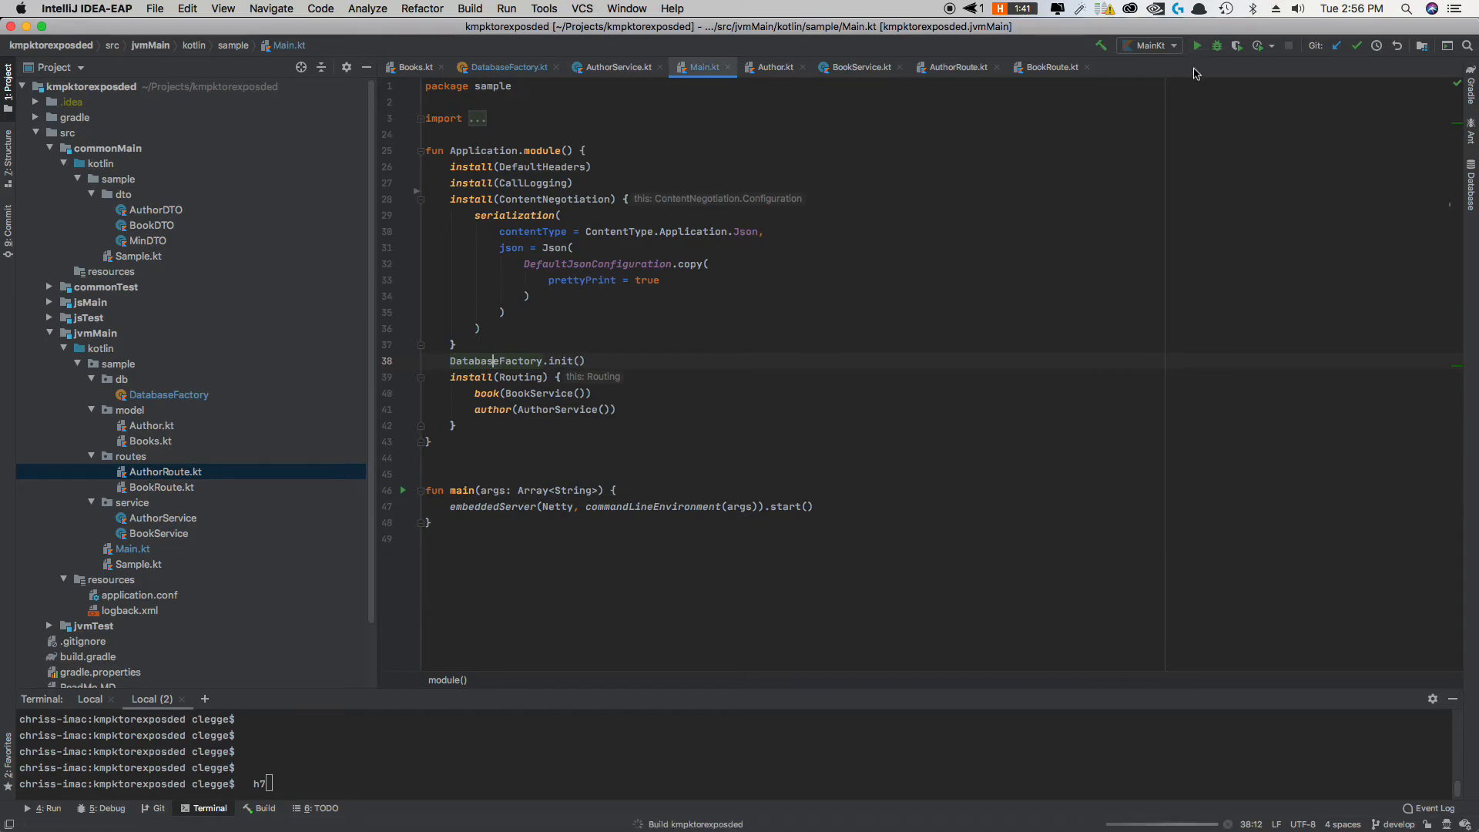
Step: Run the MainKt configuration to start the Ktor server
click(1196, 45)
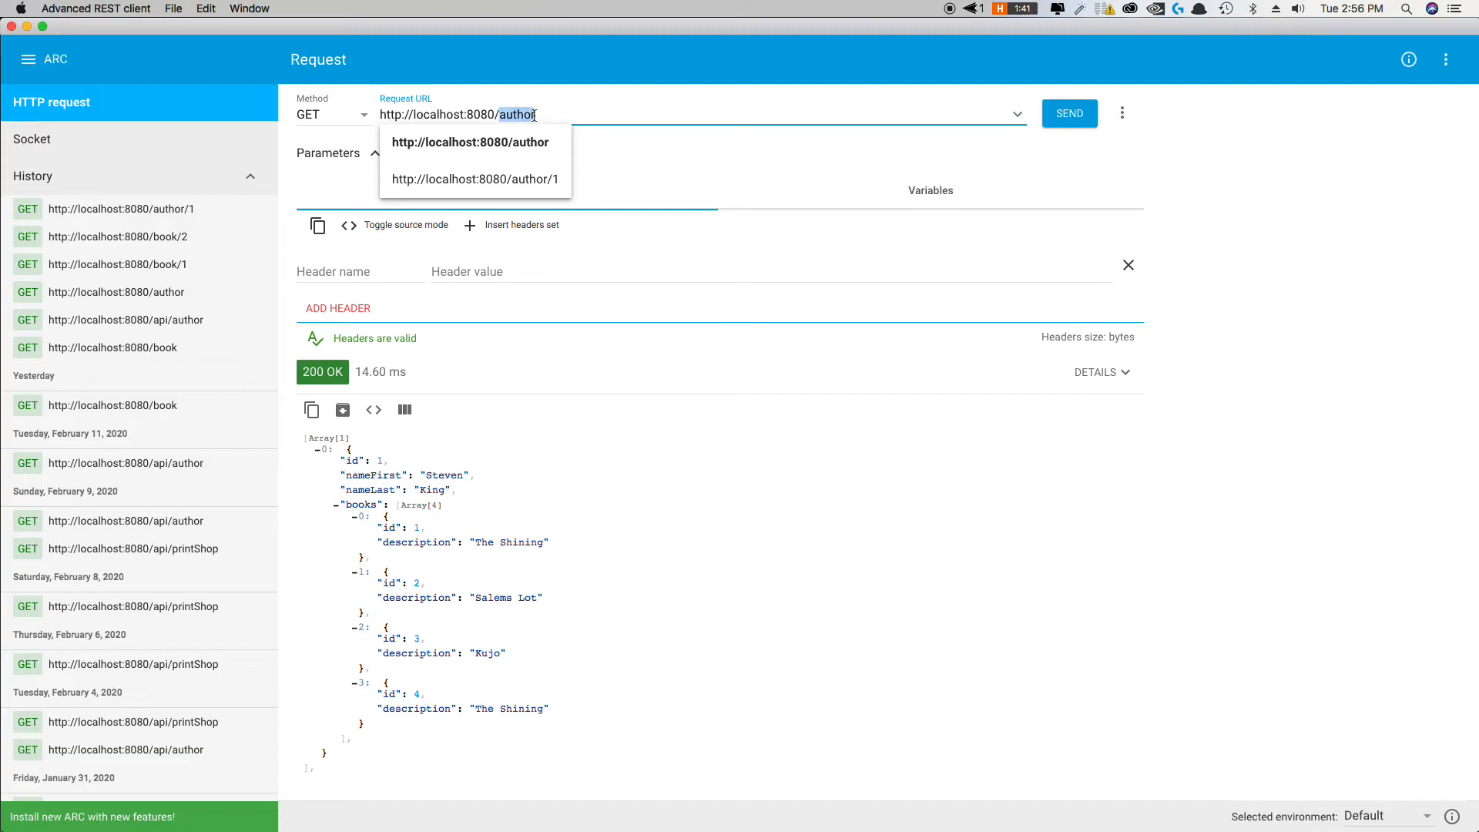
Step: Request /book and get all four books back as JSON
text(book)
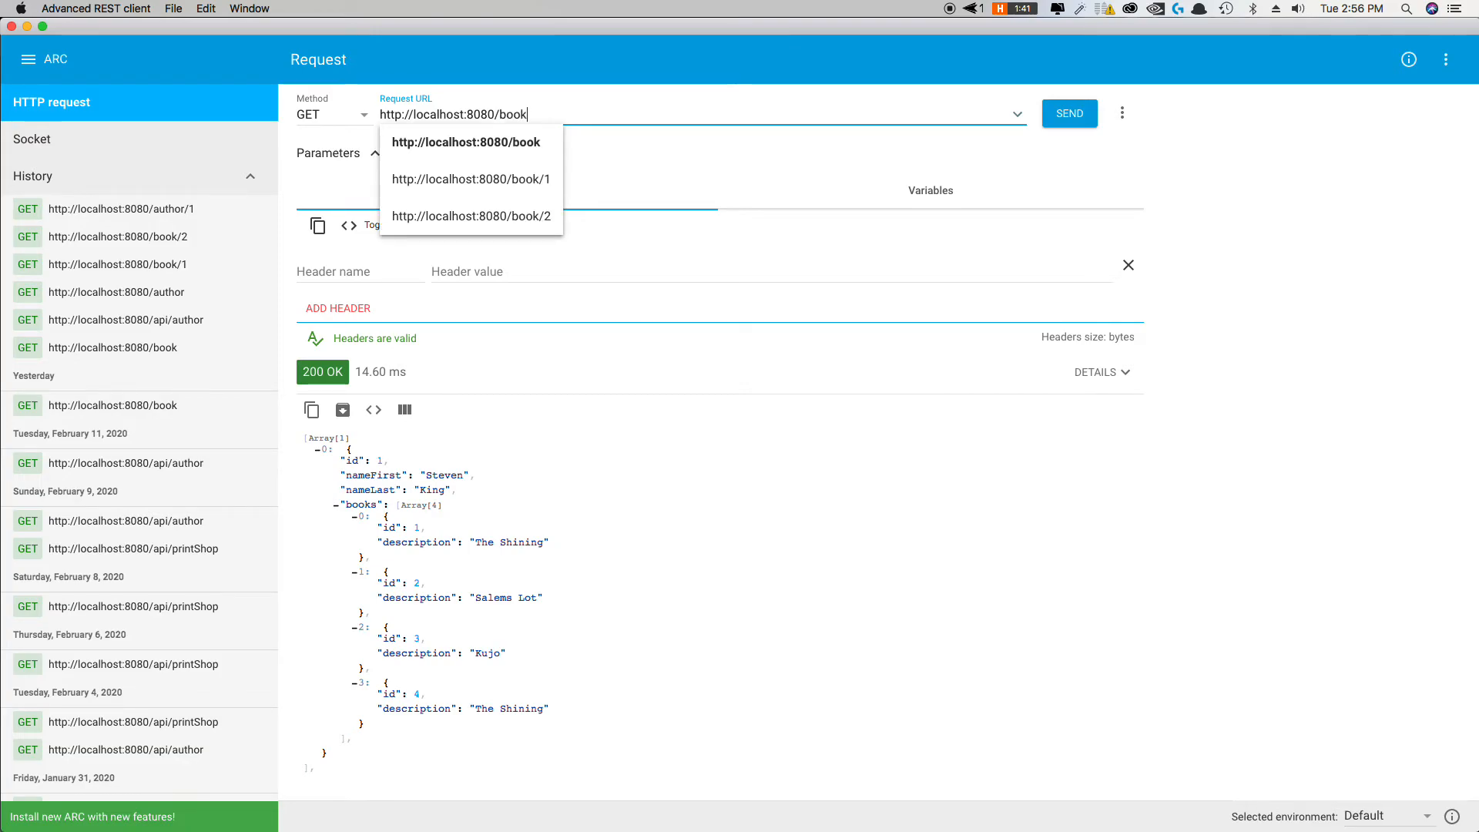
click(1069, 113)
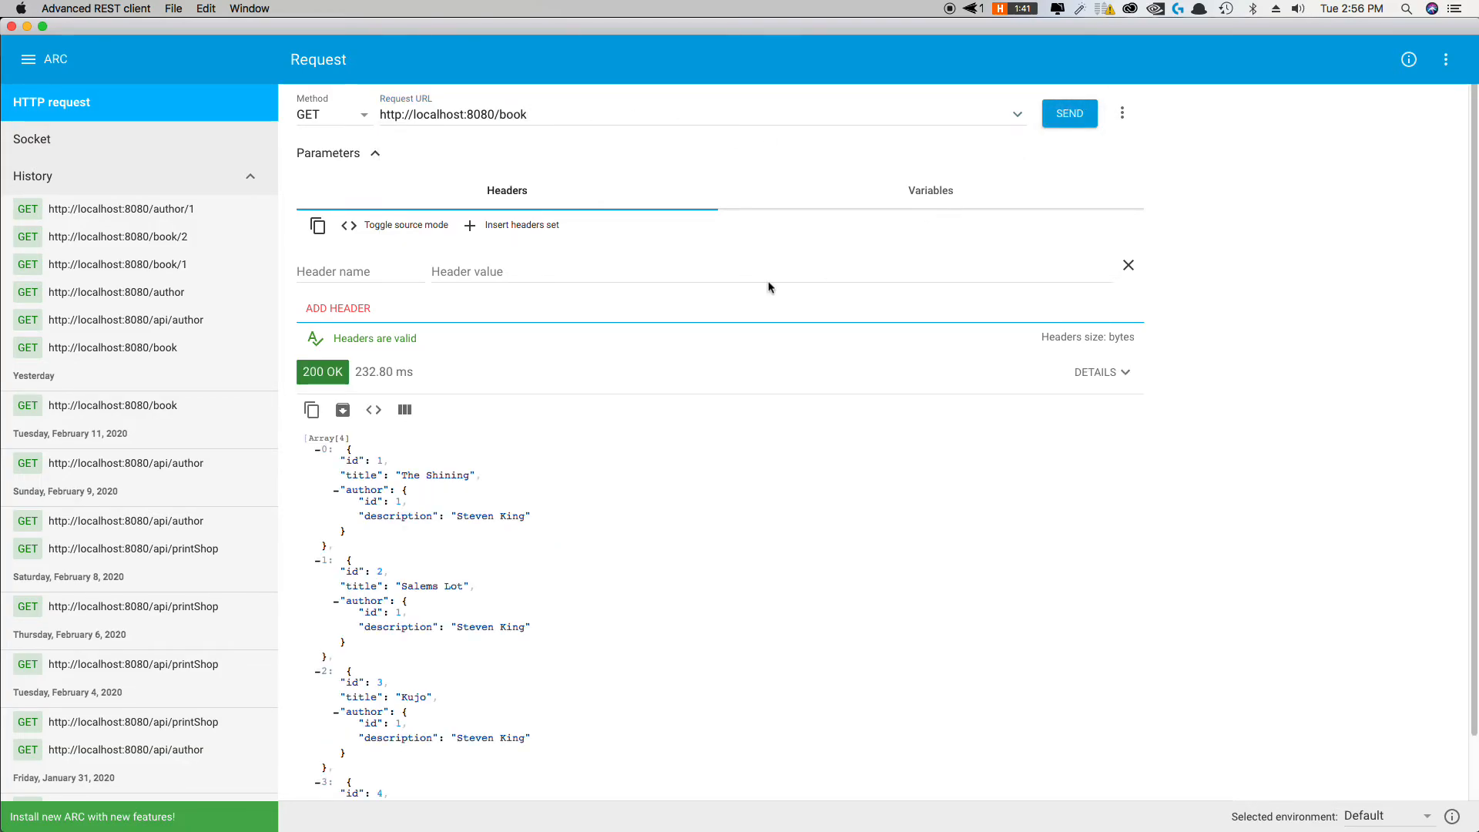
scroll(down, 3)
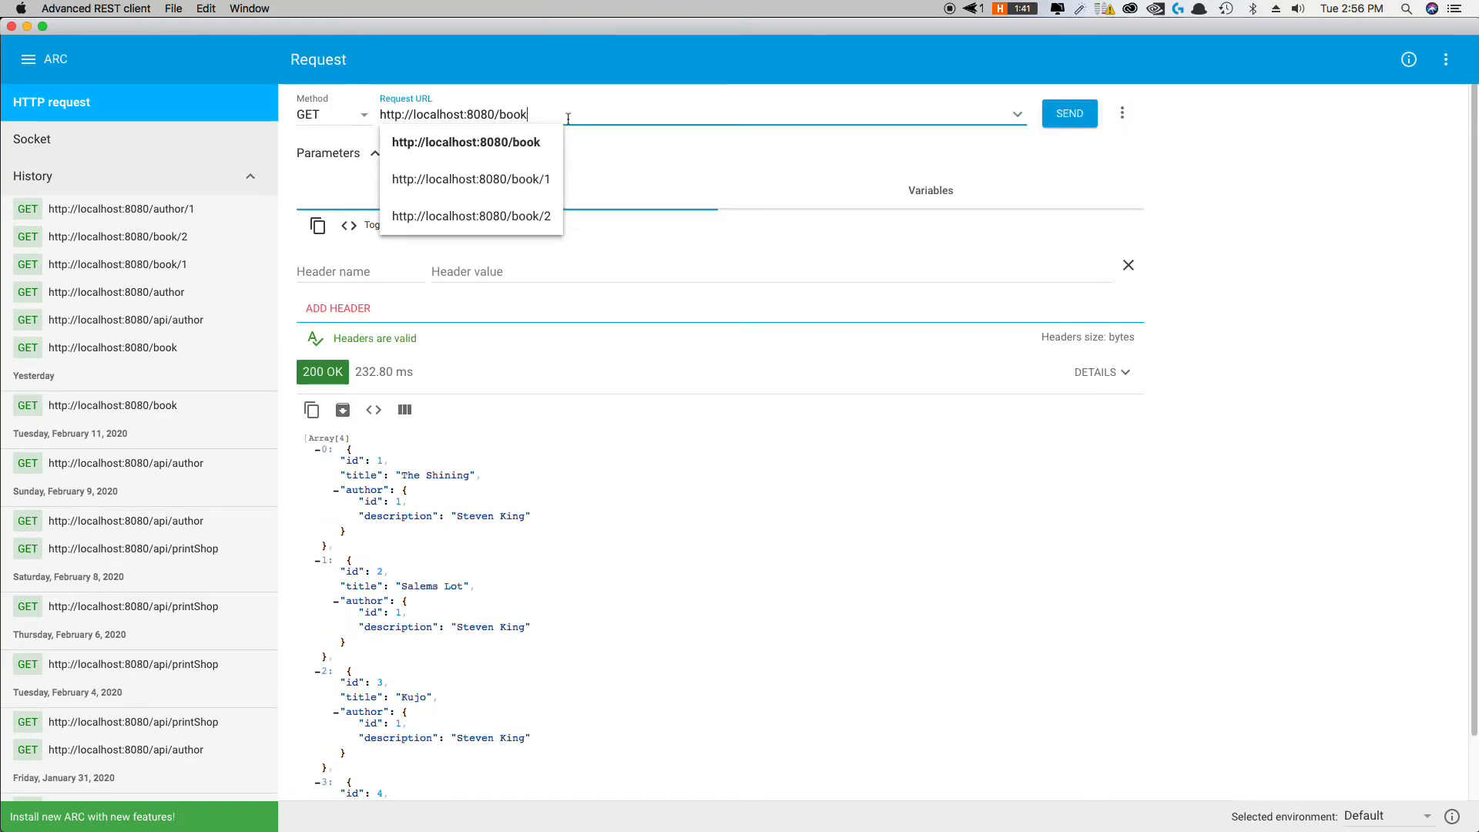
Step: Request /book/2 returning Salems Lot, then /author returning Steven King
click(472, 216)
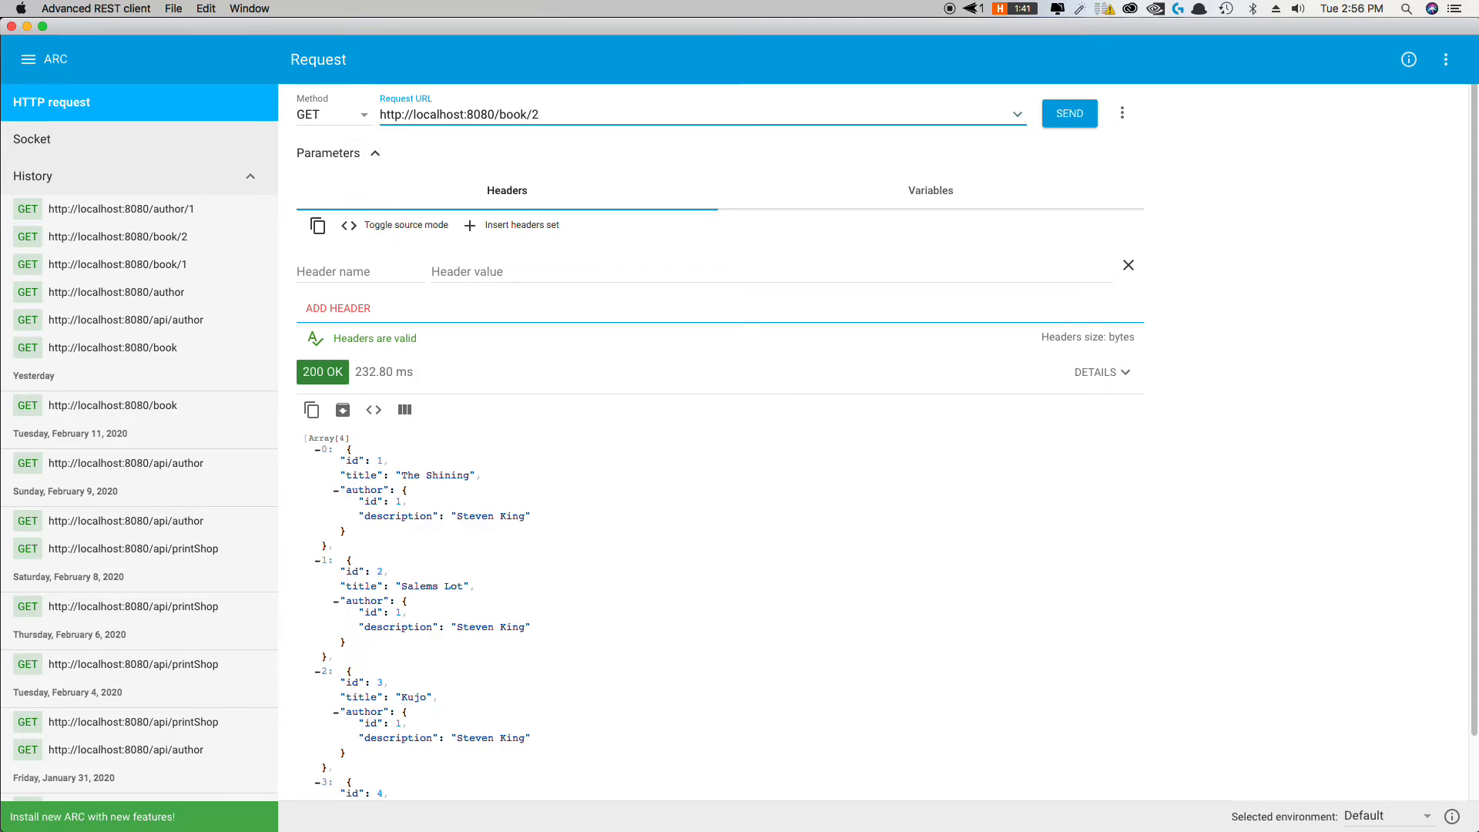
click(1069, 112)
text(a)
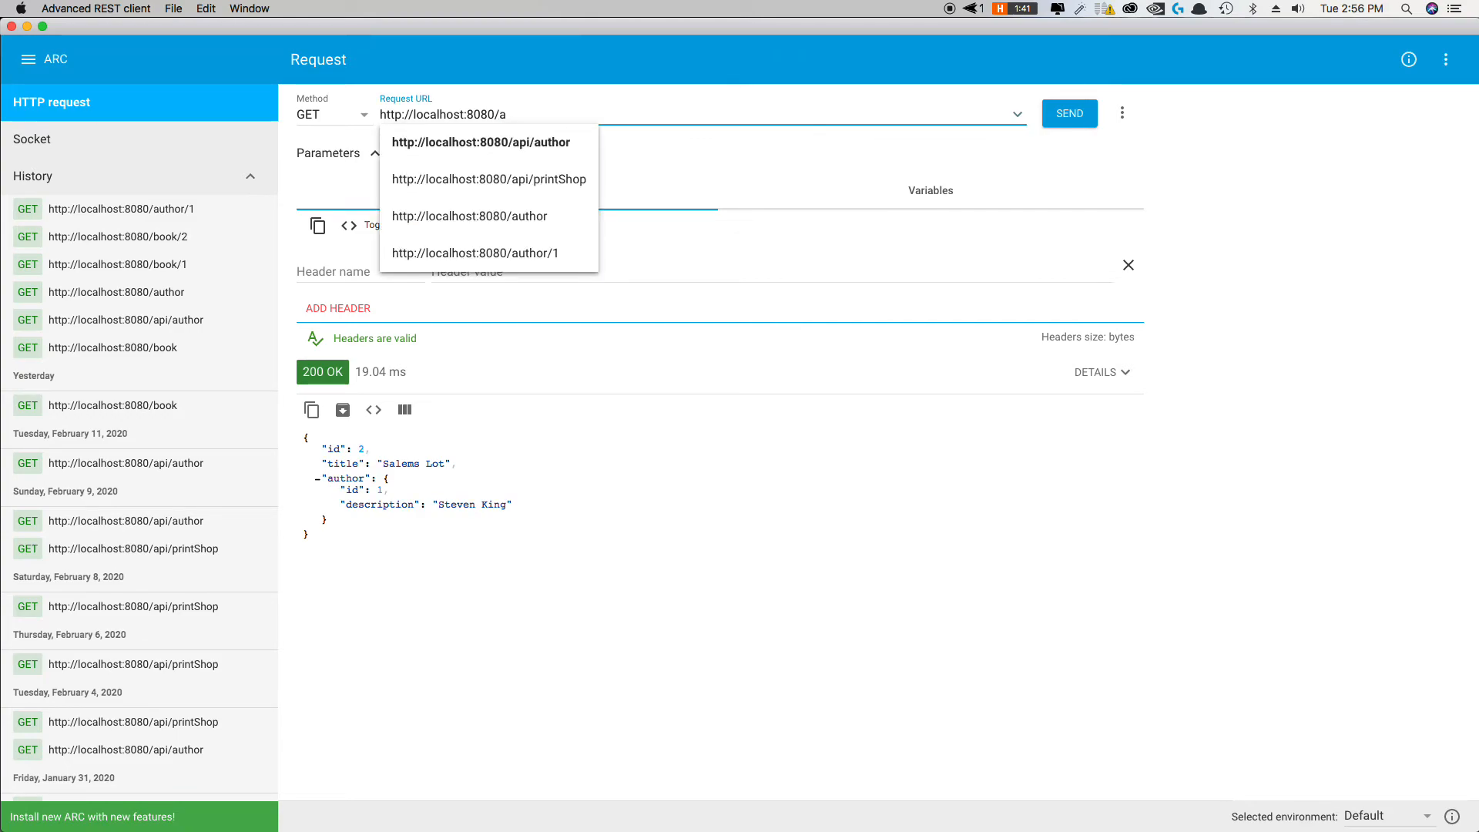
click(468, 215)
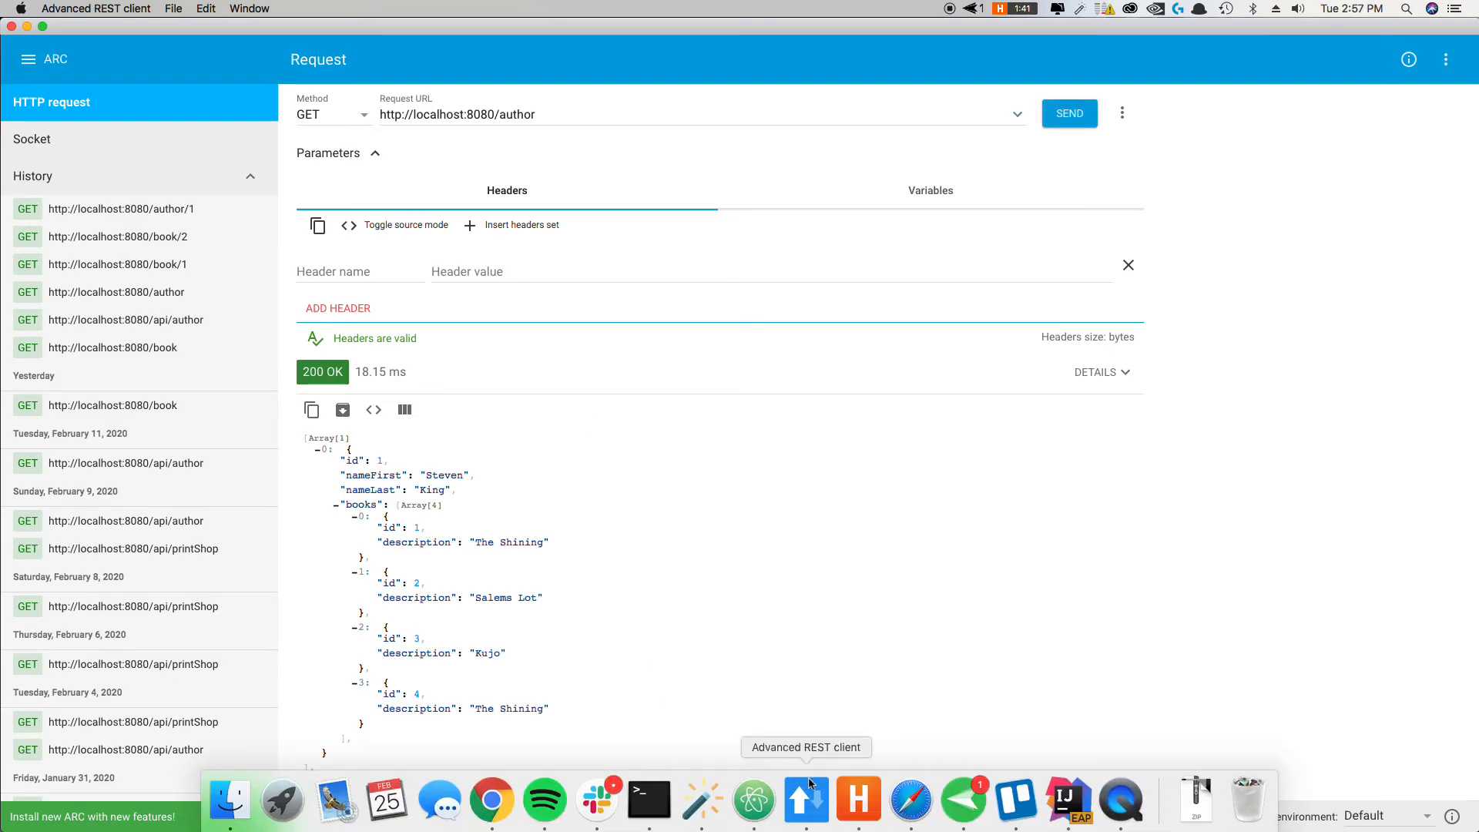
mouse_move(1069, 796)
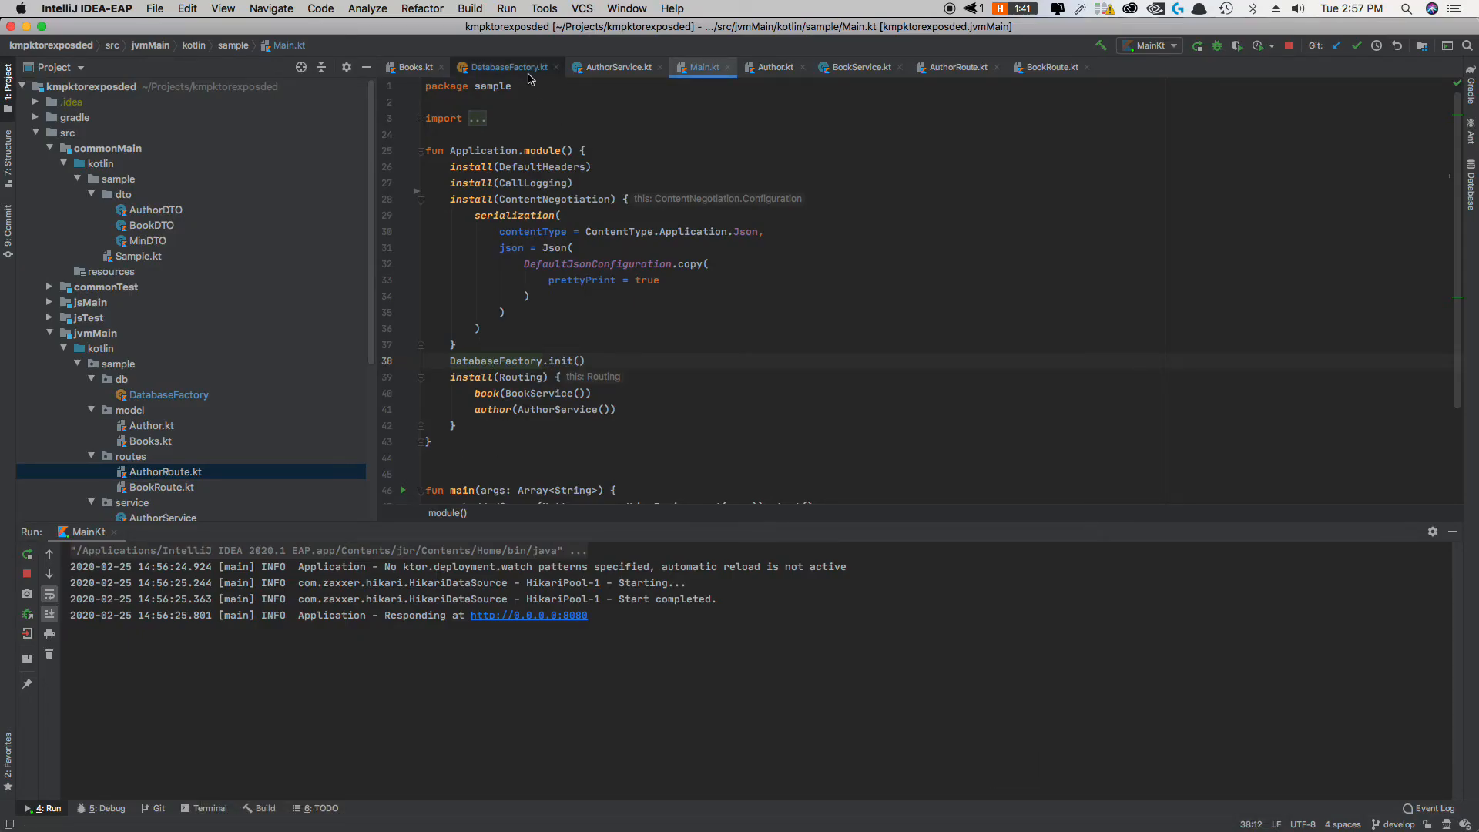
Step: Bring up DatabaseFactory.kt and scroll through loadAuthors into the loadBooks seed data
click(506, 66)
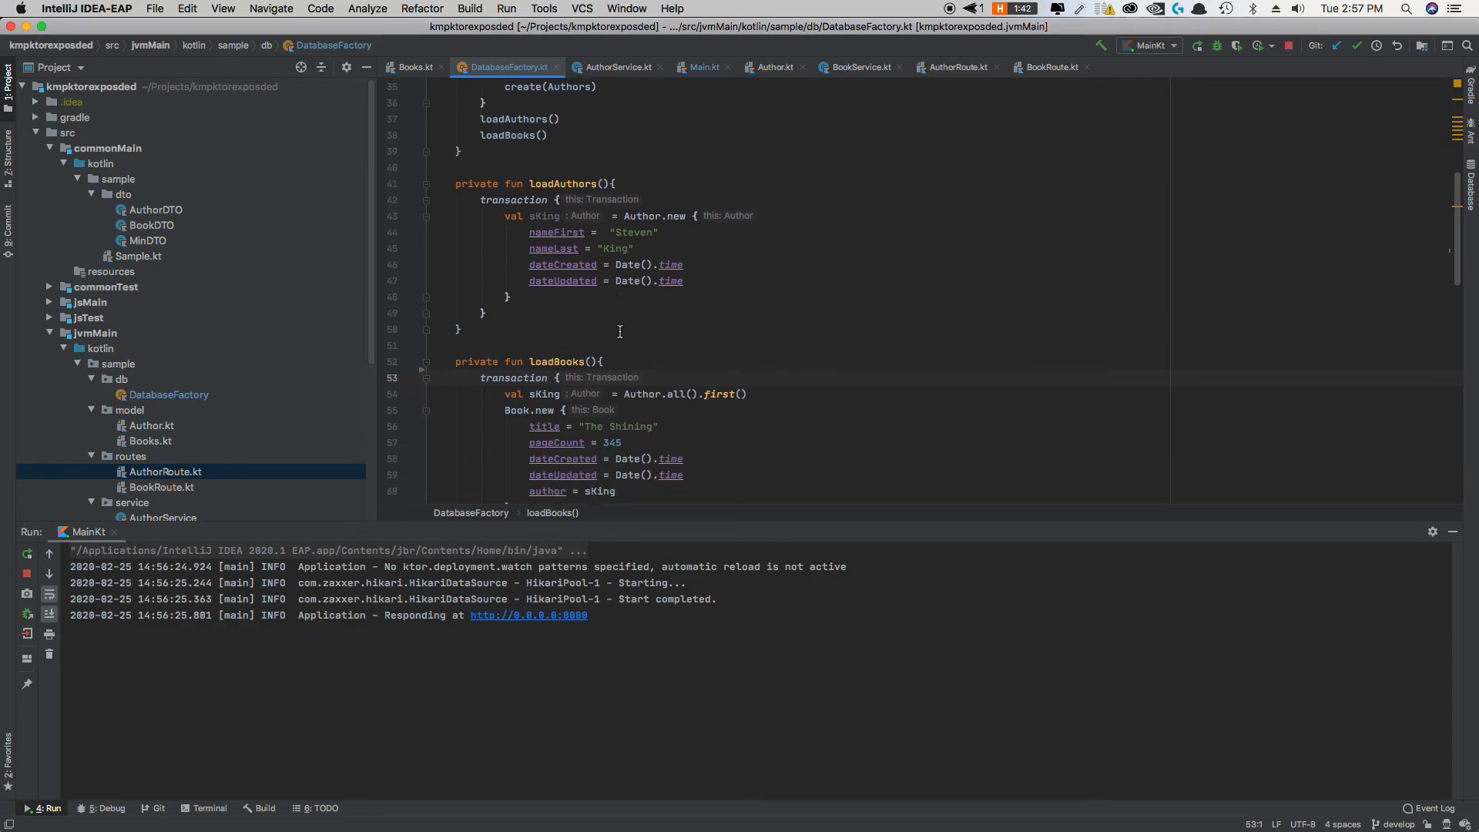
scroll(down, 3)
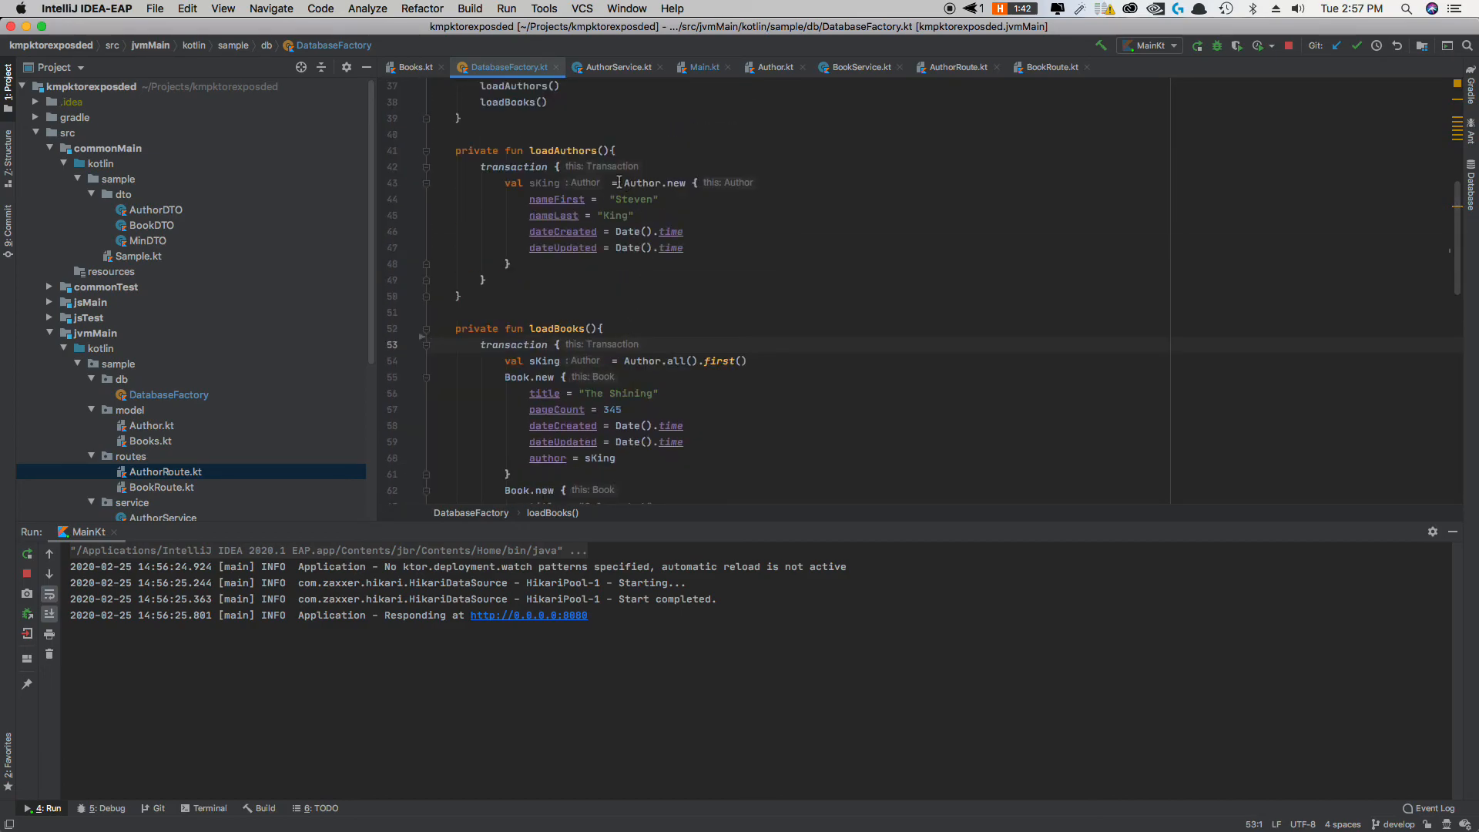
scroll(down, 3)
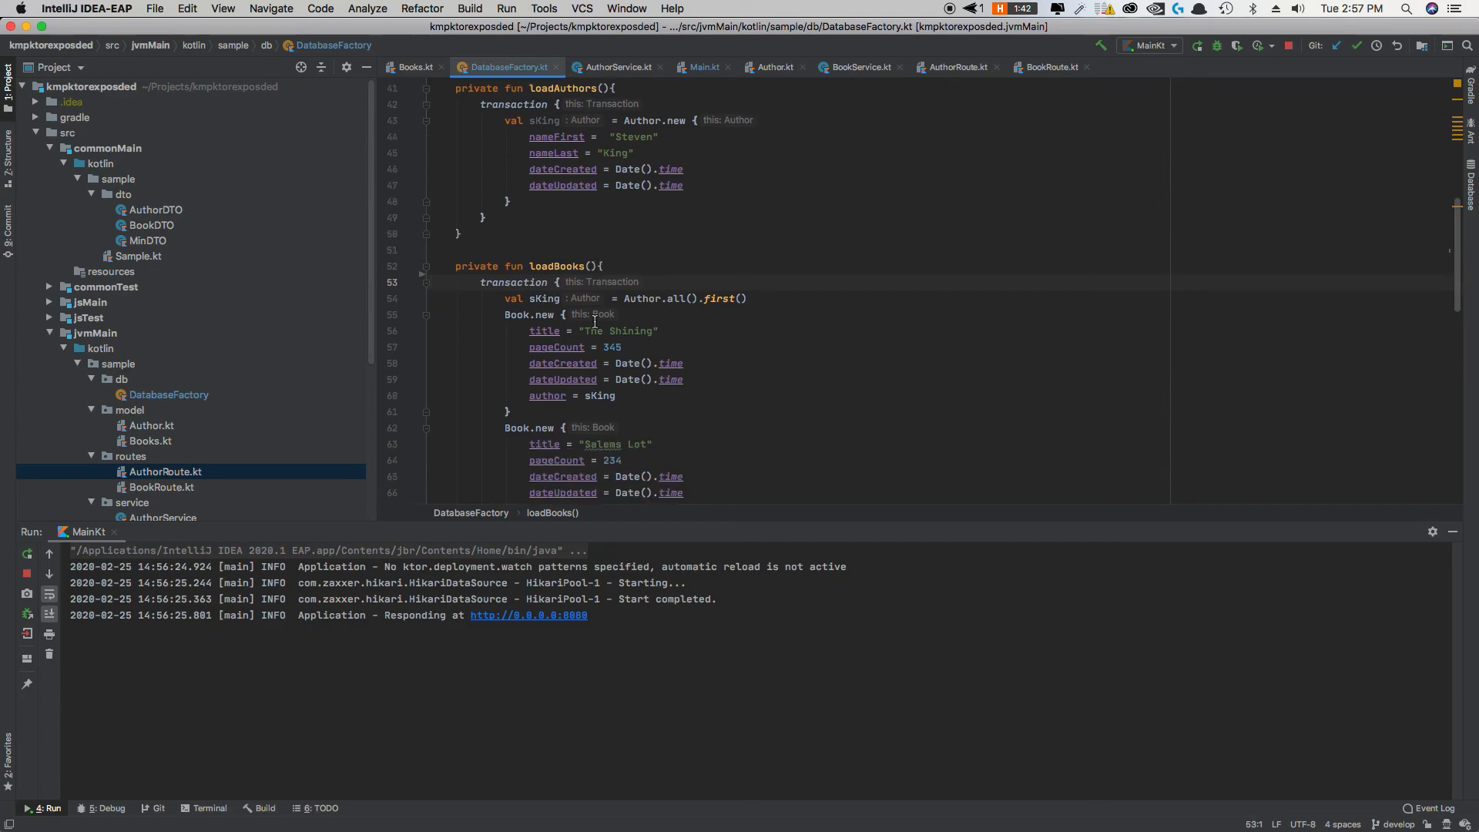
scroll(down, 3)
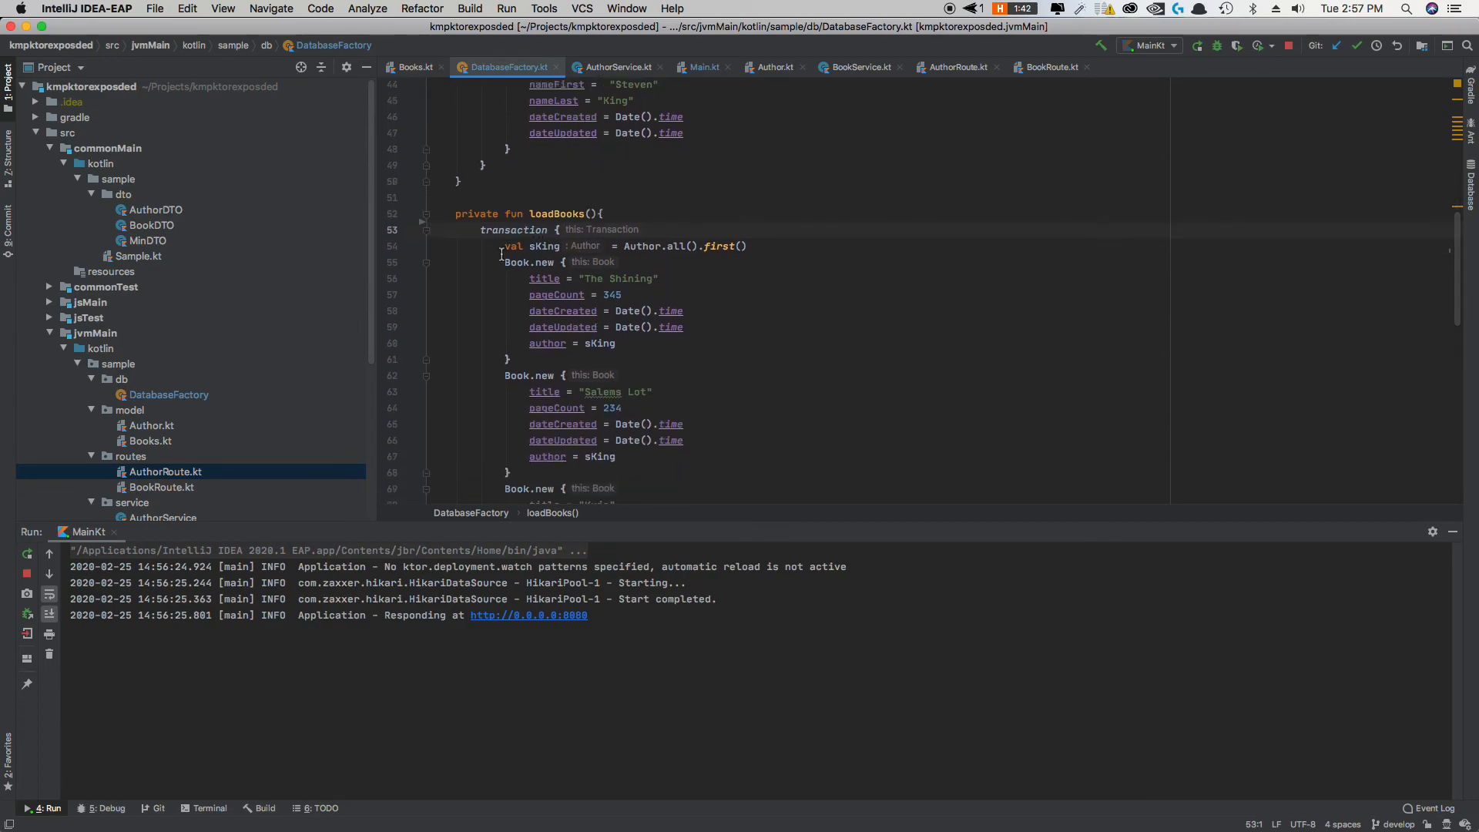
Step: Highlight The Shining's author assignment and continue down to the hikari() data source configuration
triple_click(623, 247)
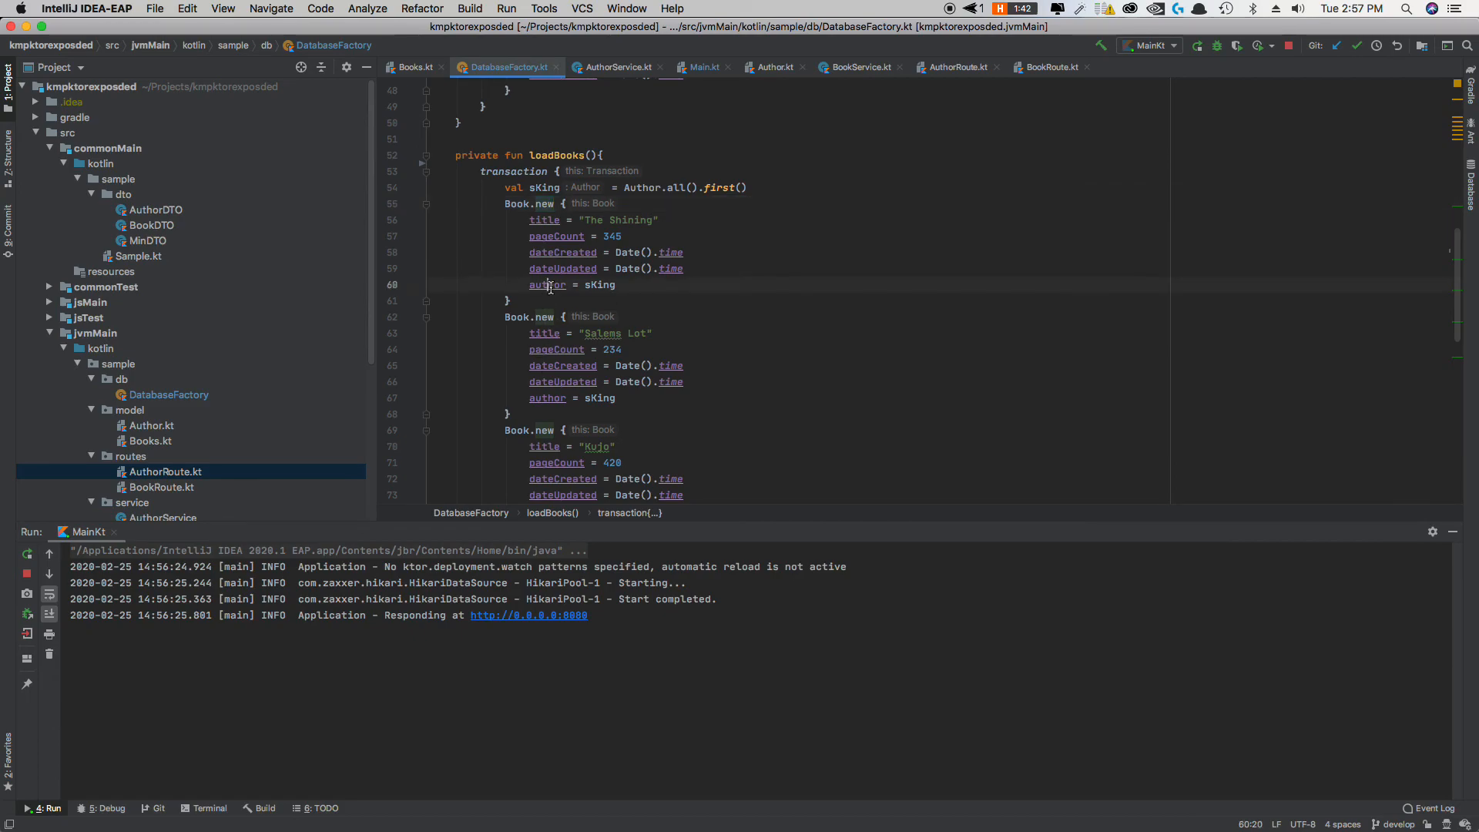
scroll(down, 3)
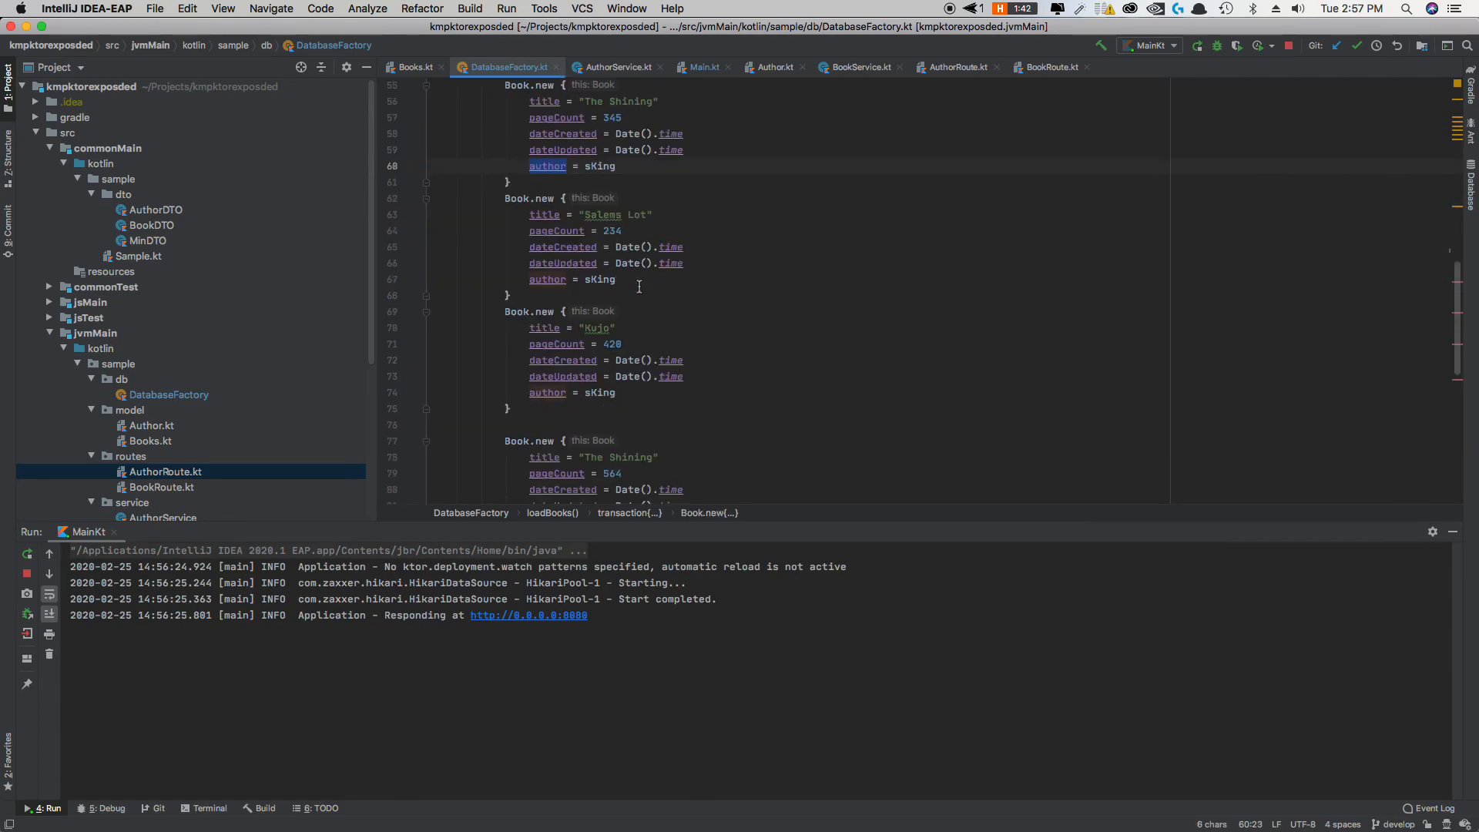
scroll(down, 3)
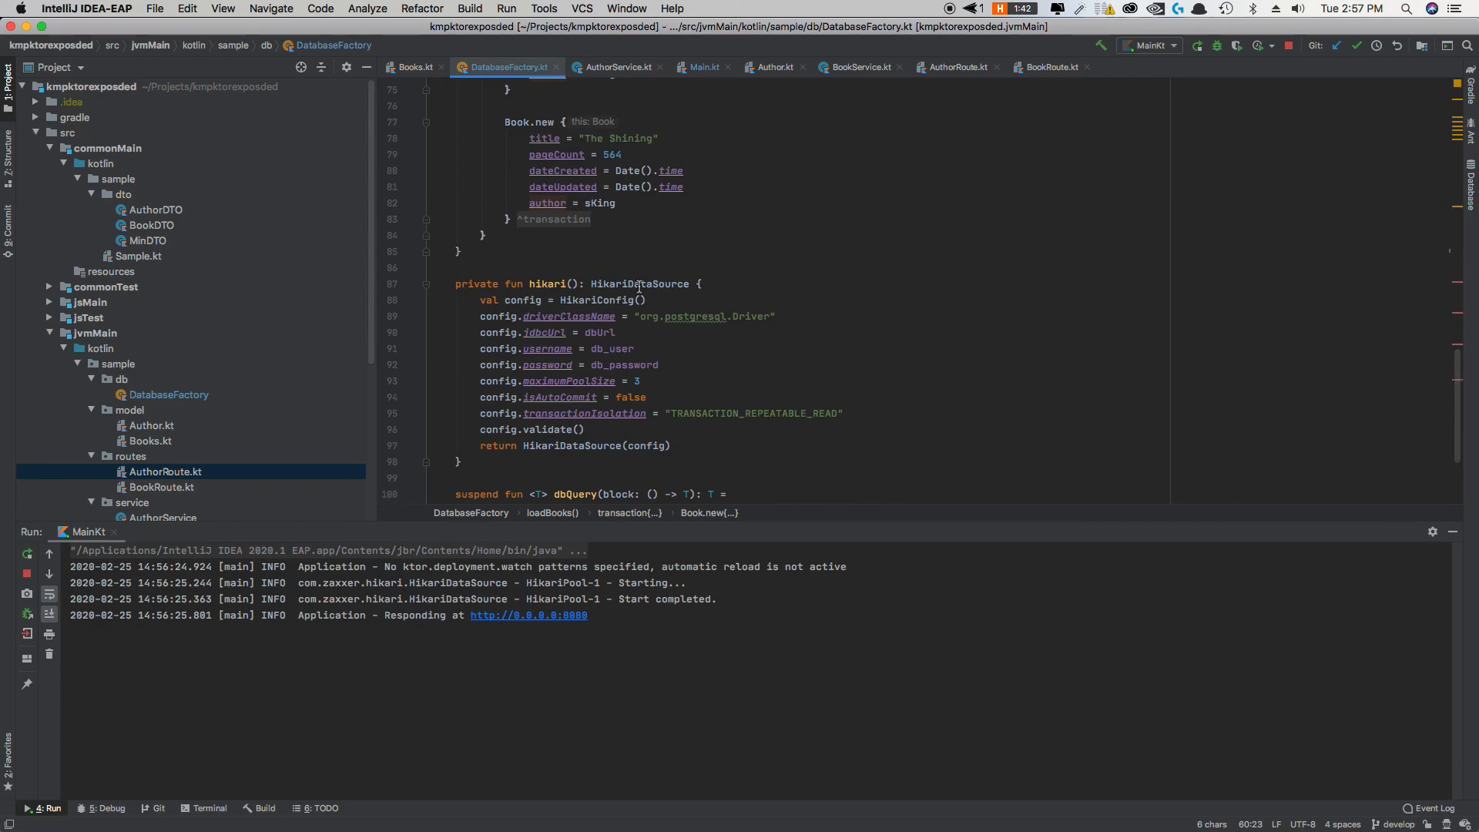
mouse_move(806, 812)
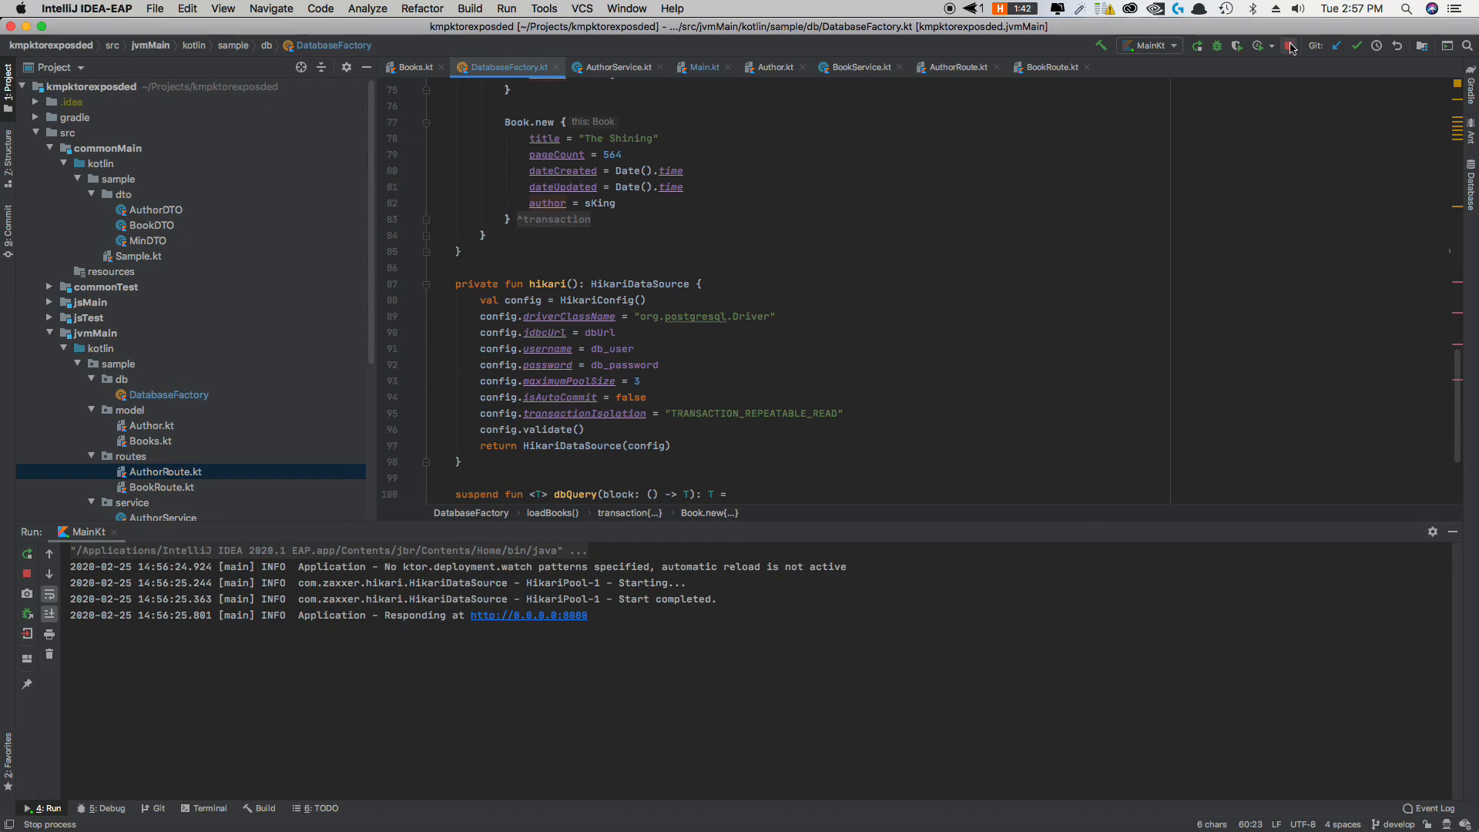
mouse_move(1291, 47)
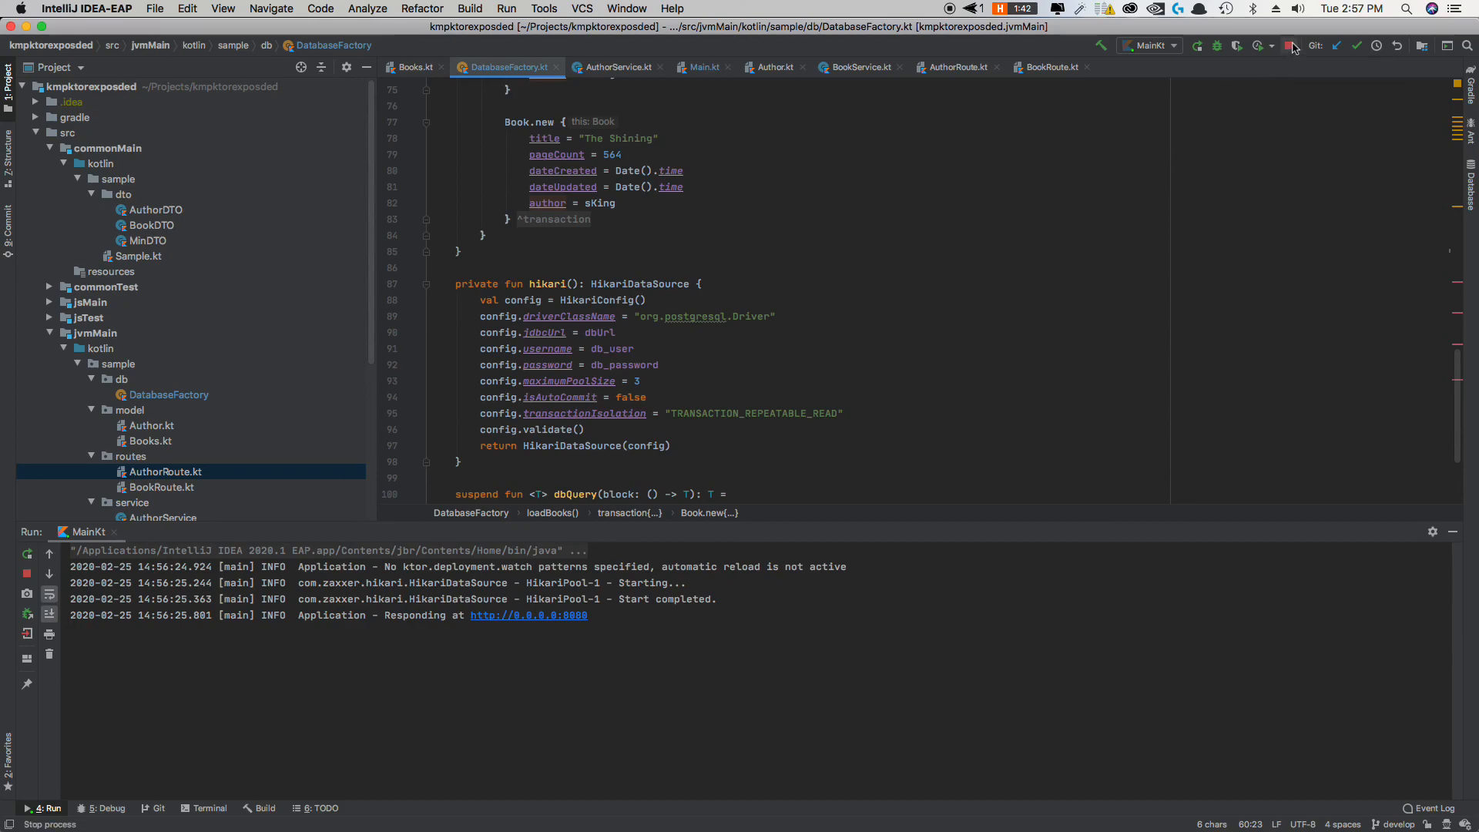
mouse_move(1287, 45)
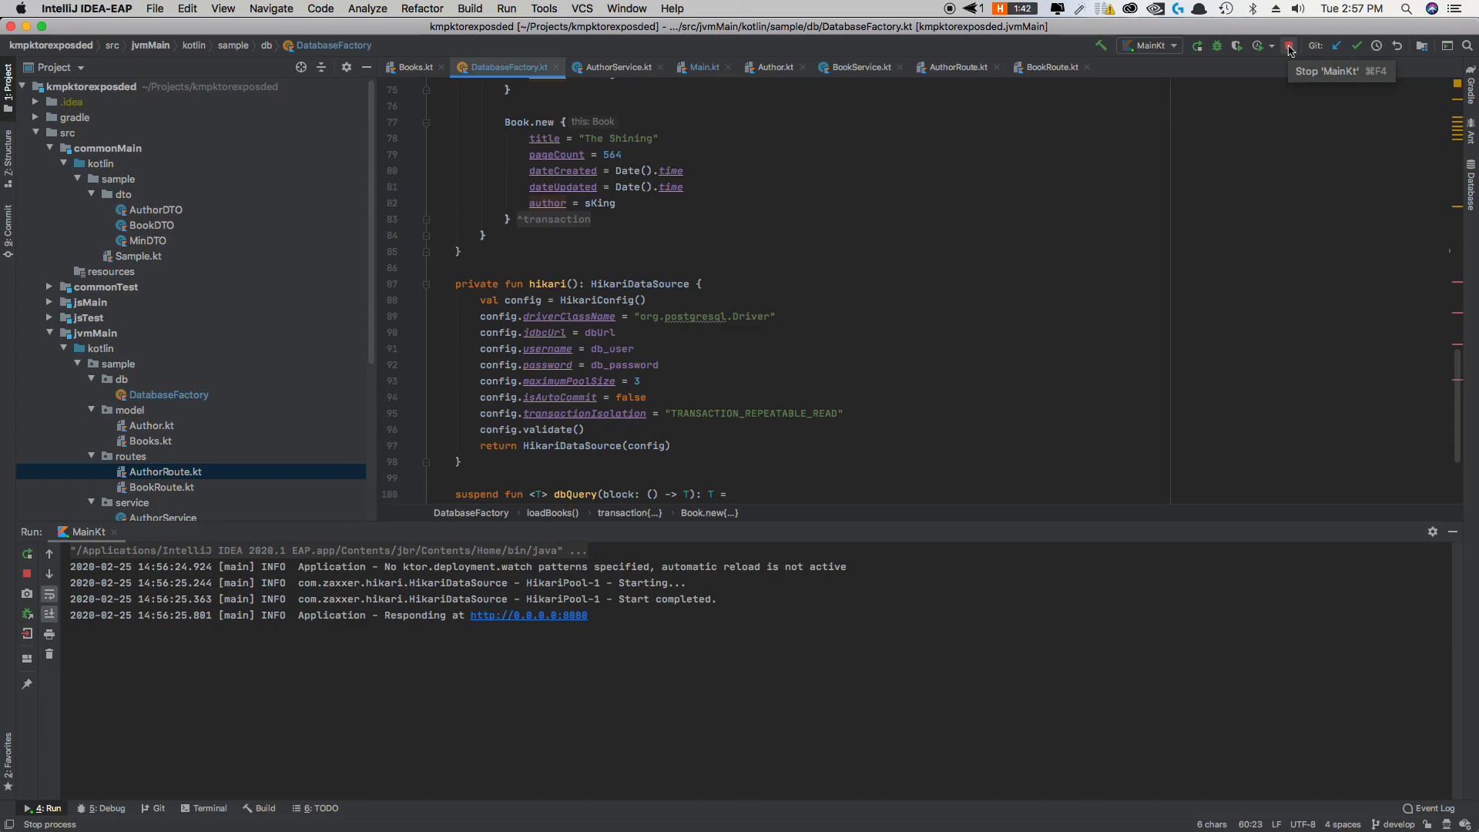